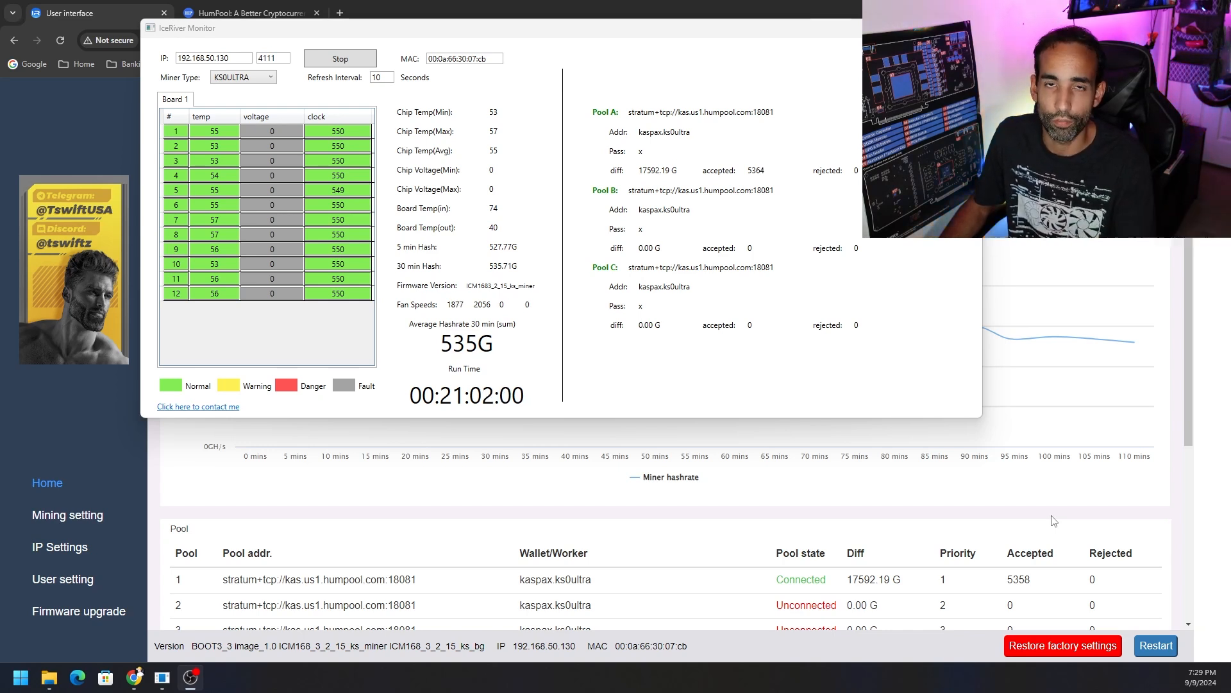
mouse_move(1003, 521)
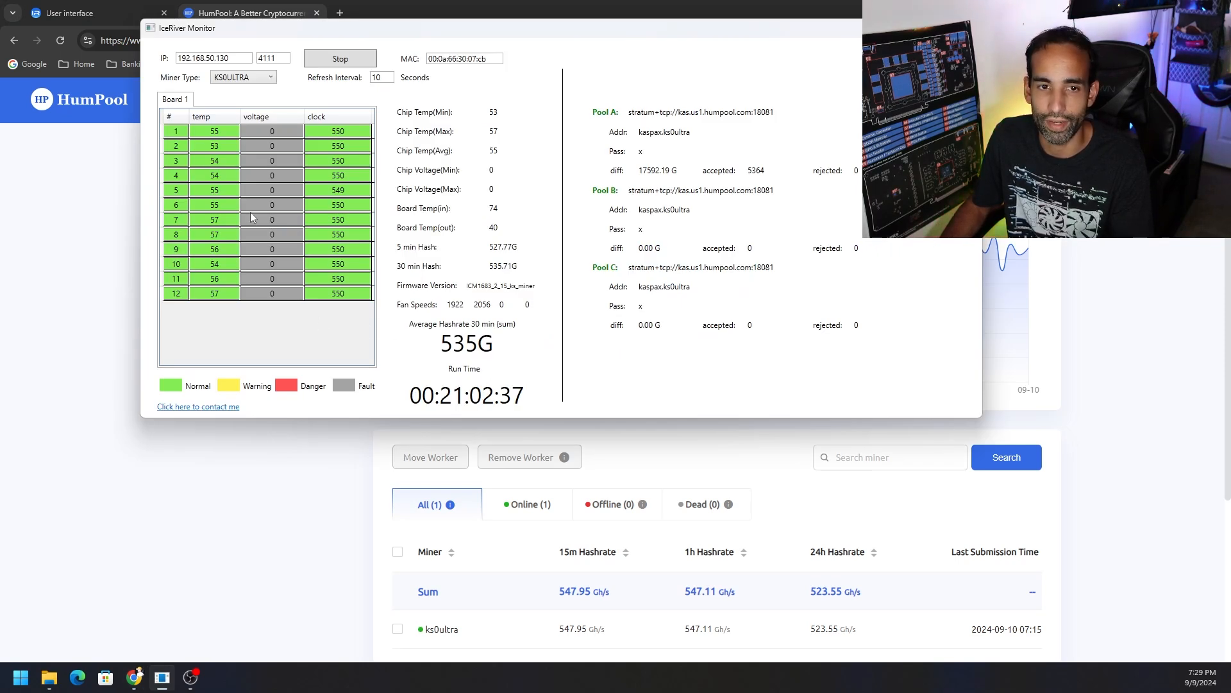
Close the IceRiver Monitor window so the miner's Home status page is visible
left_click(338, 278)
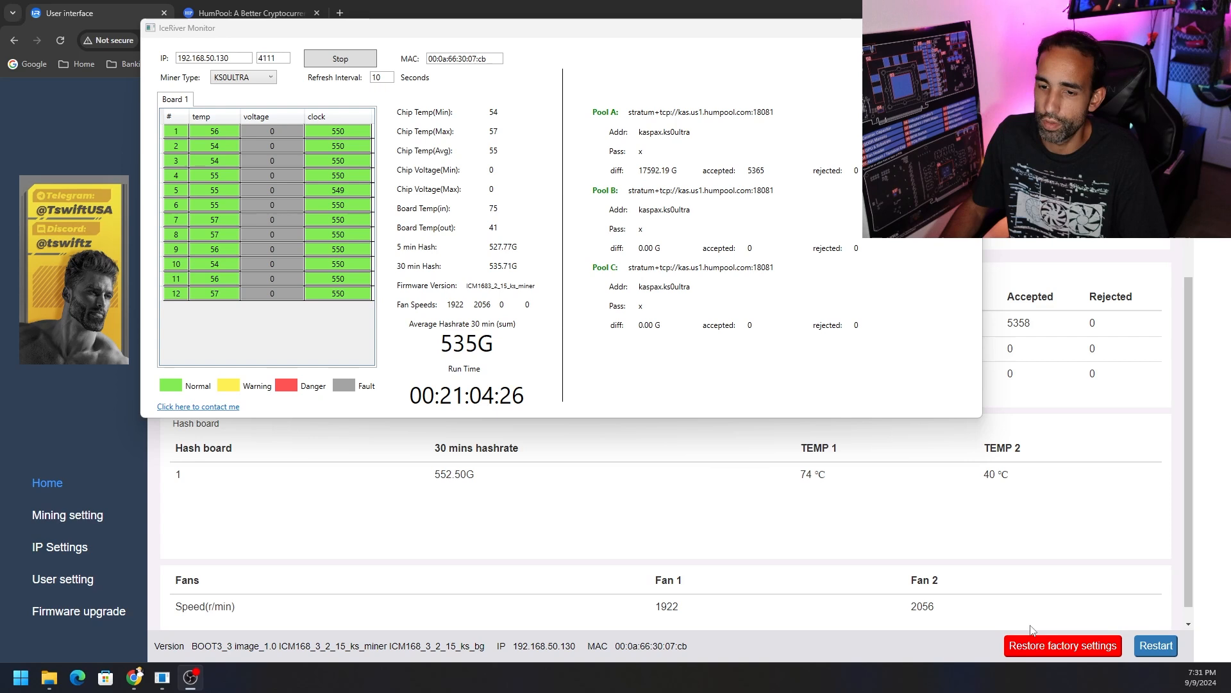
left_click(338, 57)
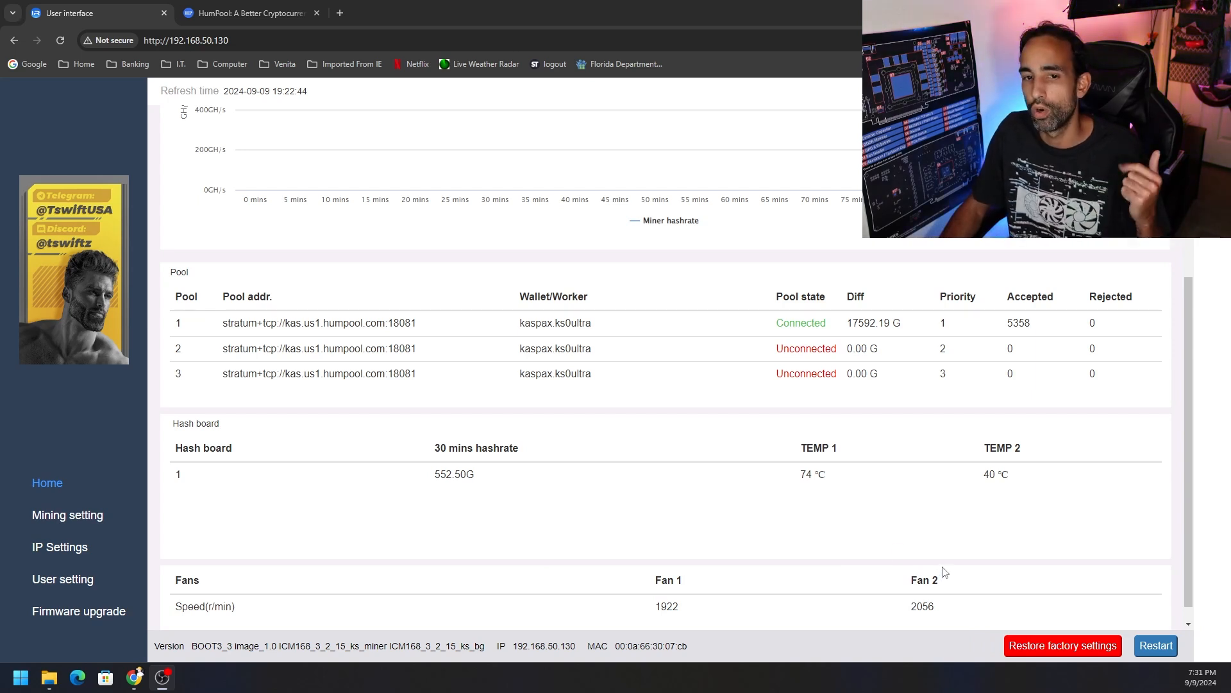
Upload ICM168_3_2_15_ksupdate.bgz from the KS0 Ultra folder via Firmware upgrade and start the update
left_click(79, 610)
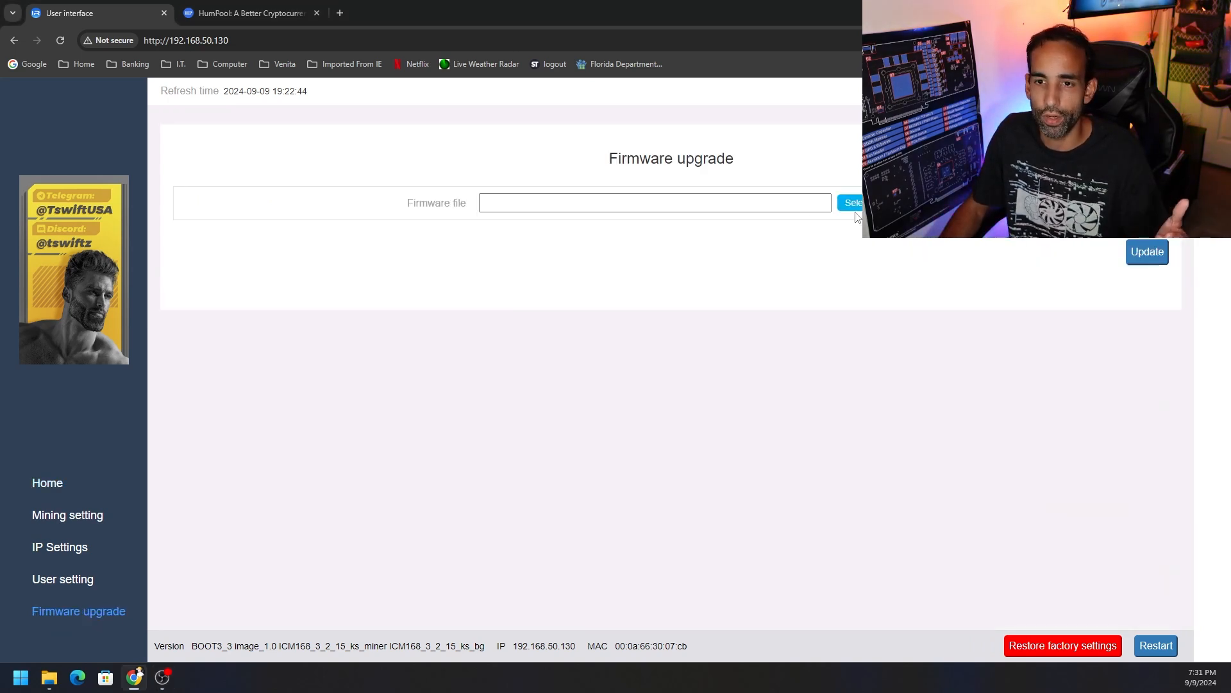
mouse_move(856, 218)
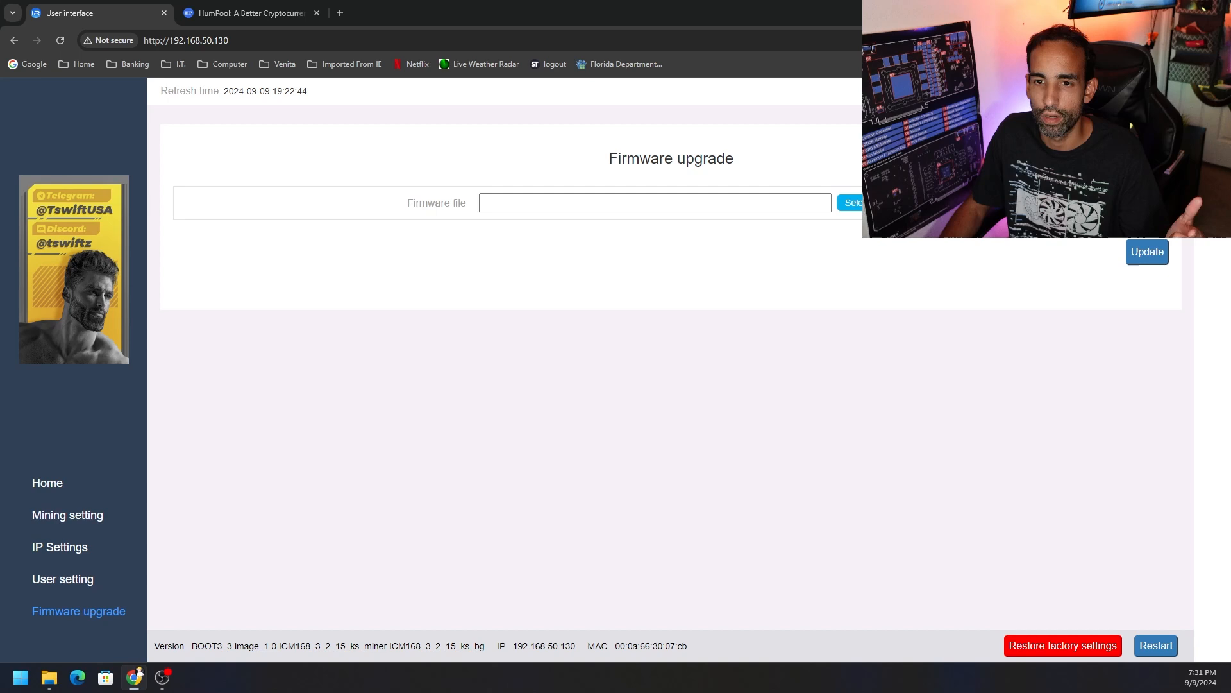
left_click(856, 202)
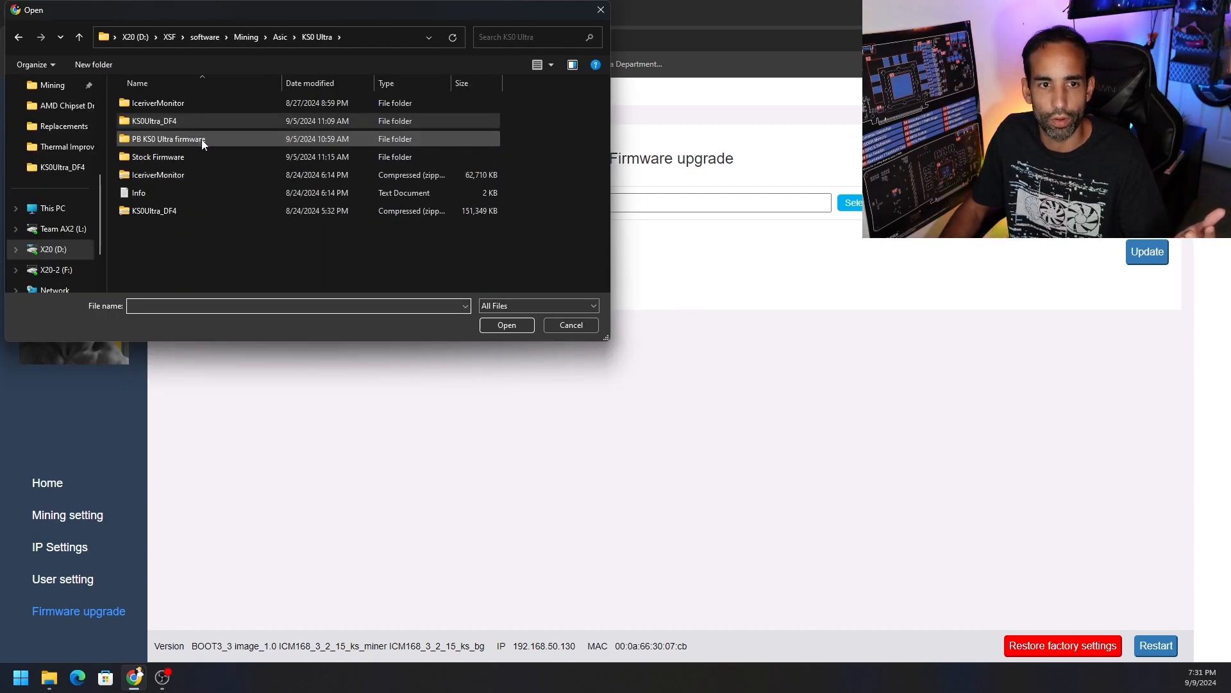
left_click(153, 121)
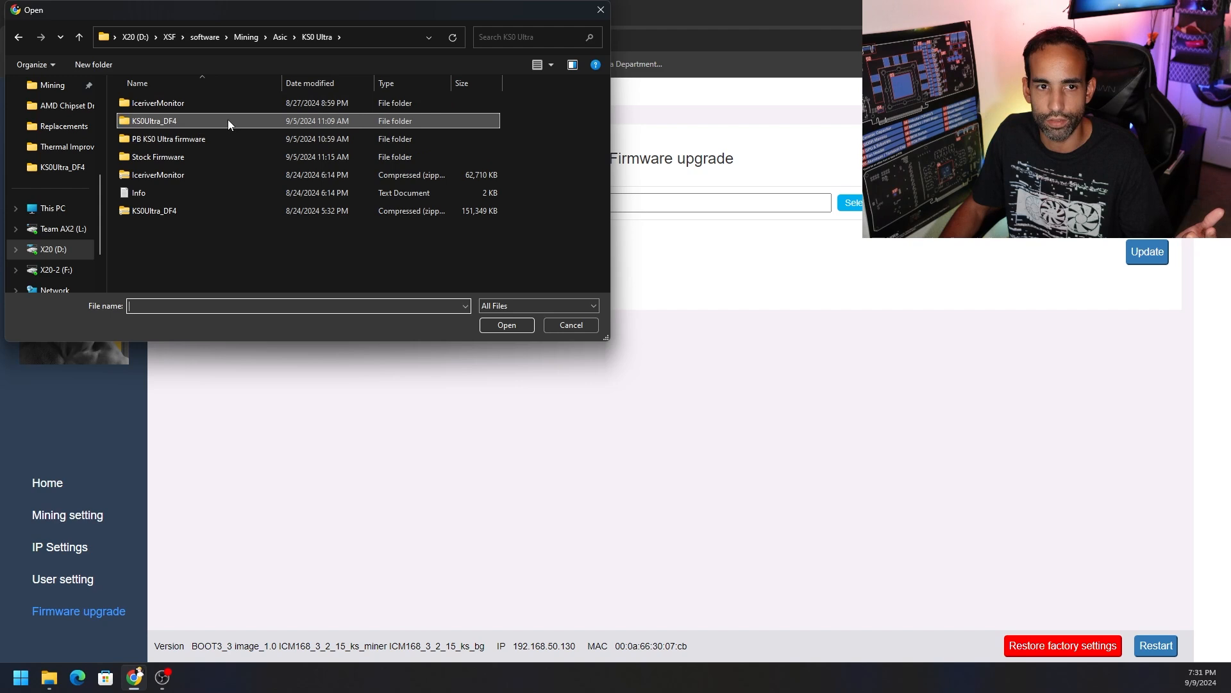
double_click(158, 157)
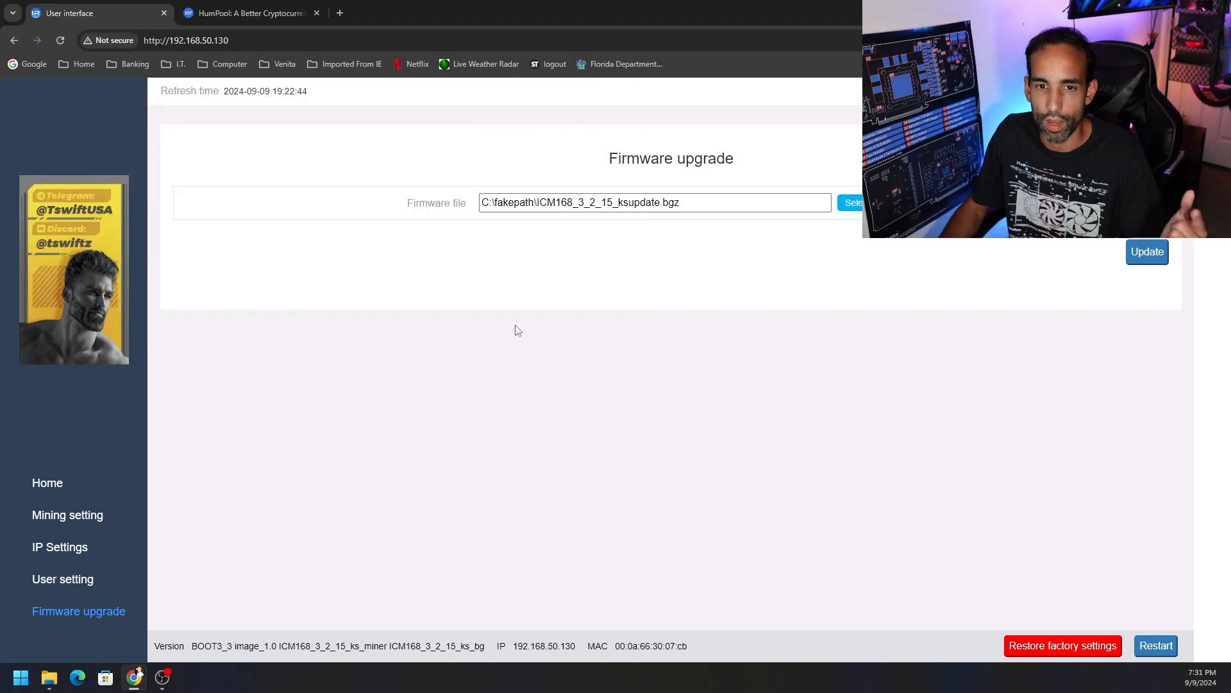
left_click(1146, 252)
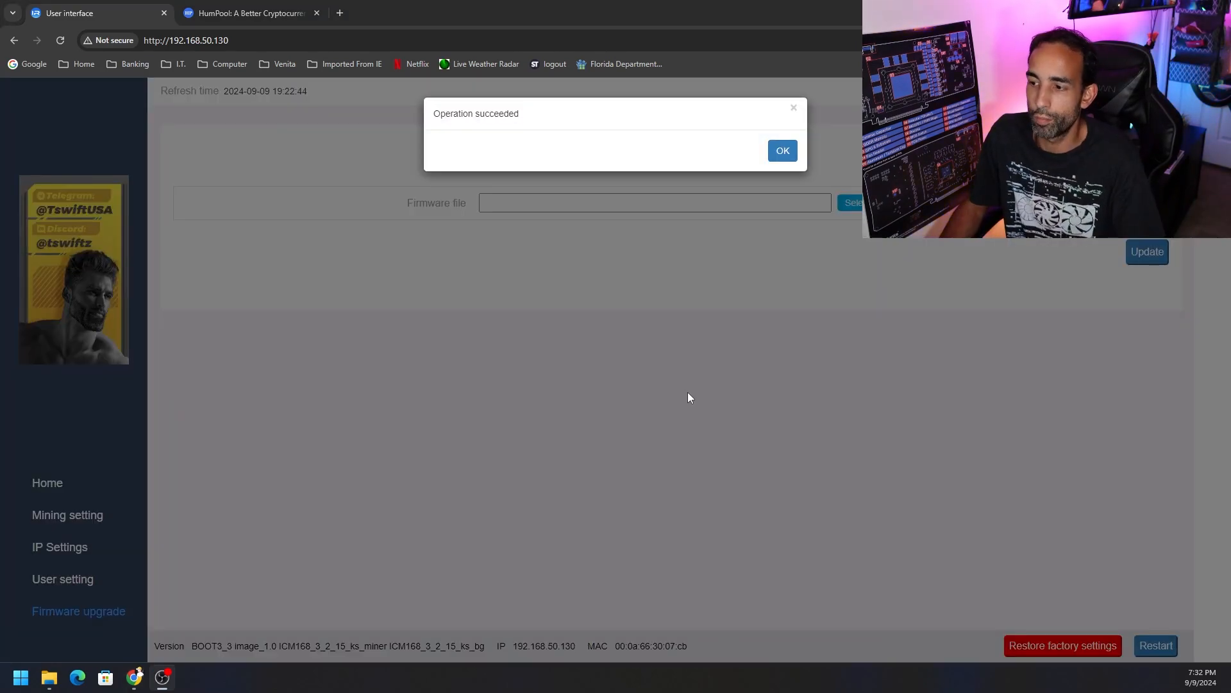
mouse_move(662, 209)
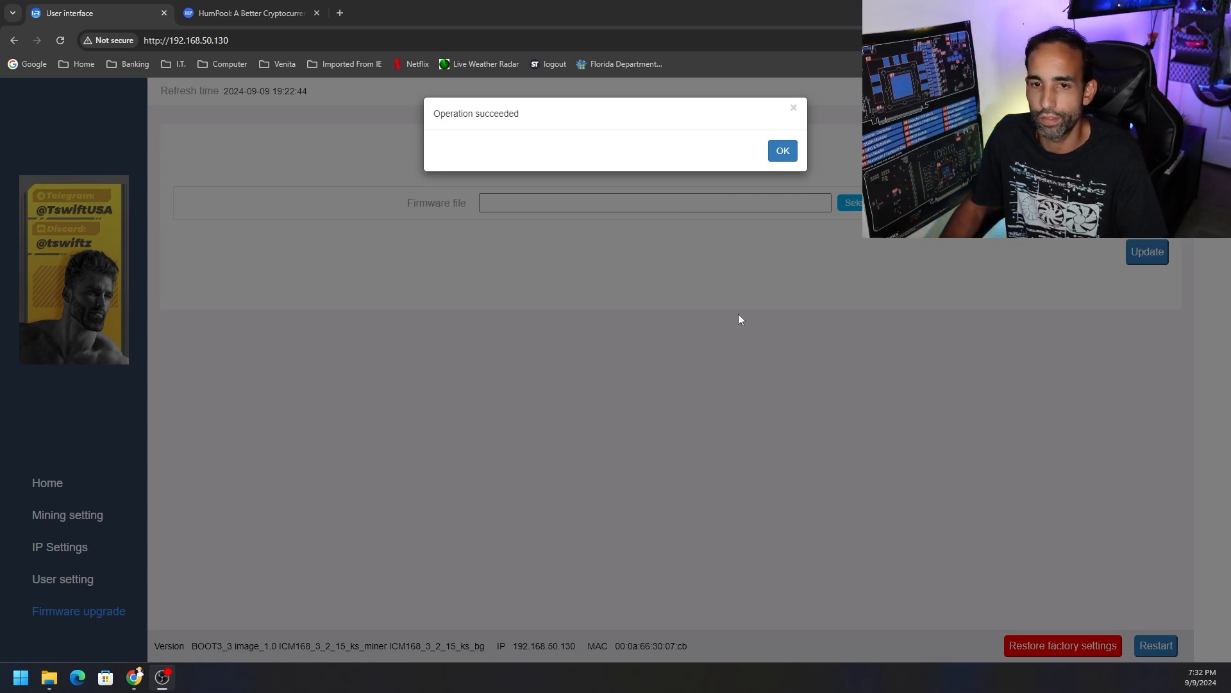
mouse_move(625, 142)
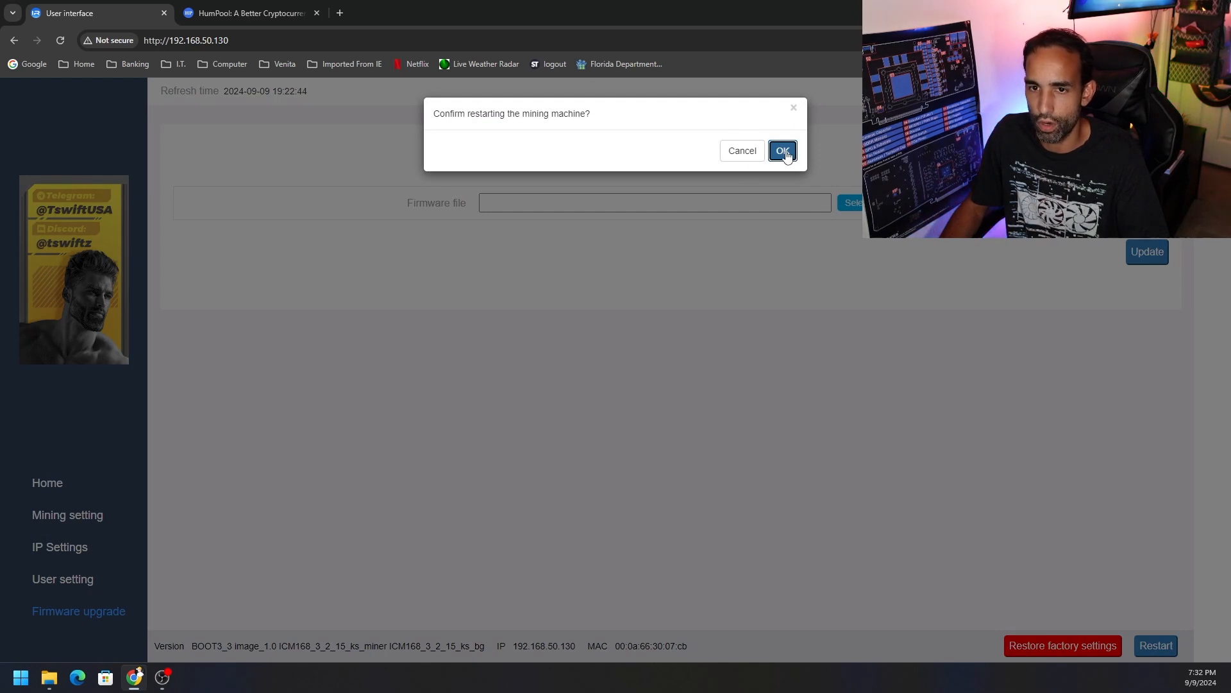
Confirm restarting the mining machine and dismiss the 'Operation succeeded' notice
left_click(781, 150)
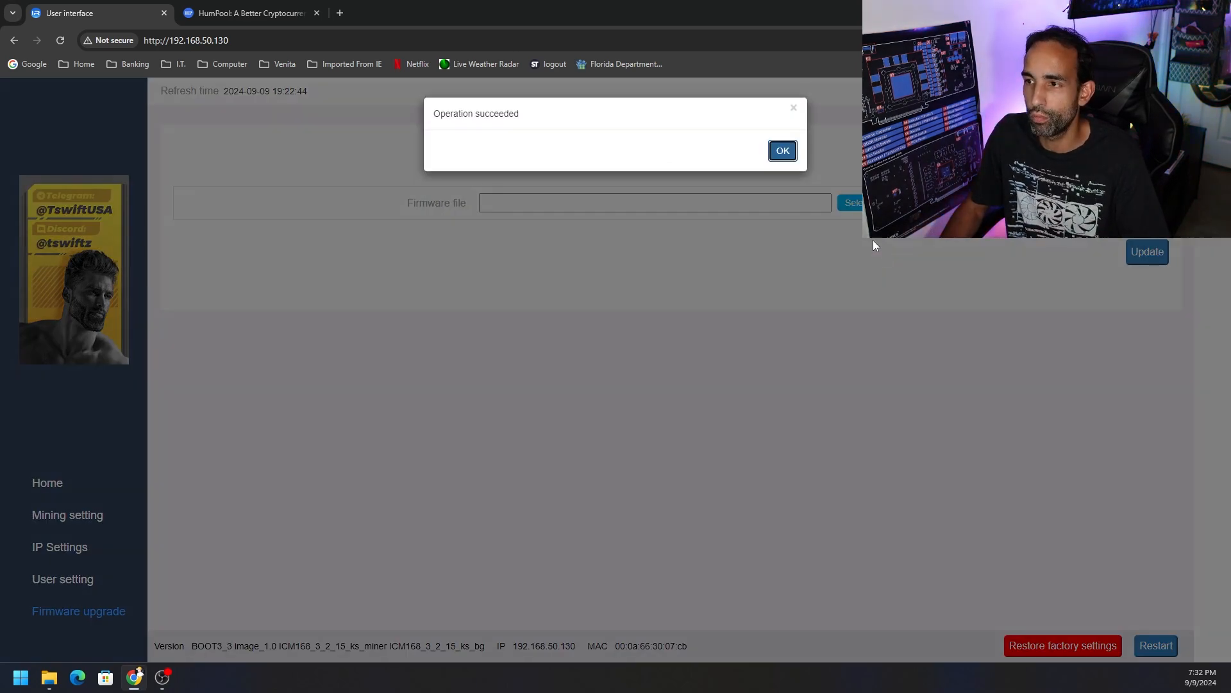
left_click(781, 150)
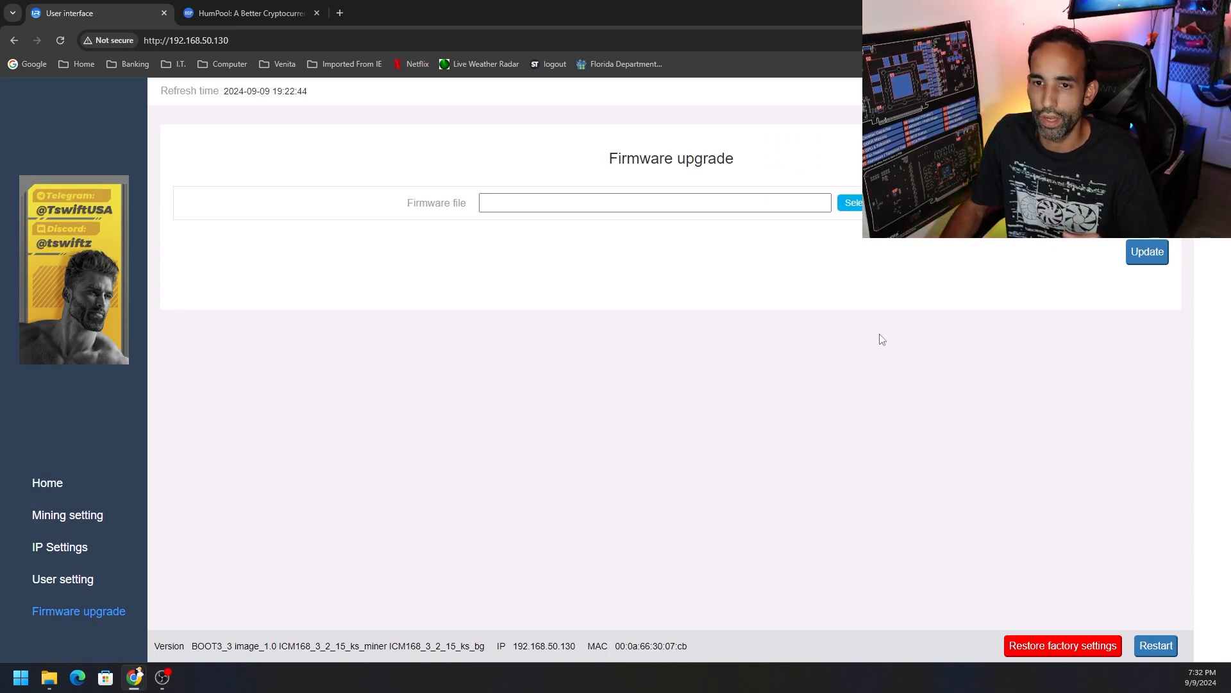
mouse_move(374, 184)
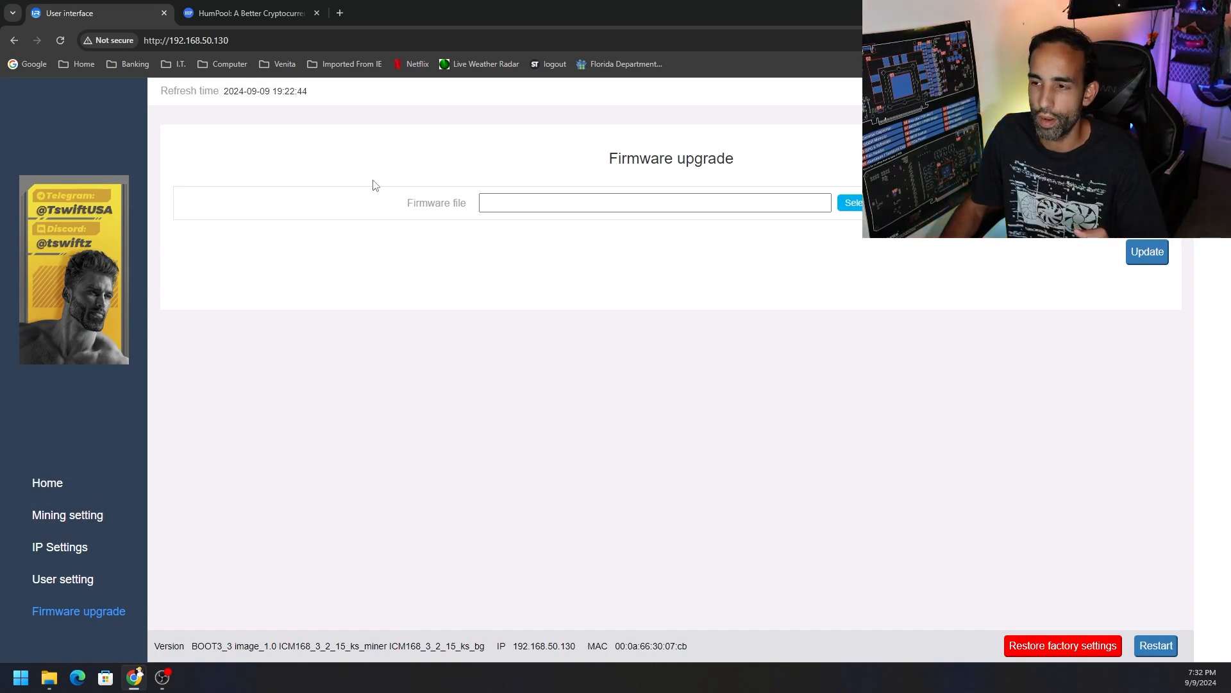
mouse_move(485, 234)
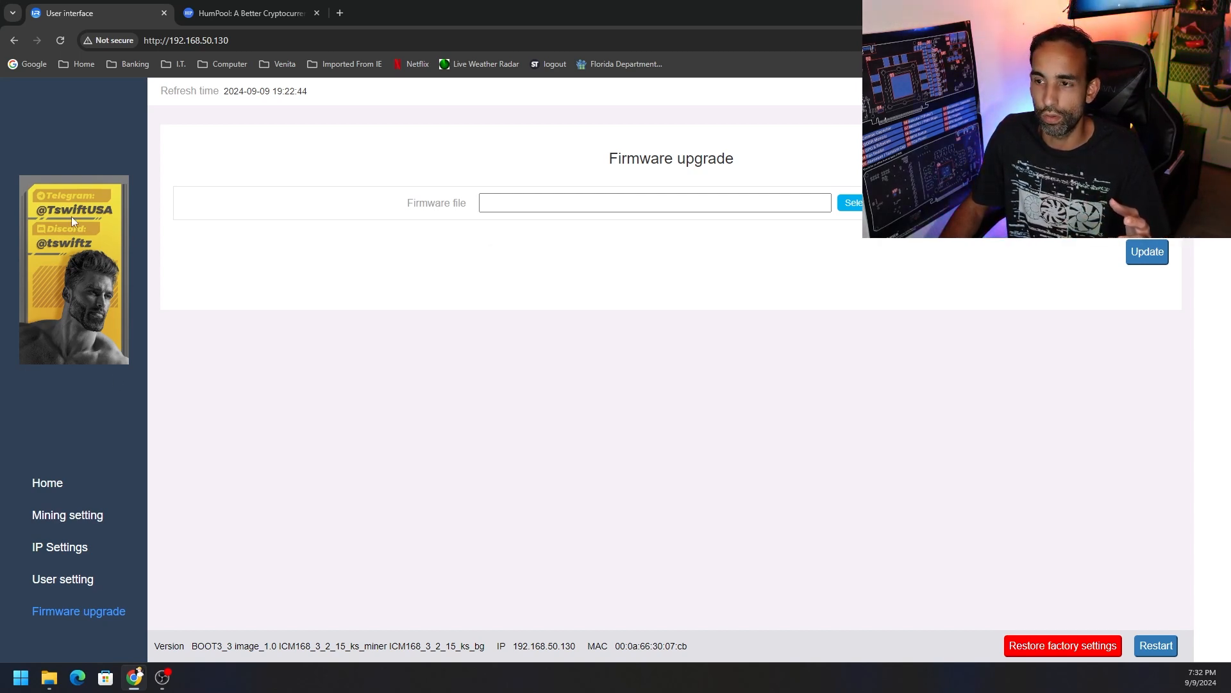
mouse_move(278, 386)
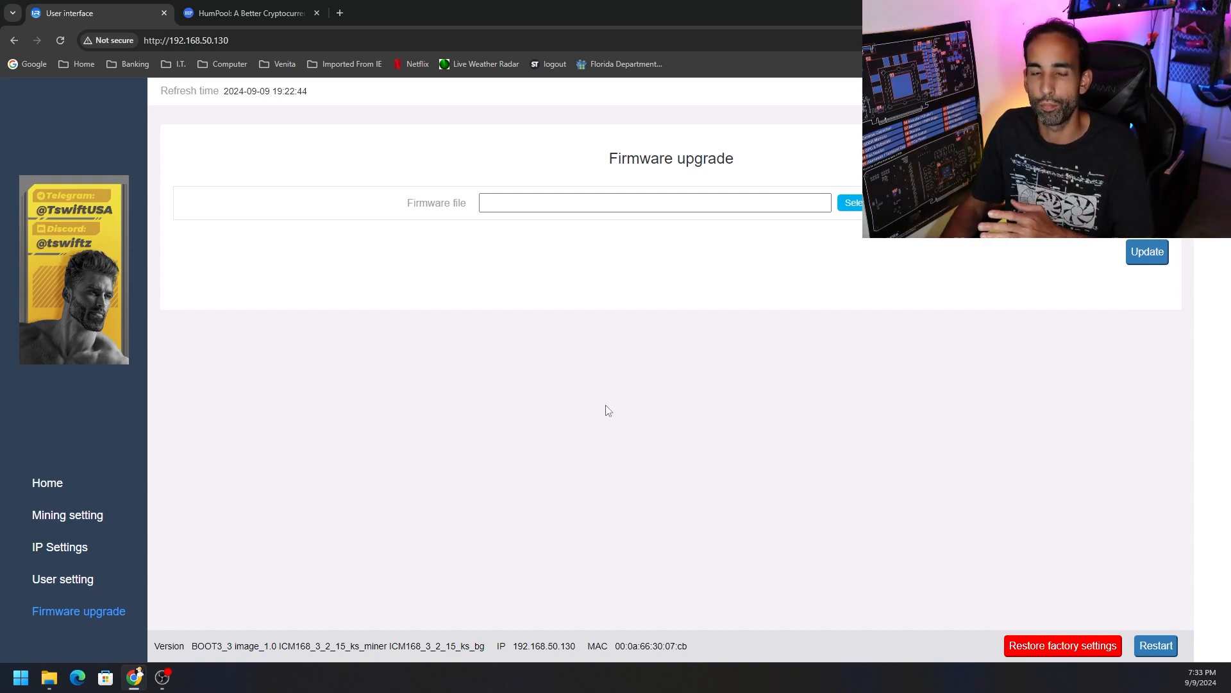
mouse_move(619, 404)
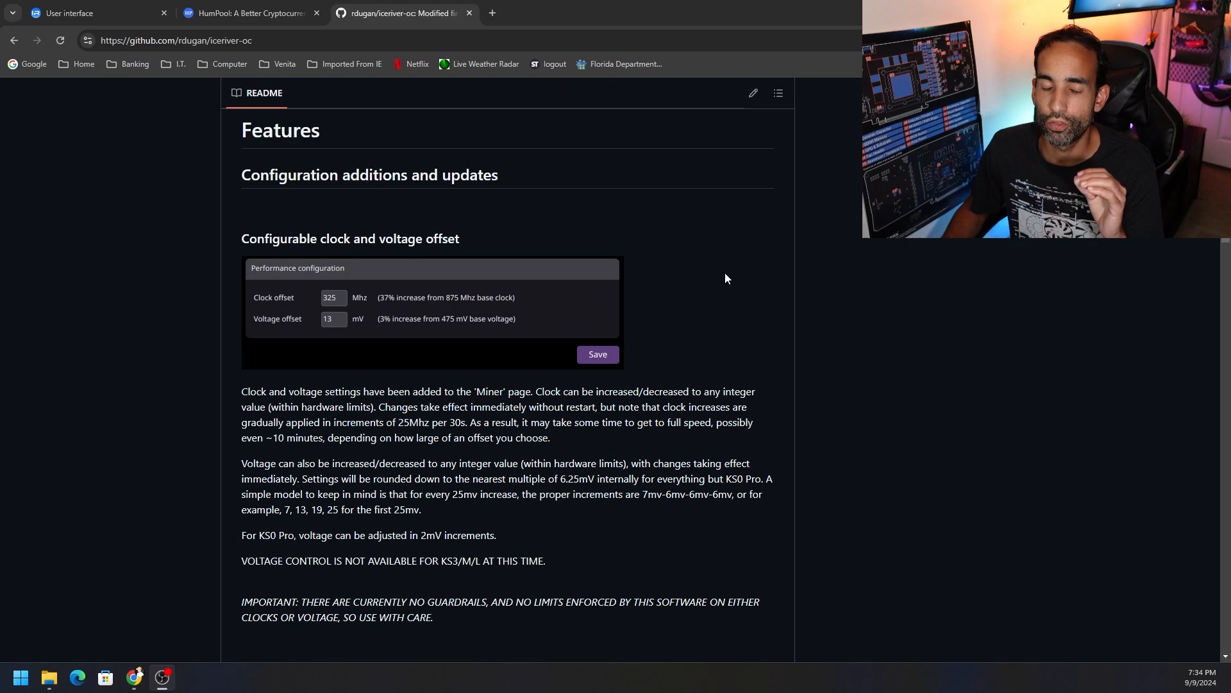
mouse_move(245, 241)
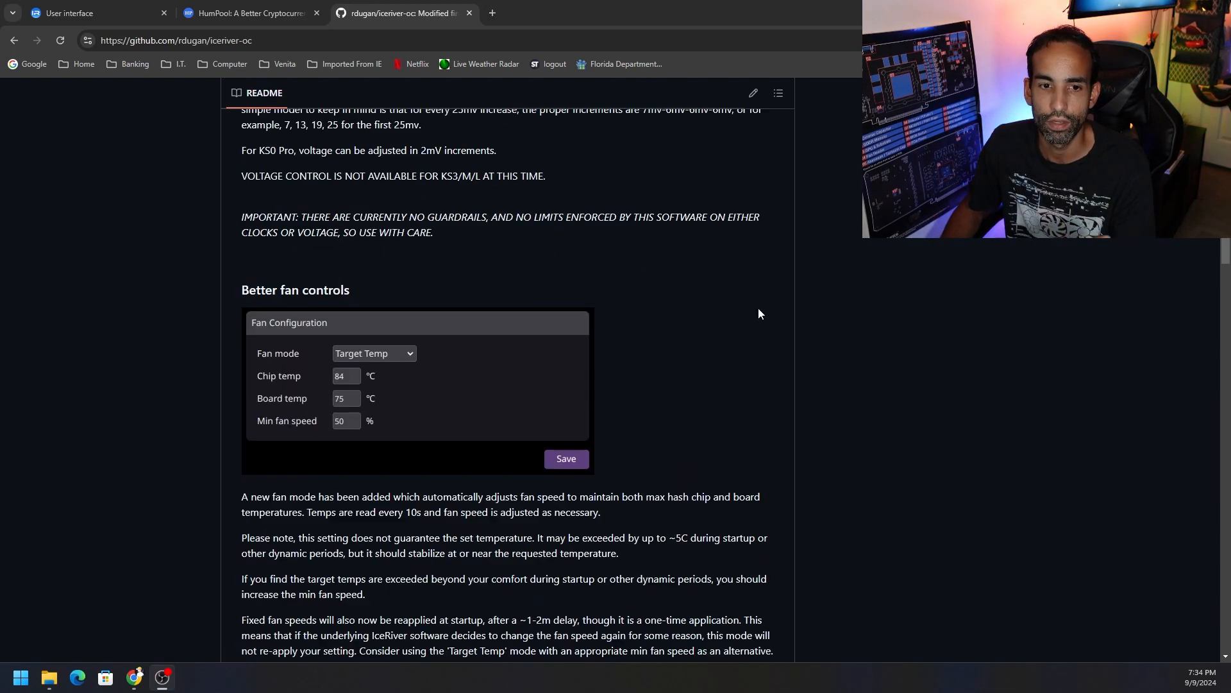
scroll("down", 3)
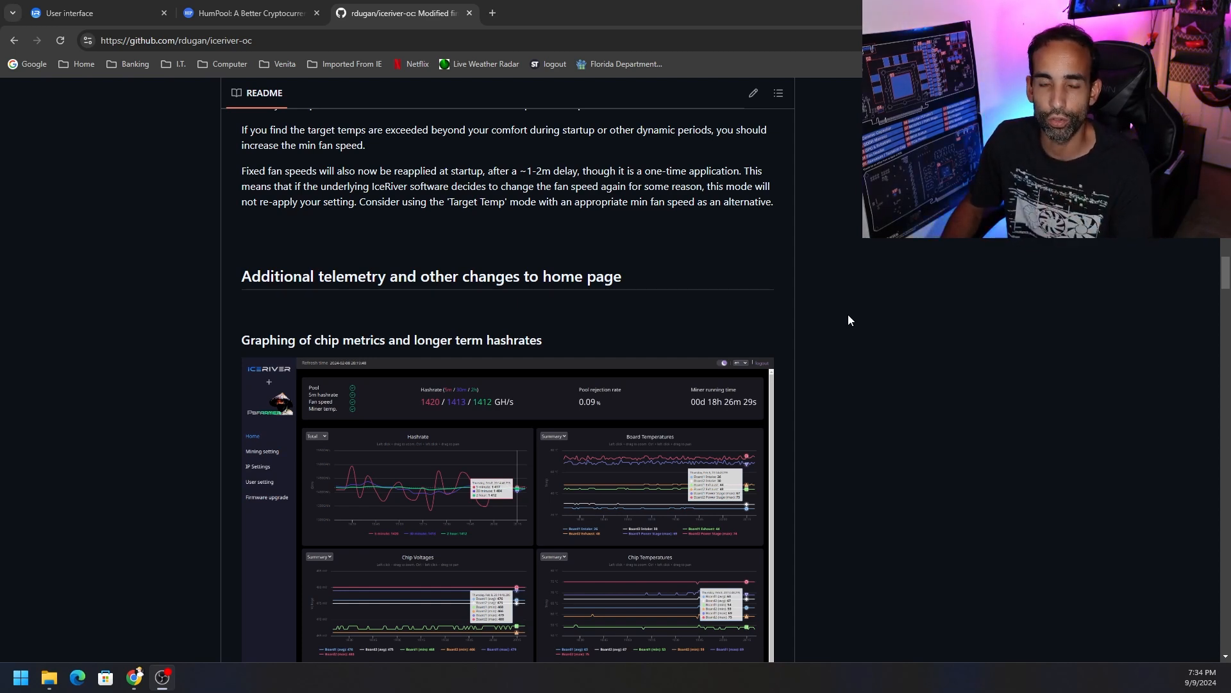
scroll("up", 3)
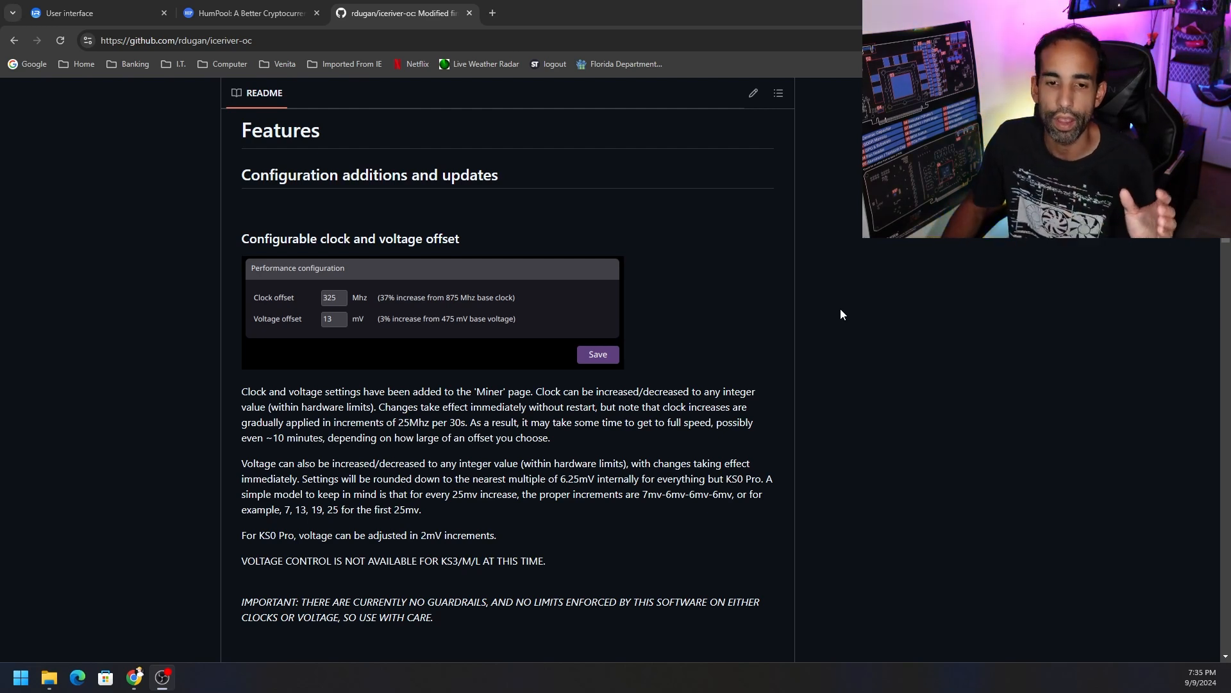
scroll("down", 3)
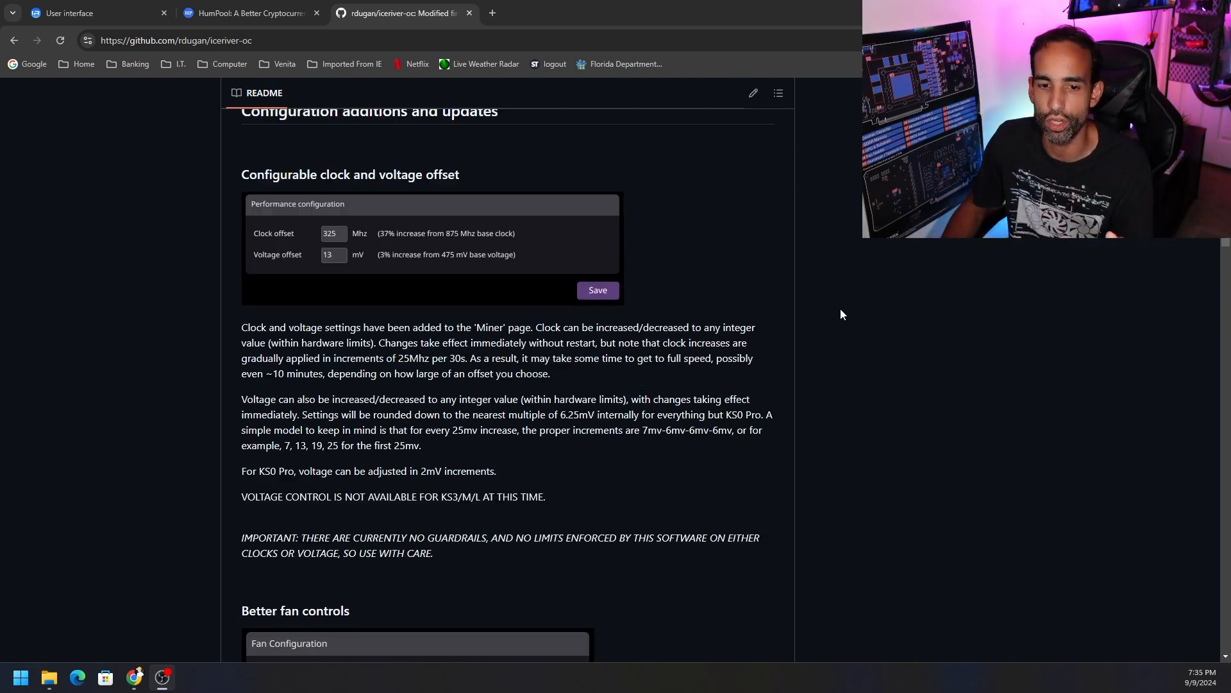
scroll("down", 3)
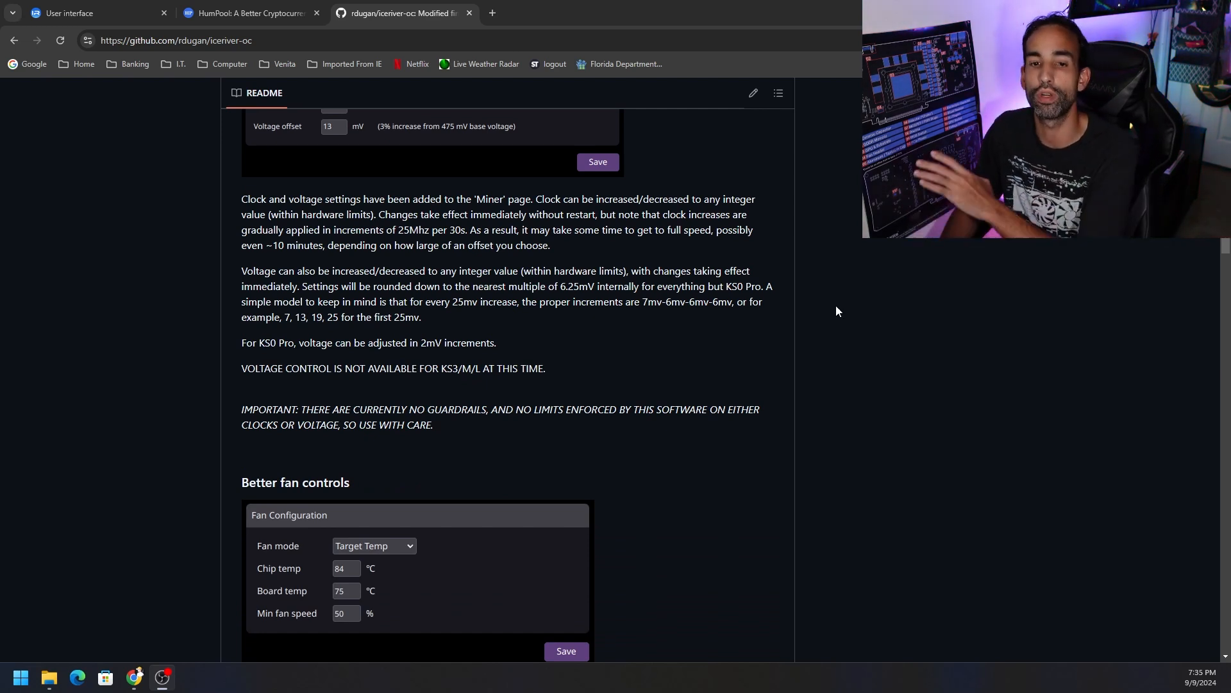
mouse_move(743, 339)
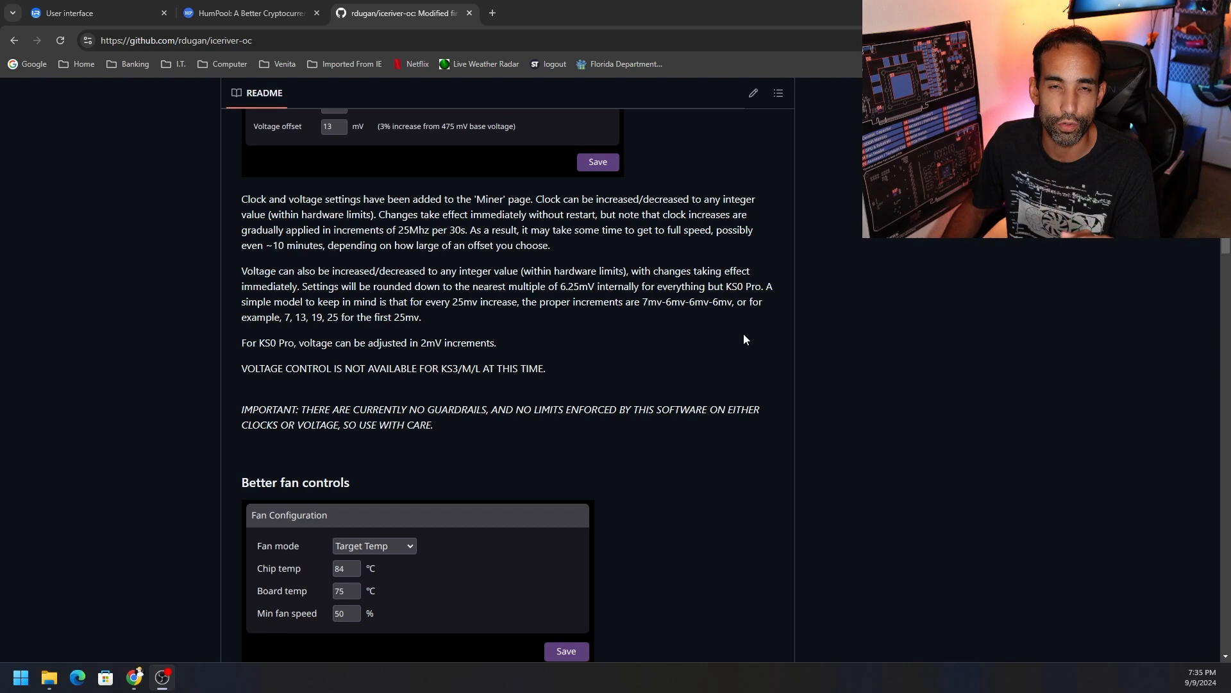
mouse_move(744, 334)
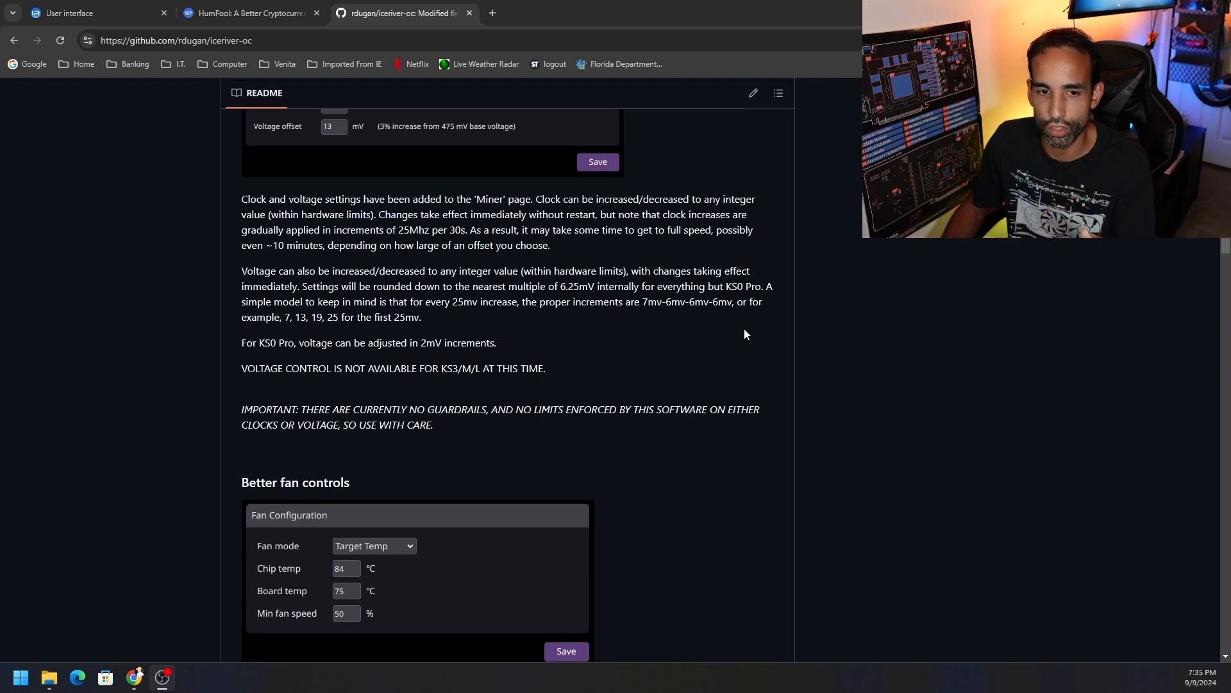
left_click_drag(243, 271, 315, 271)
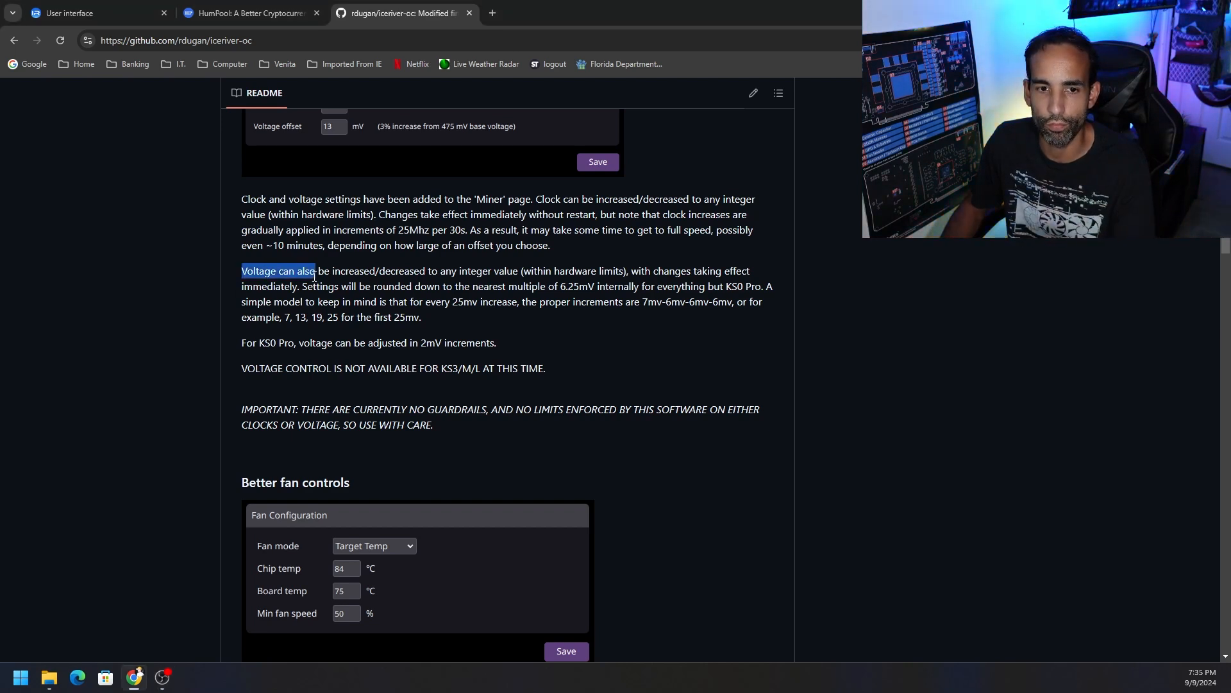
left_click_drag(314, 271, 454, 286)
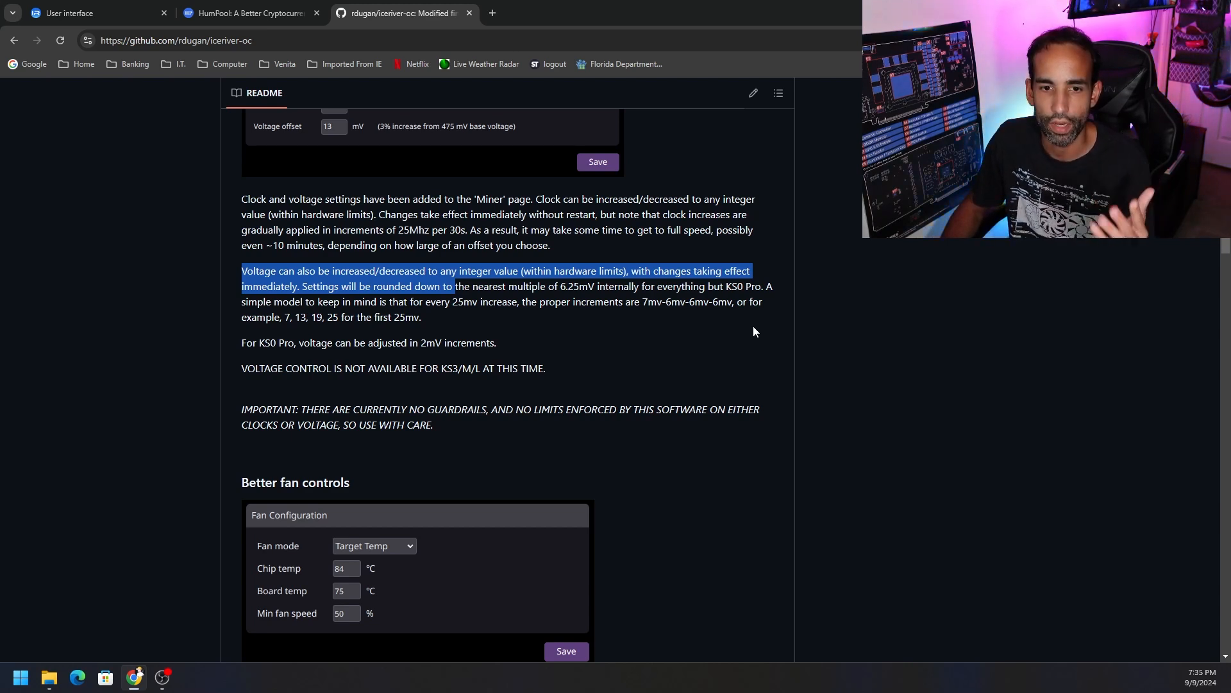
mouse_move(752, 329)
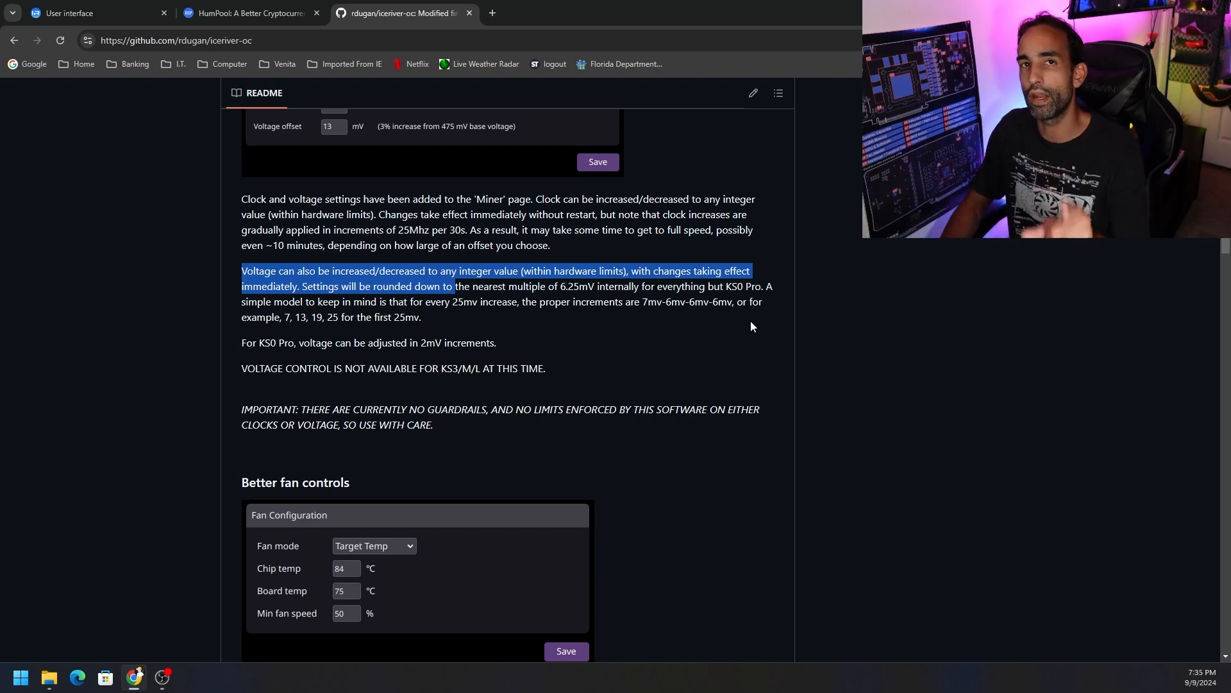
mouse_move(747, 315)
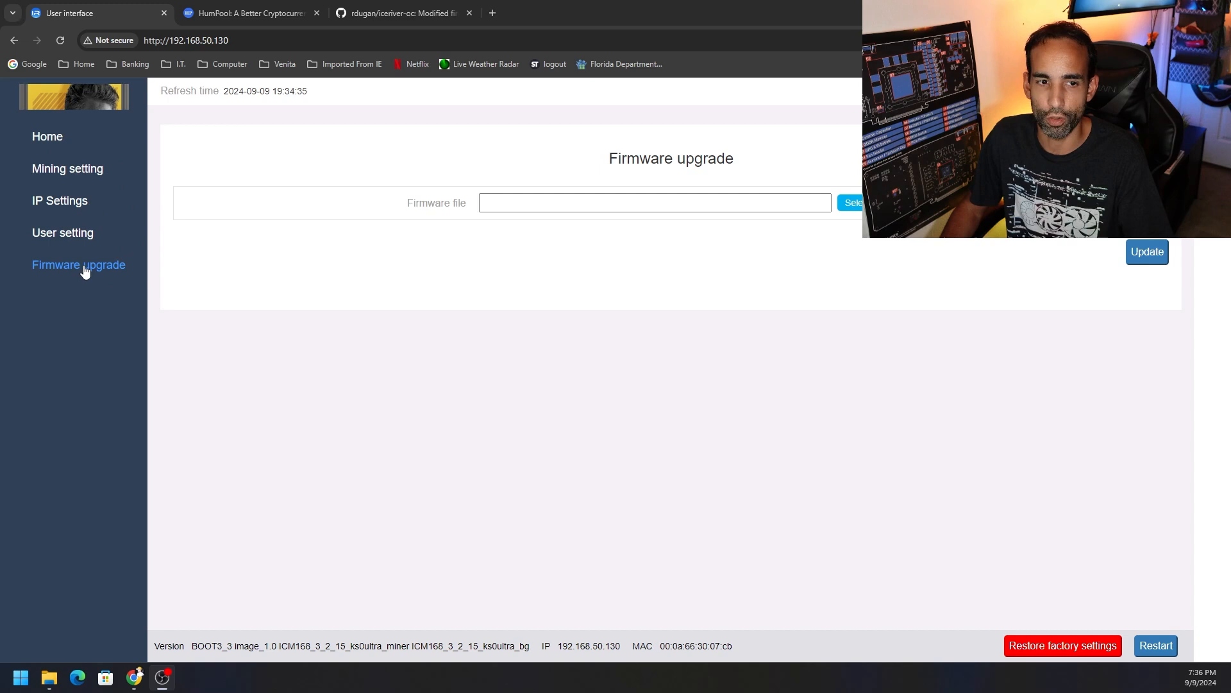
Select pbv081_ks0ultraupdate.bgz and start flashing it onto the miner
left_click(854, 203)
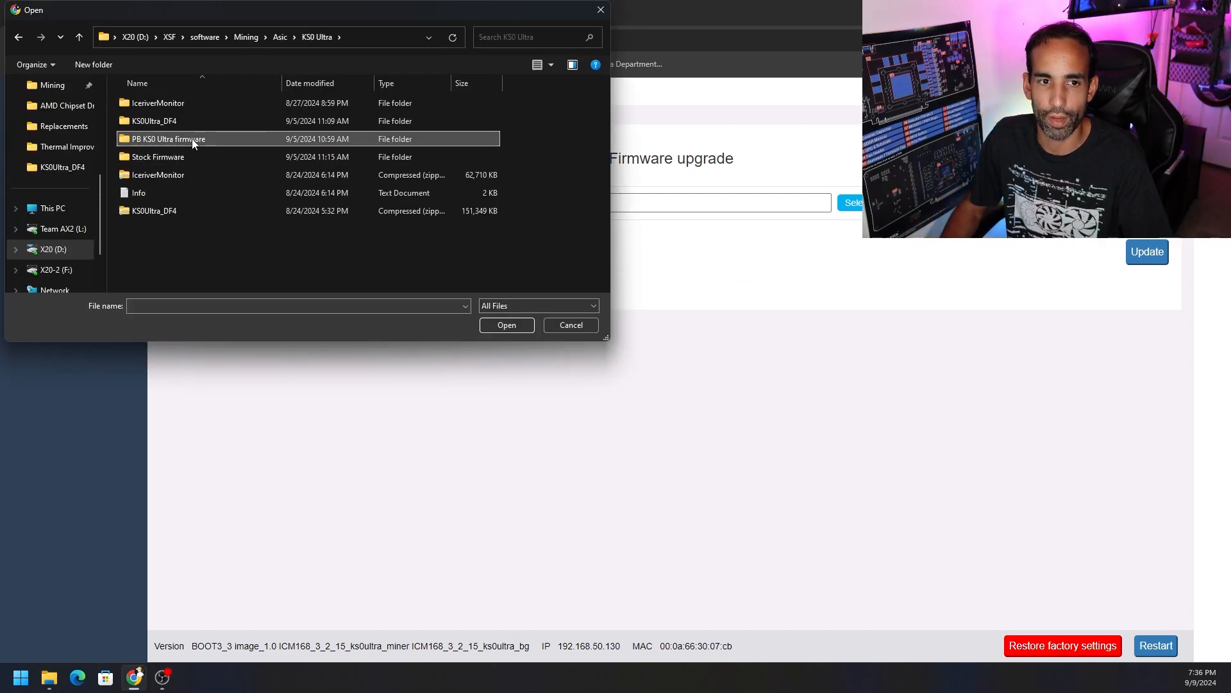
left_click(505, 324)
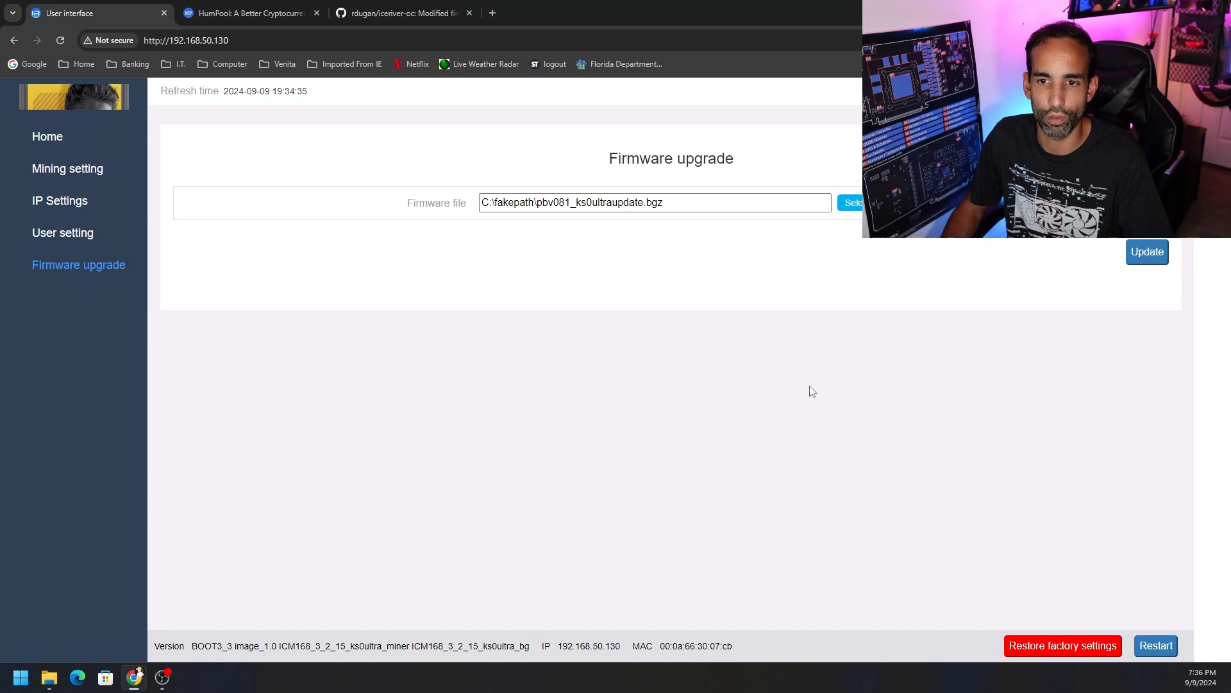
left_click(1146, 252)
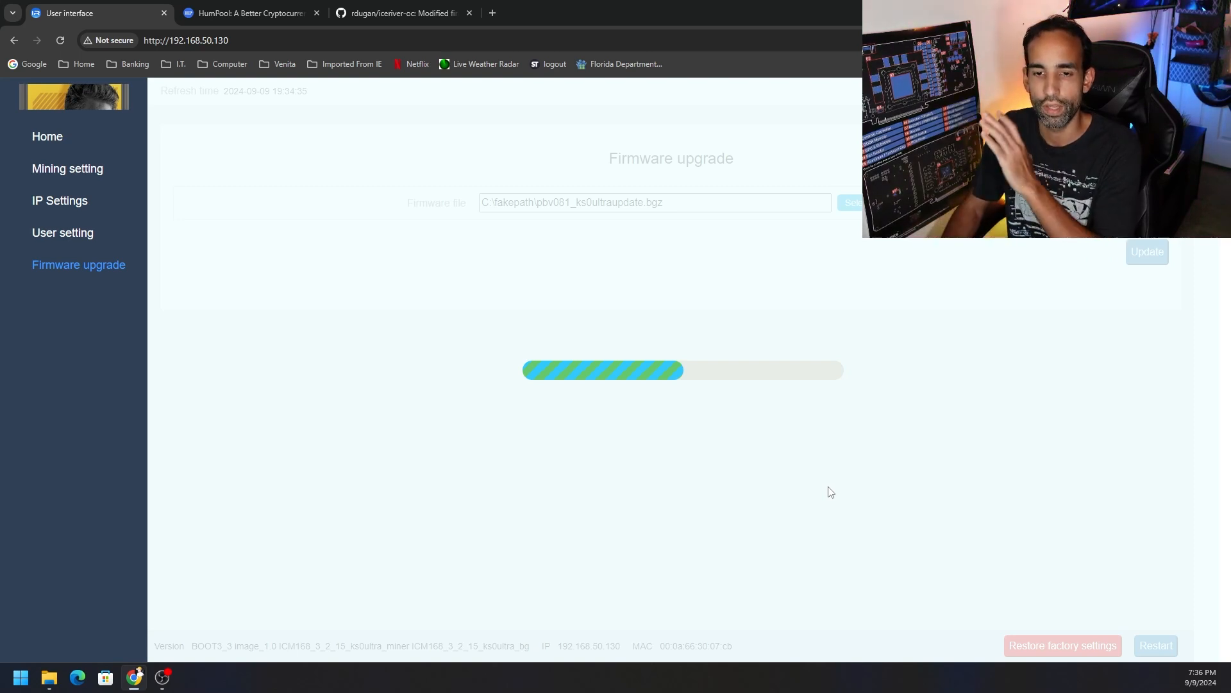
mouse_move(837, 483)
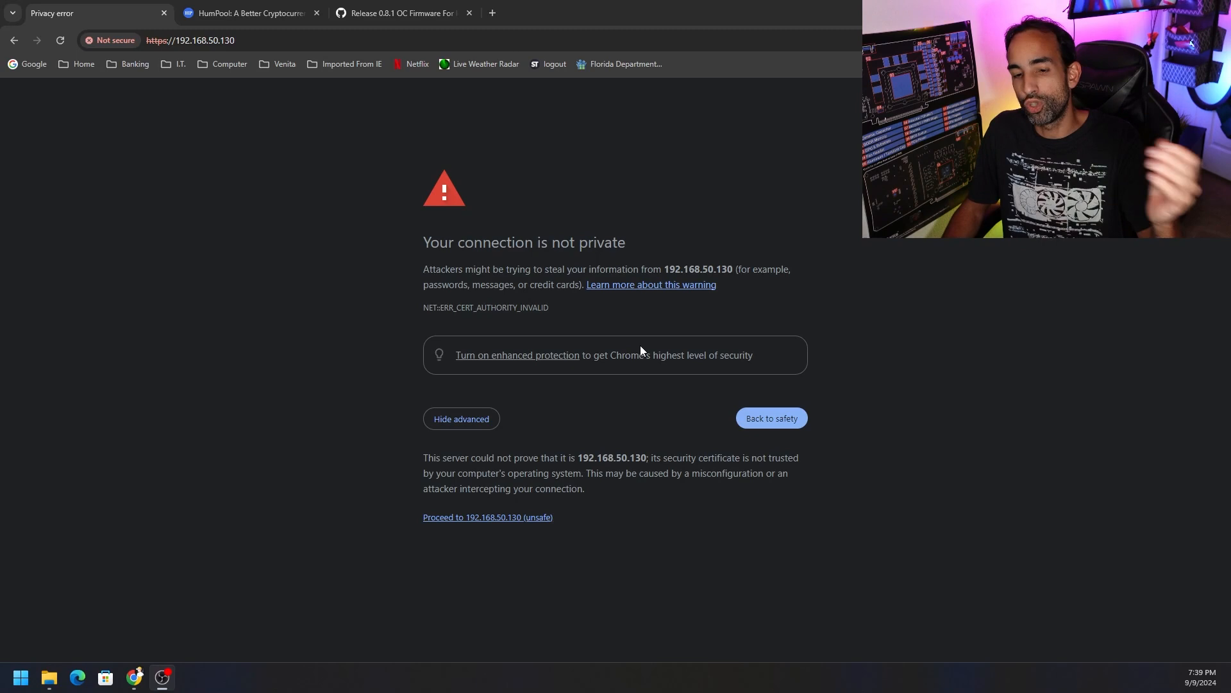
mouse_move(643, 415)
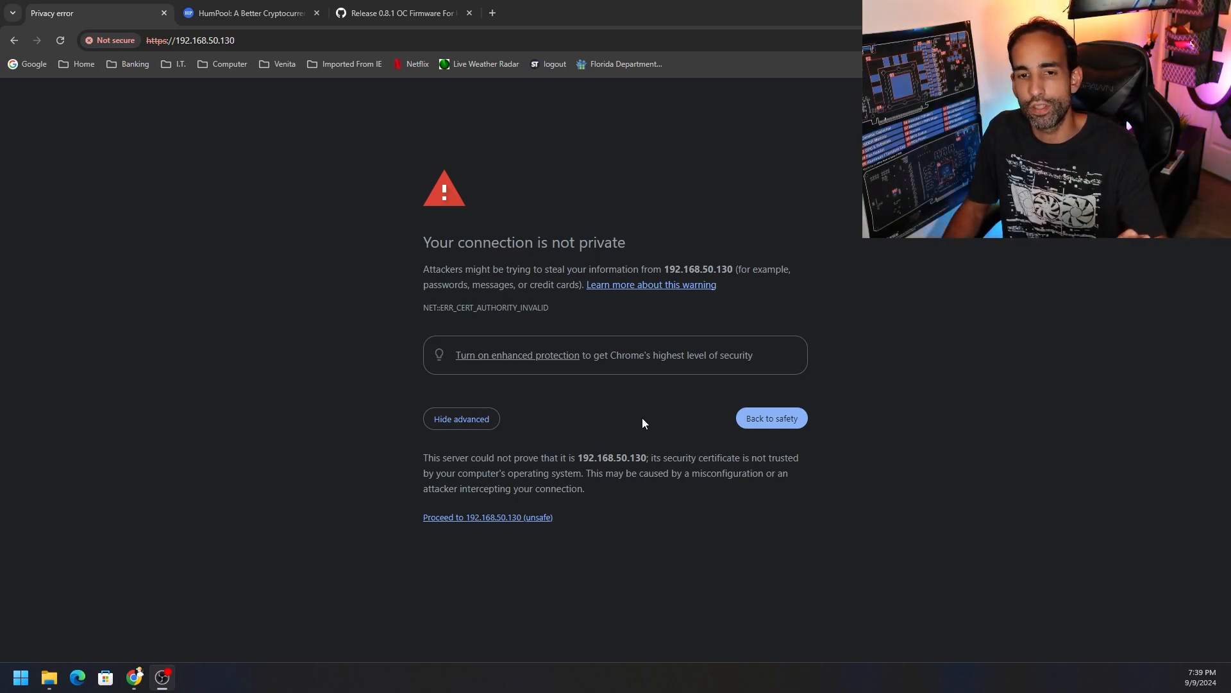
Bypass Chrome's certificate warning via Advanced and proceed to 192.168.50.130 (unsafe)
left_click(461, 418)
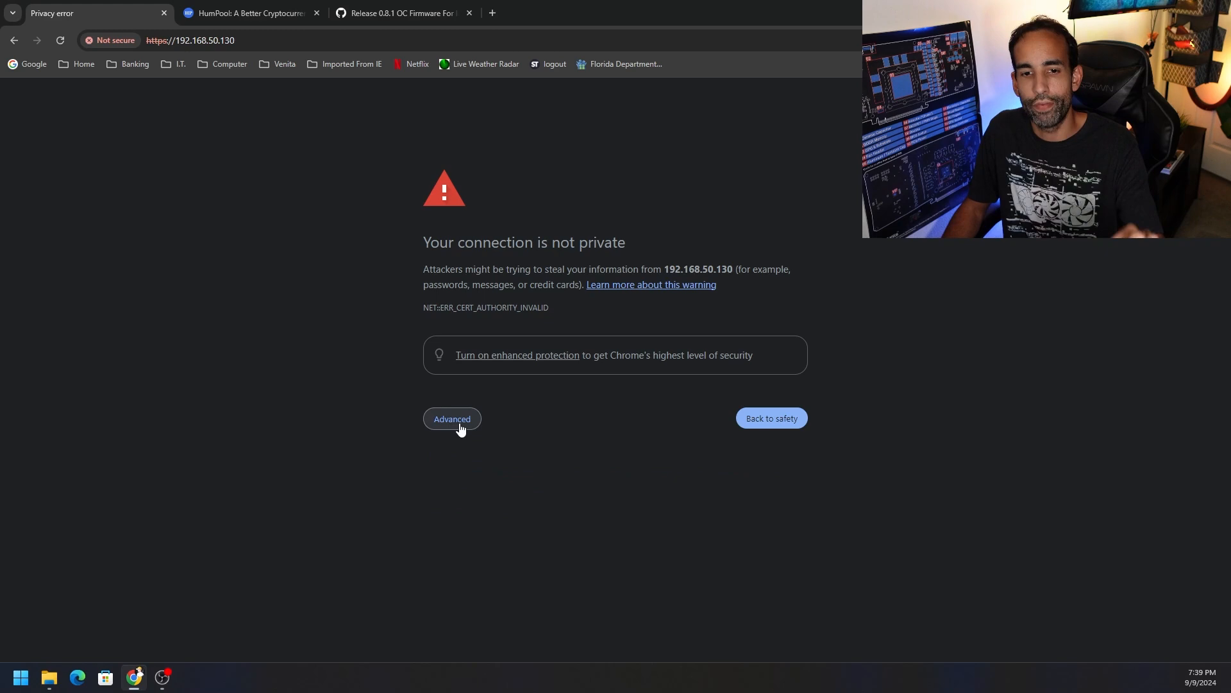
left_click(451, 418)
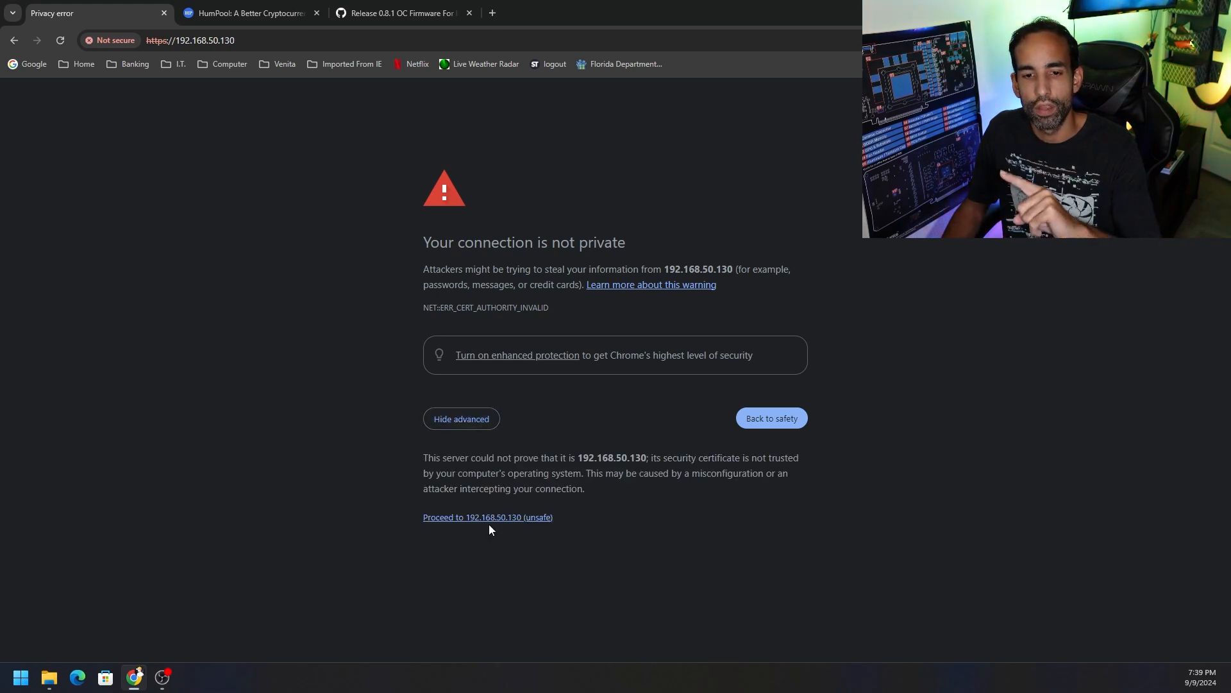
mouse_move(496, 524)
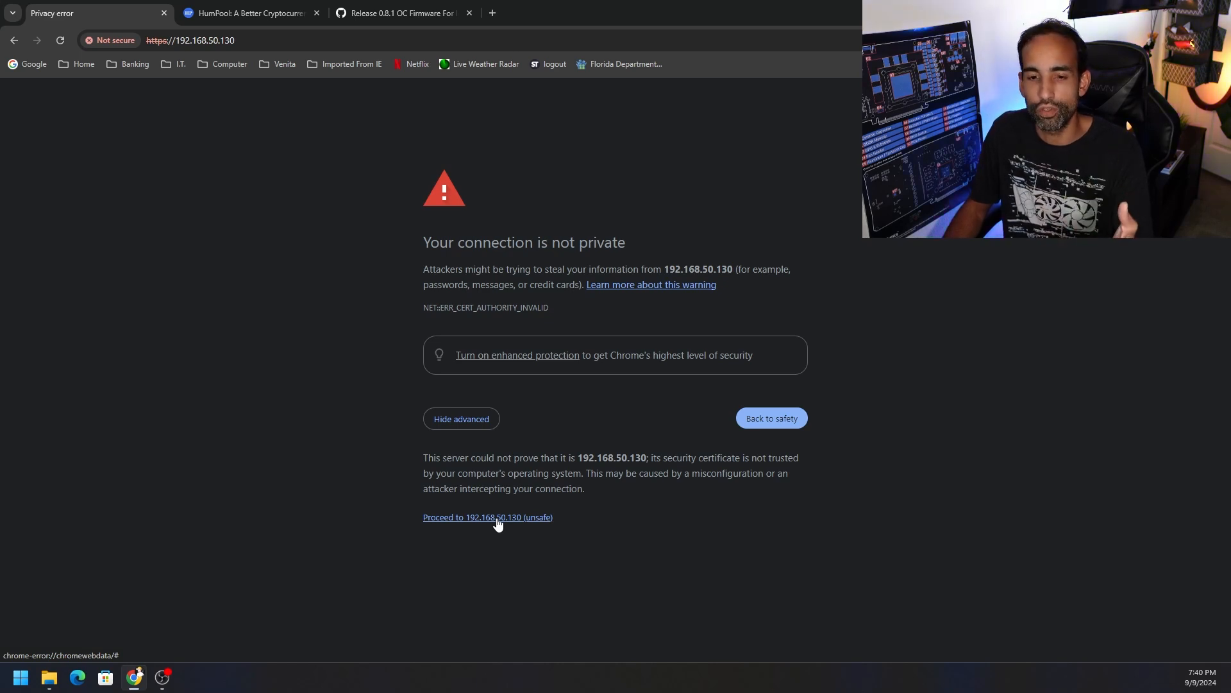
left_click(488, 516)
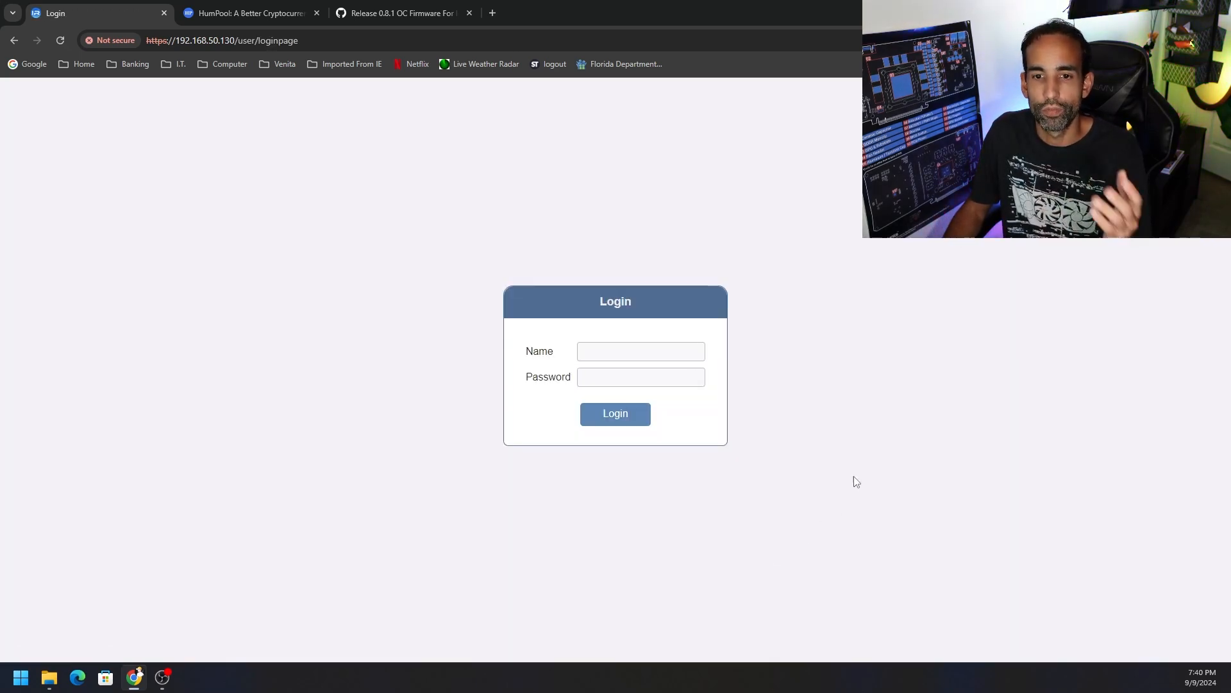
mouse_move(764, 387)
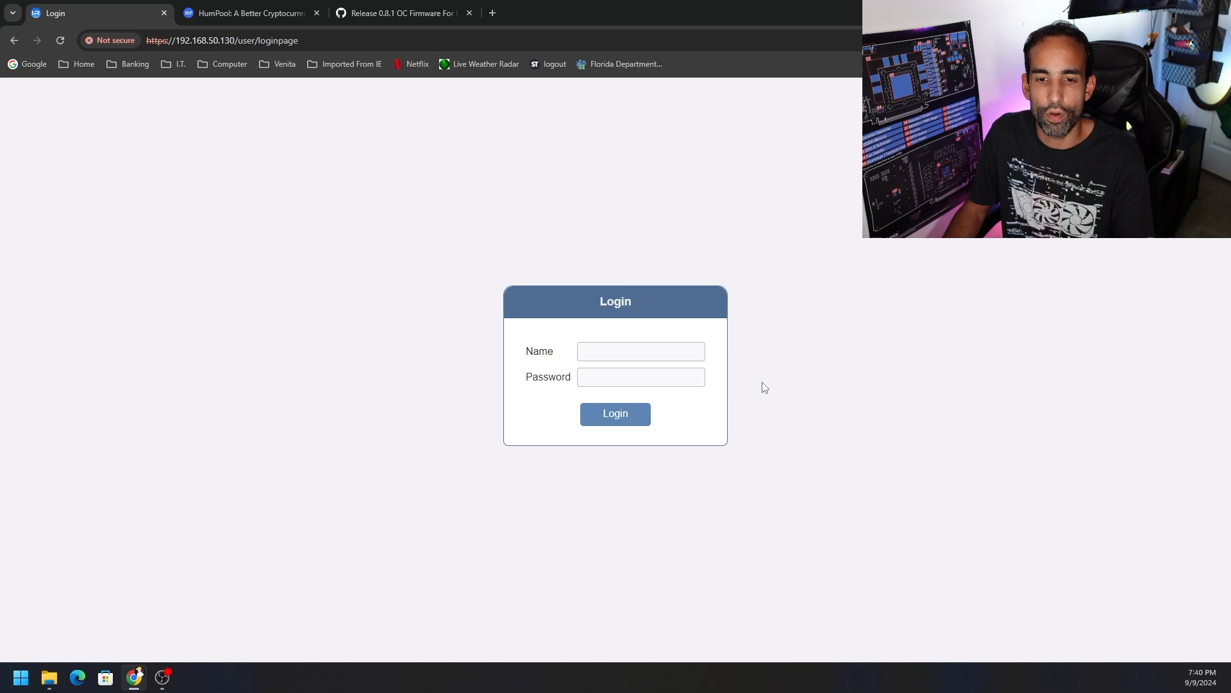
Log in, dismiss Chrome's password warning, and accept the PbFarmer software disclaimer
left_click(614, 414)
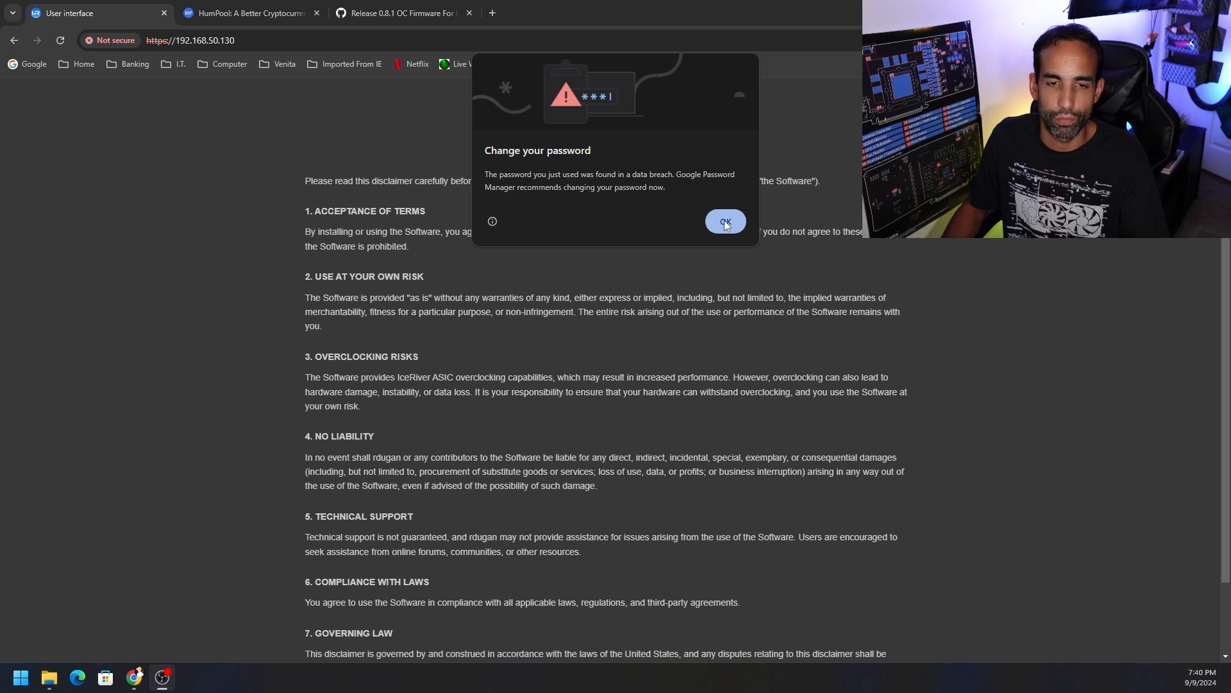
left_click(724, 220)
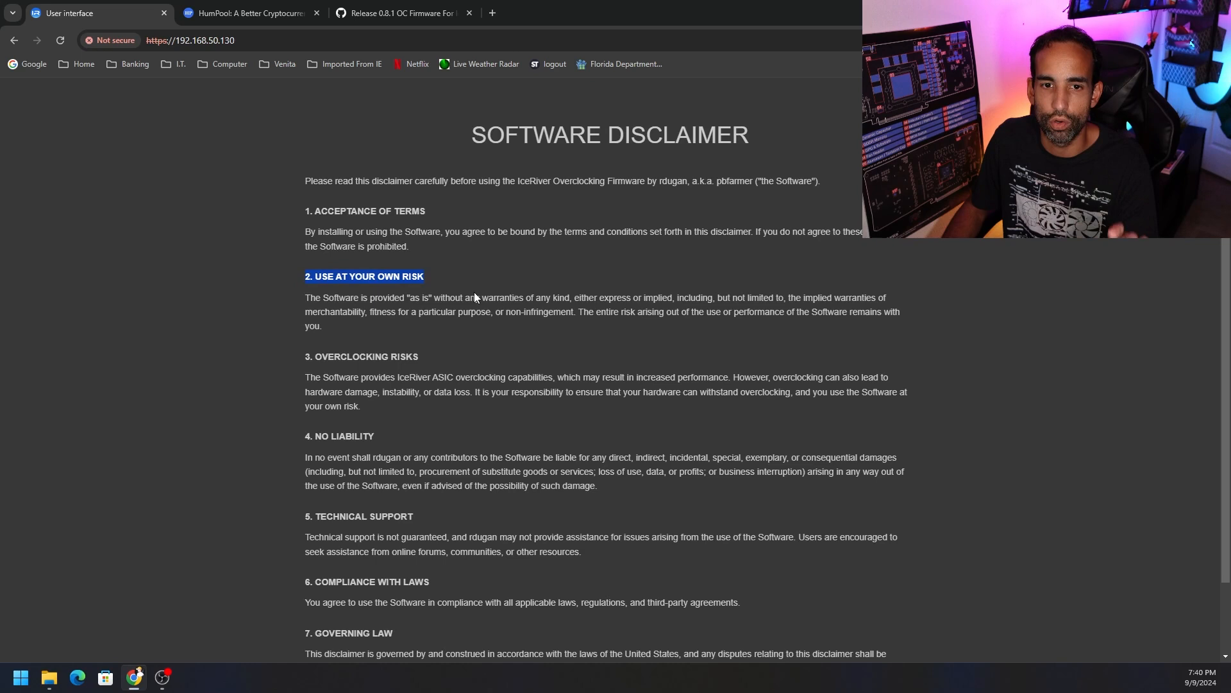
scroll("down", 3)
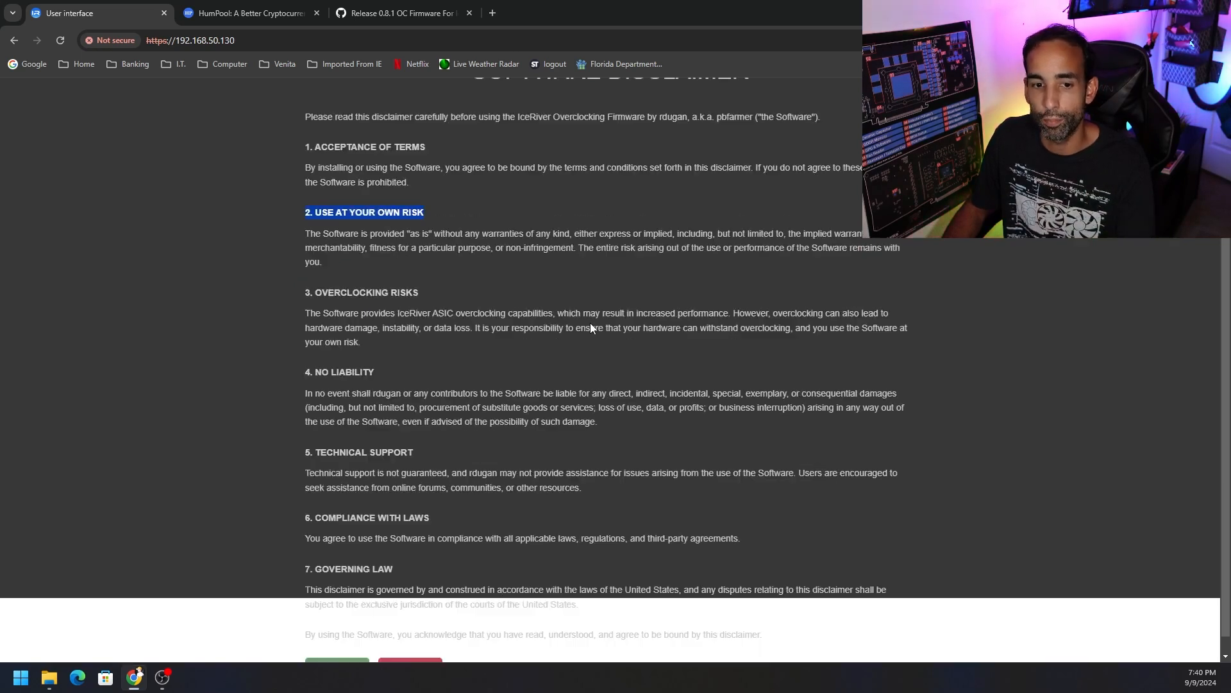
scroll("down", 3)
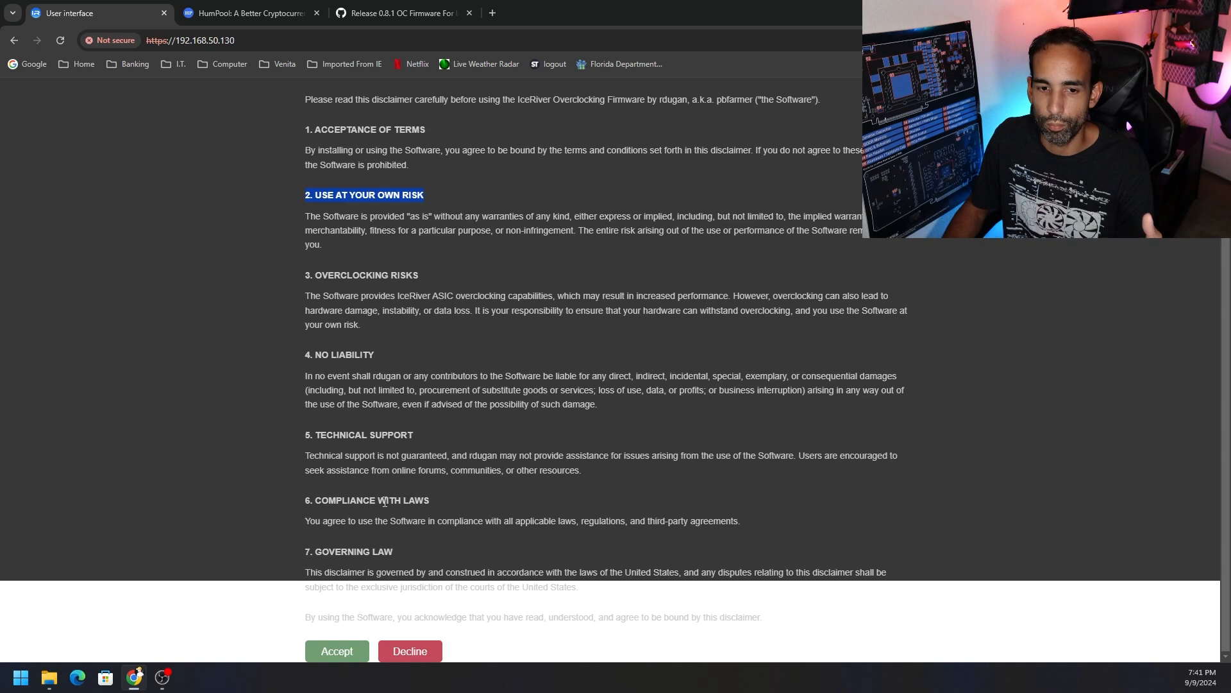
left_click(336, 652)
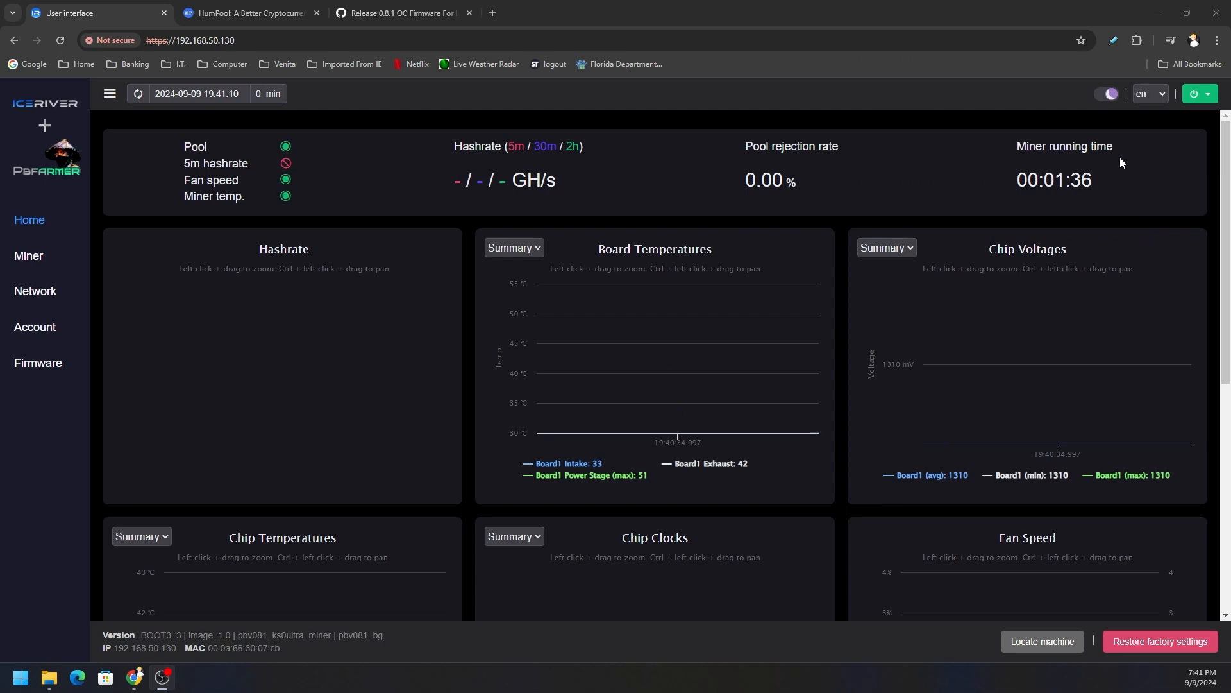
left_click(1150, 94)
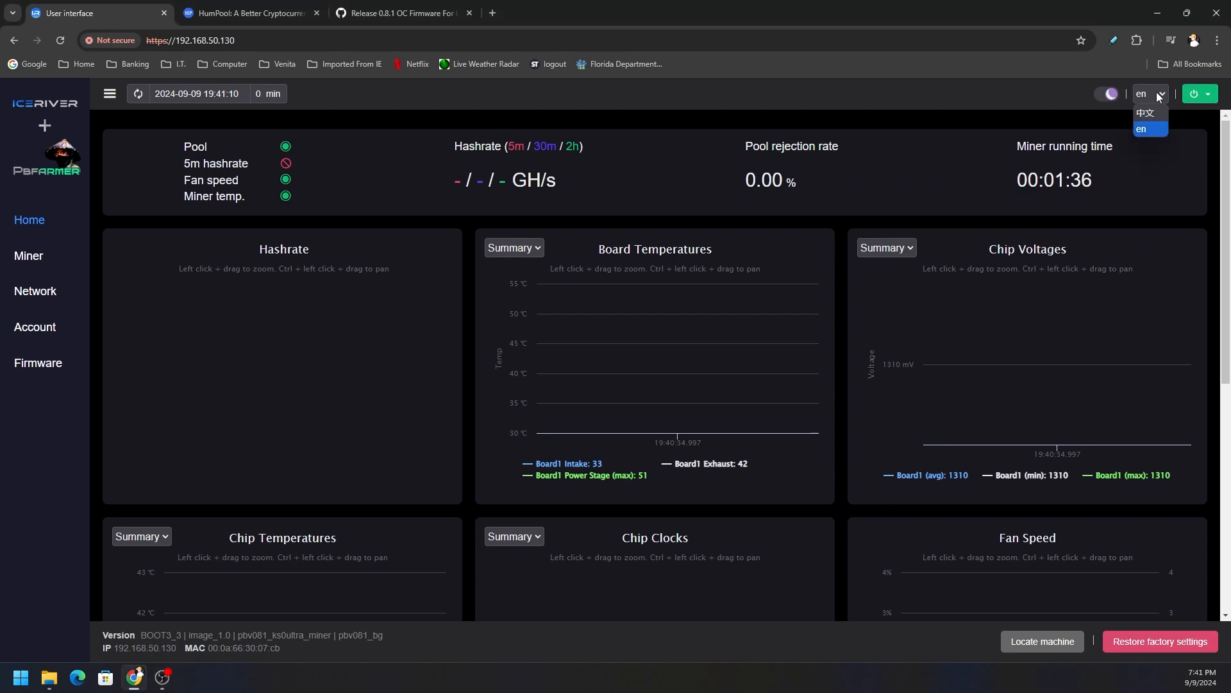
left_click(1207, 93)
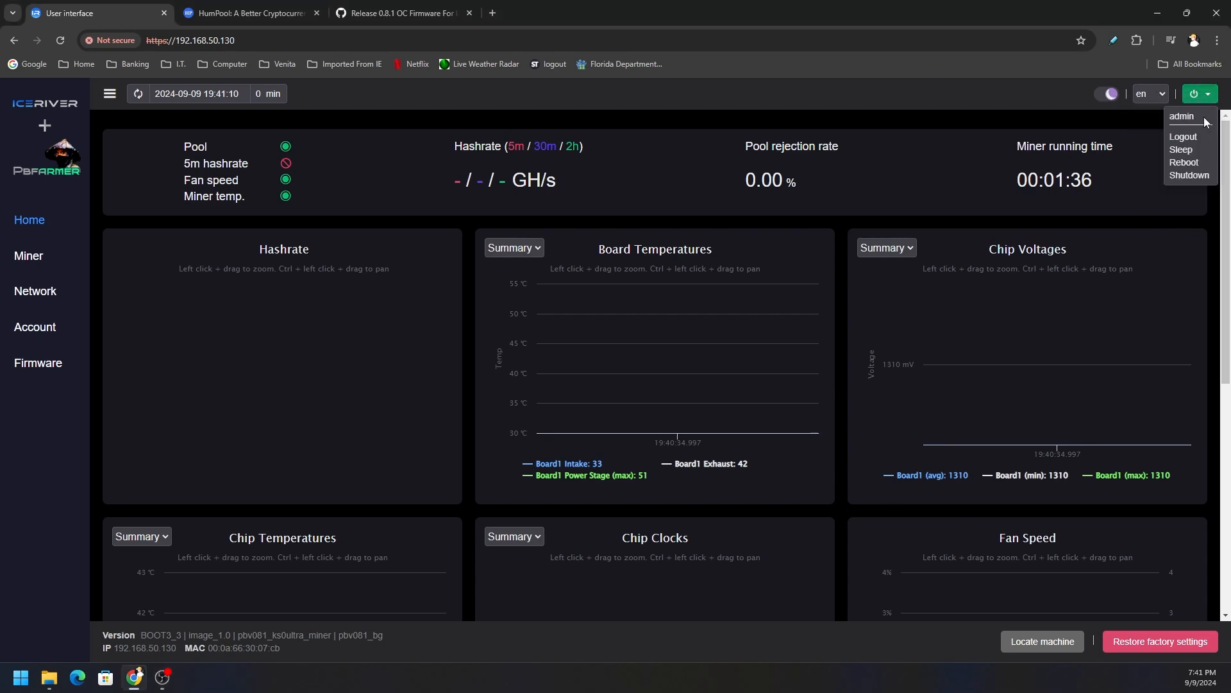
mouse_move(1189, 178)
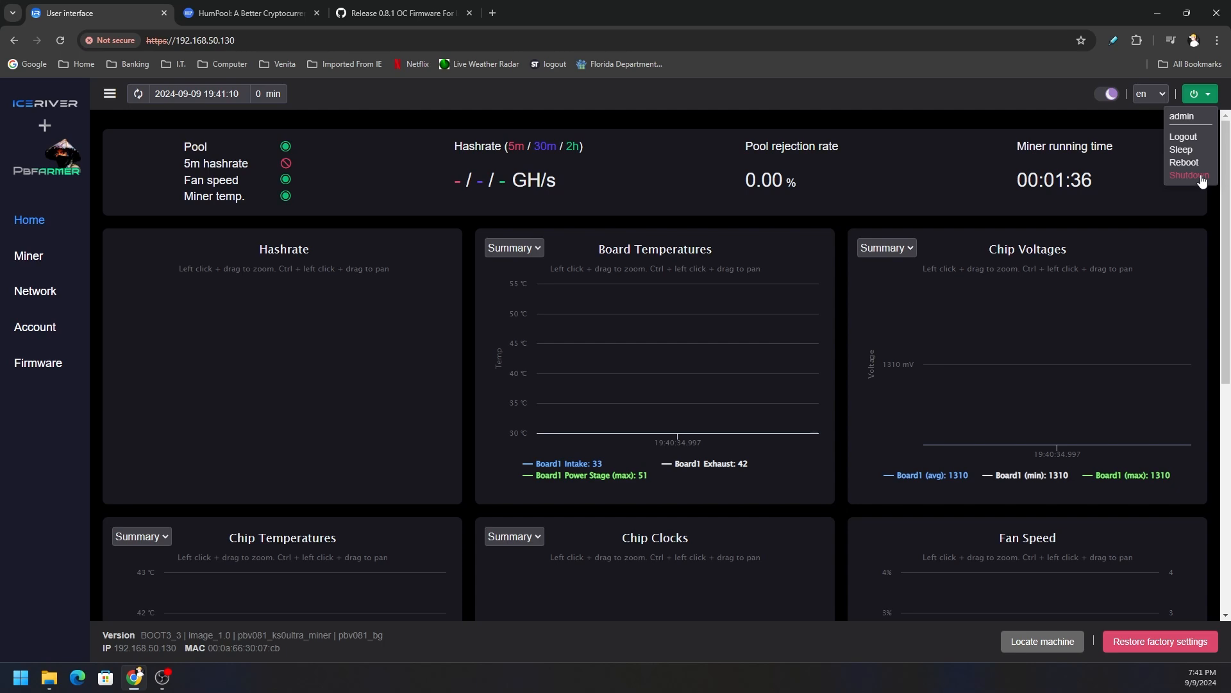
mouse_move(1202, 178)
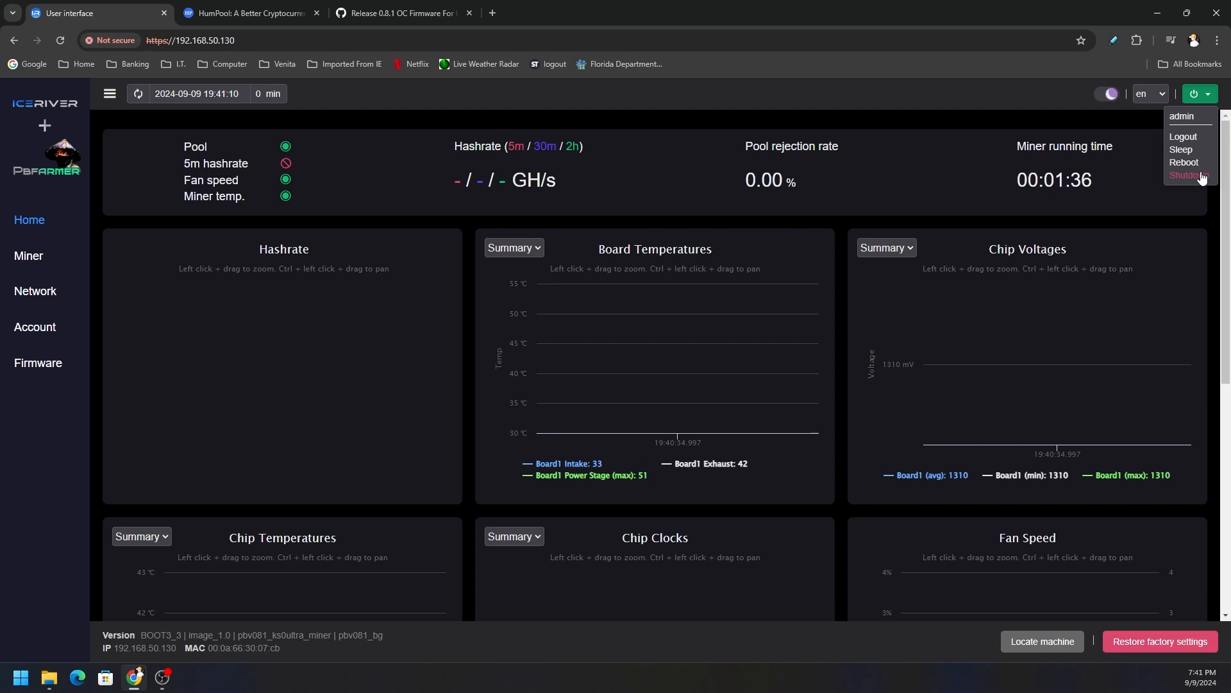
mouse_move(1009, 193)
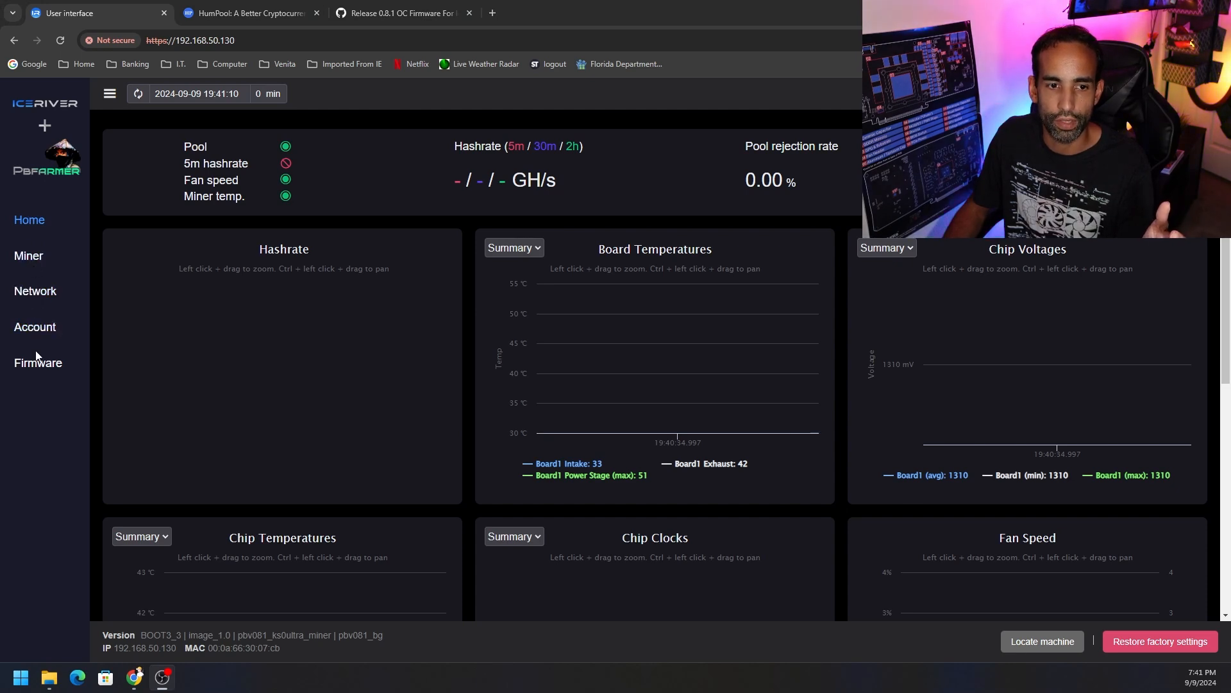
View the Firmware Upgrade panel, check the firmware releases tab, then go to the Account page
left_click(37, 362)
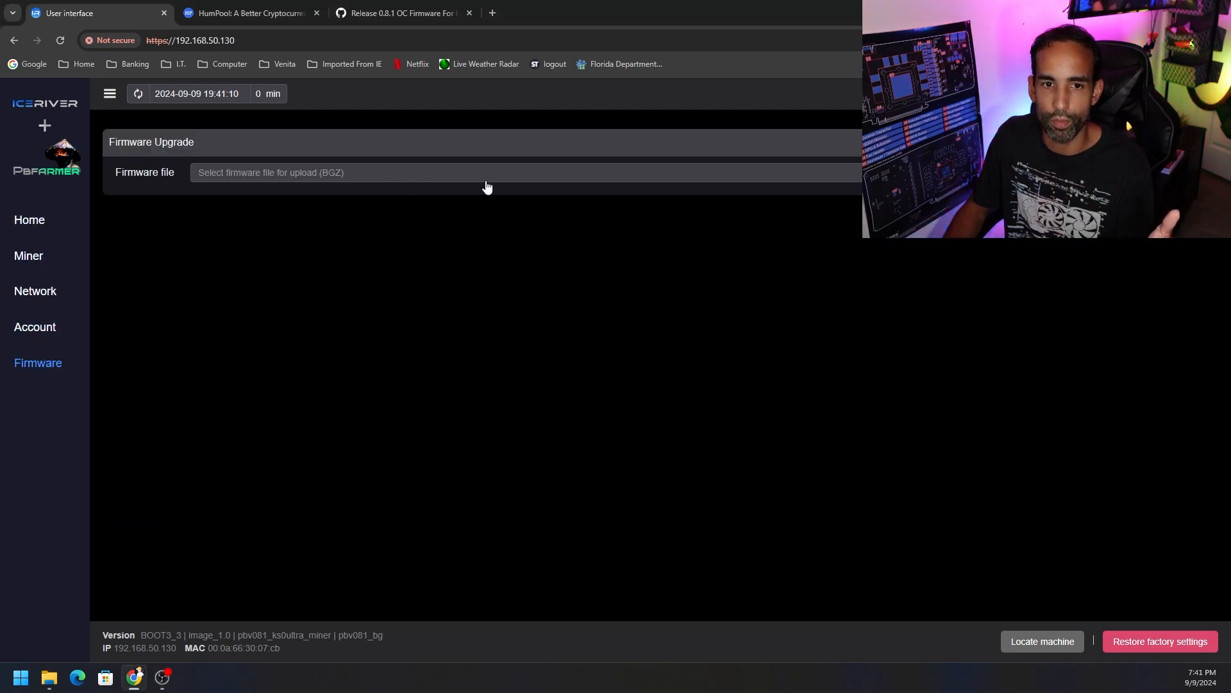
left_click(400, 13)
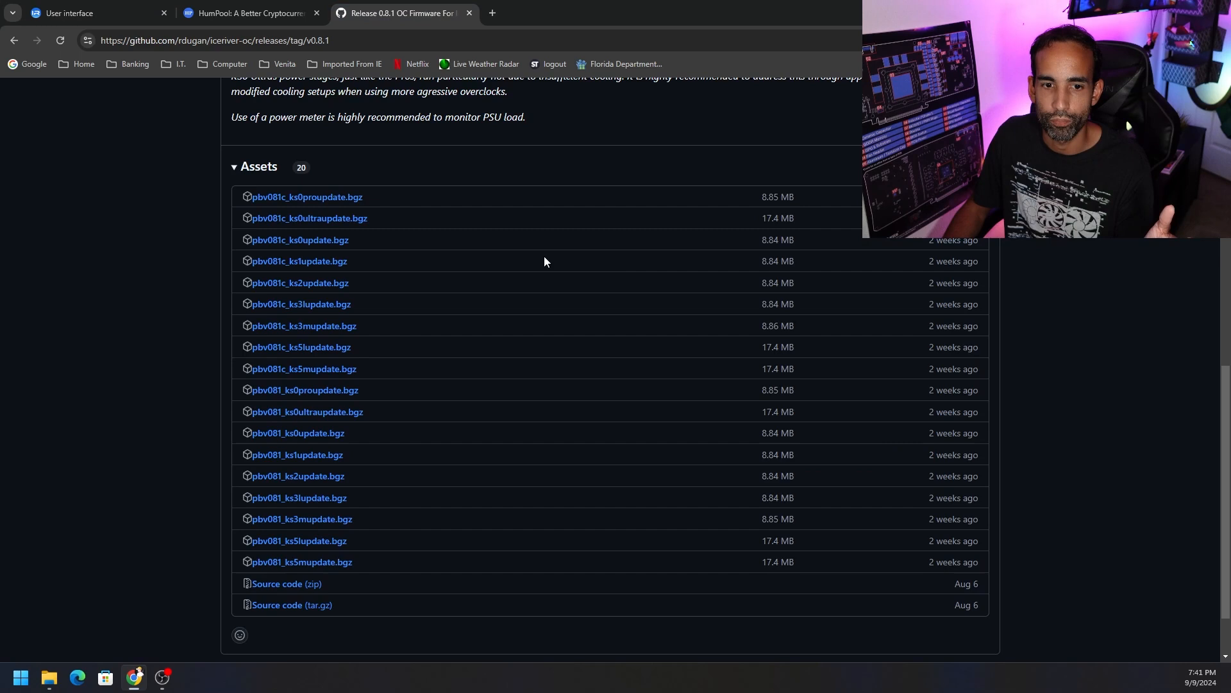
mouse_move(1032, 415)
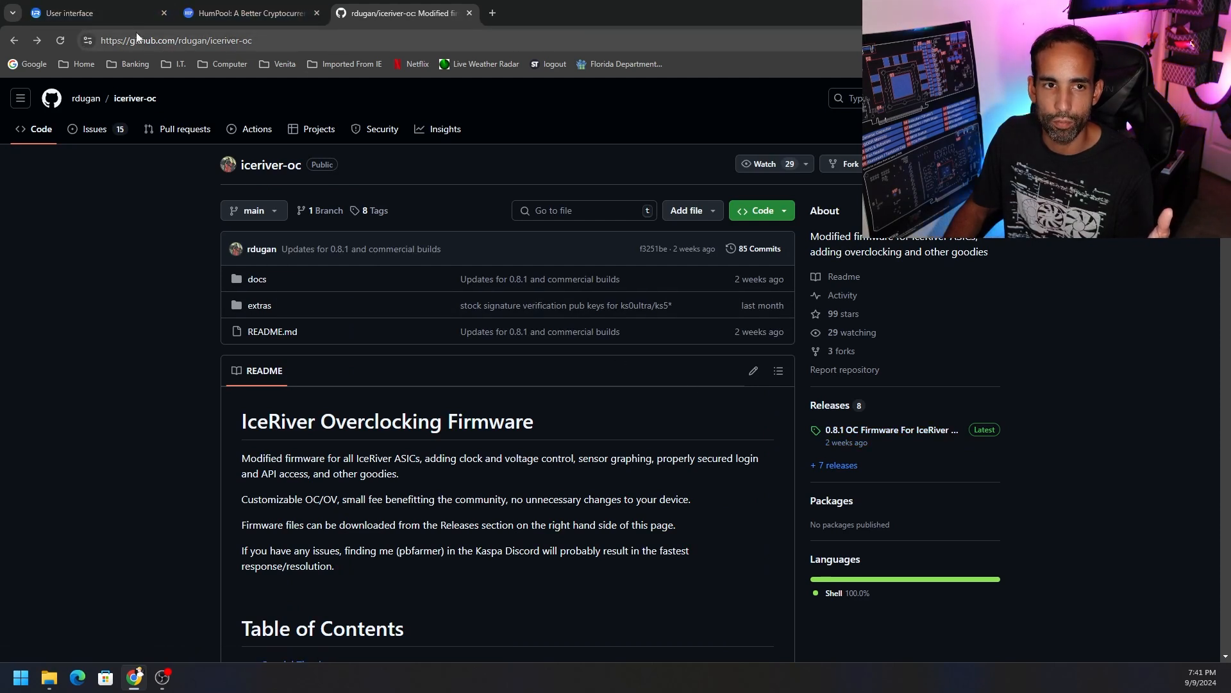
left_click(86, 13)
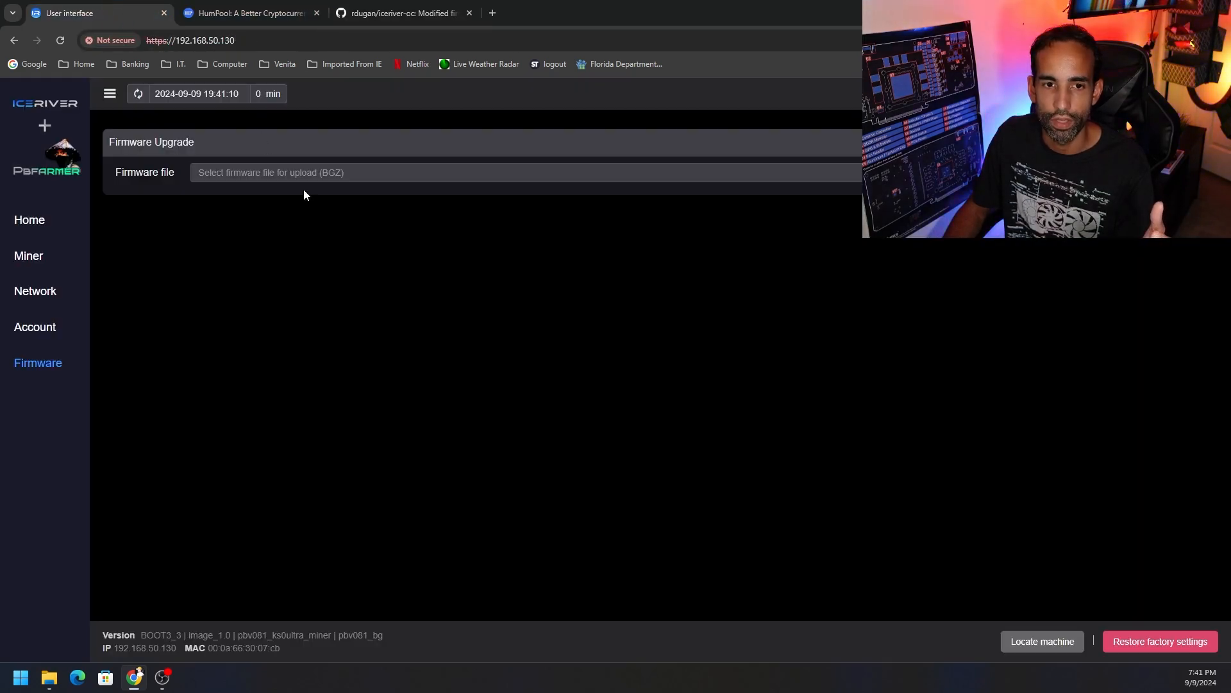
left_click(35, 327)
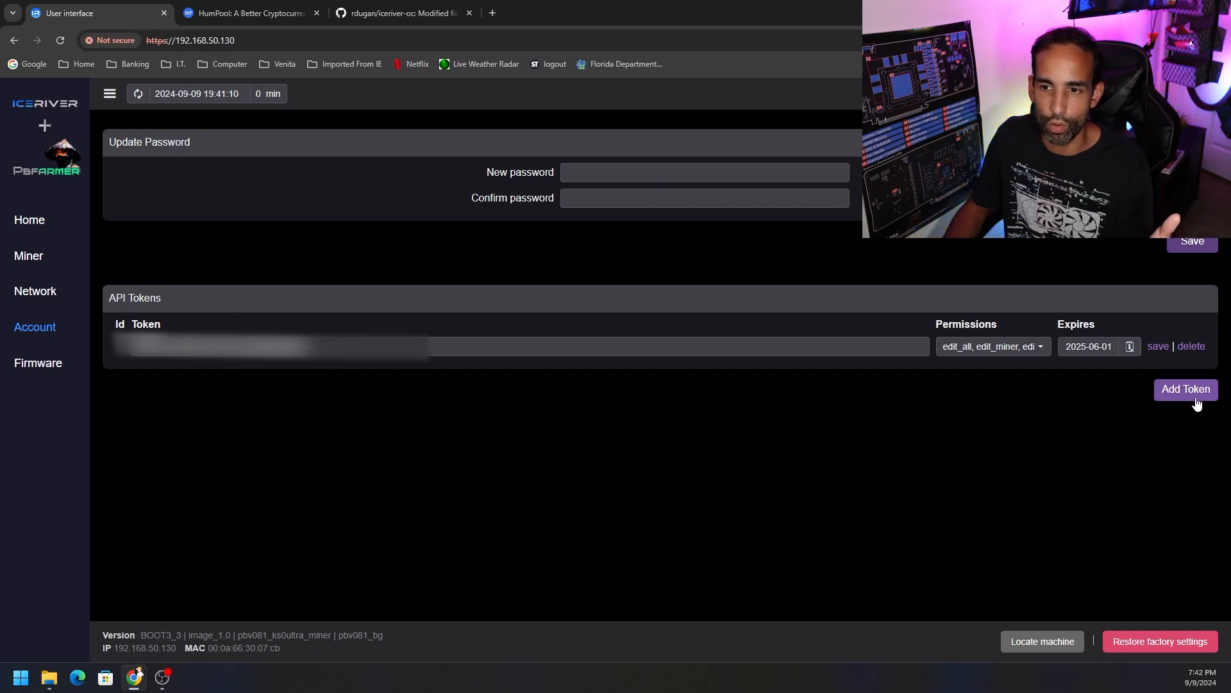
mouse_move(824, 333)
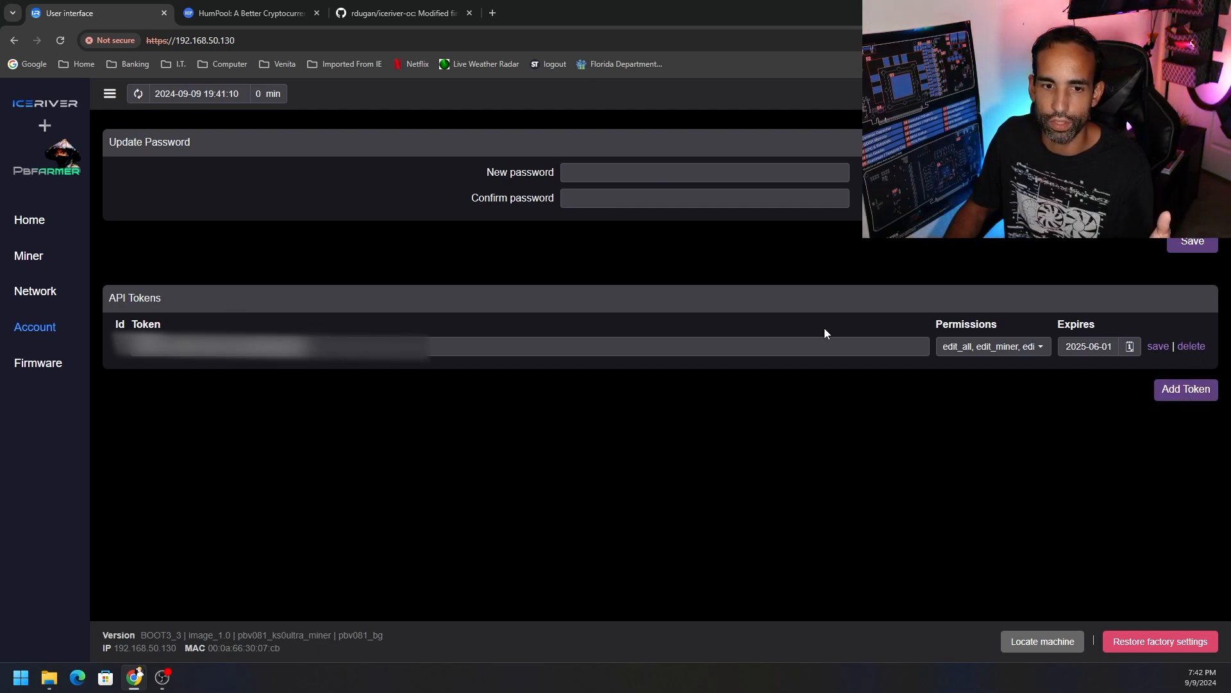
Show the Network Configuration page with its DHCP/Static protocol choice
left_click(34, 291)
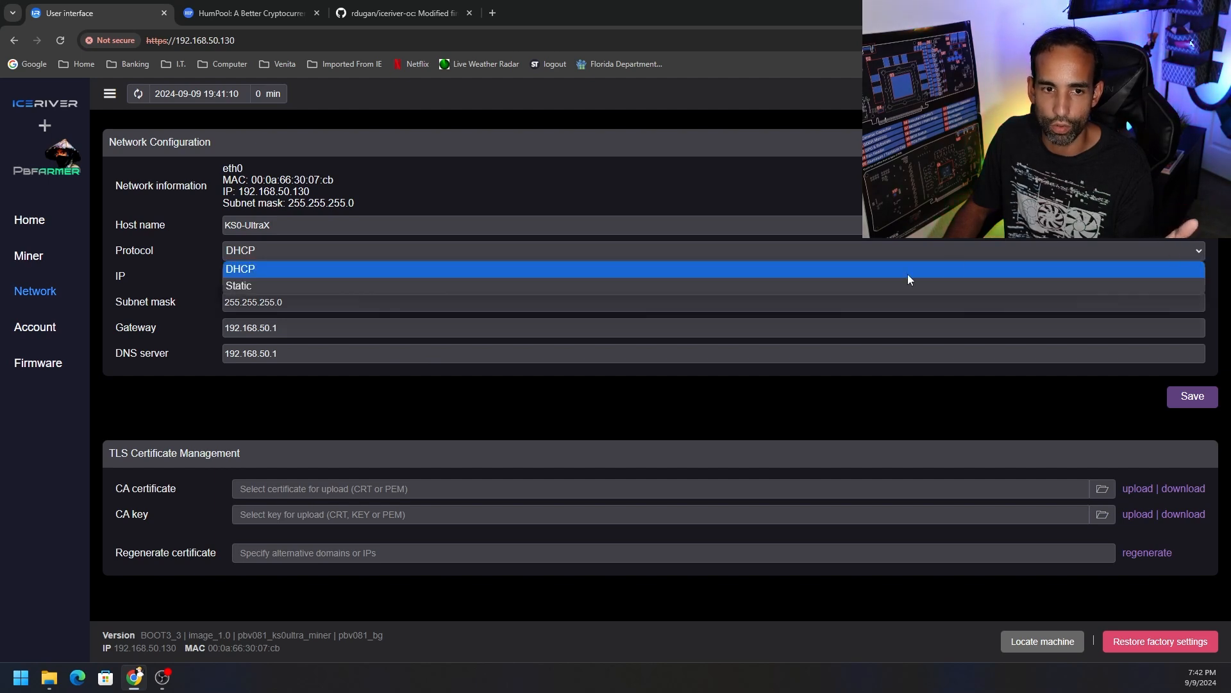
Keep DHCP addressing and go to the Miner pool and performance configuration page
left_click(240, 268)
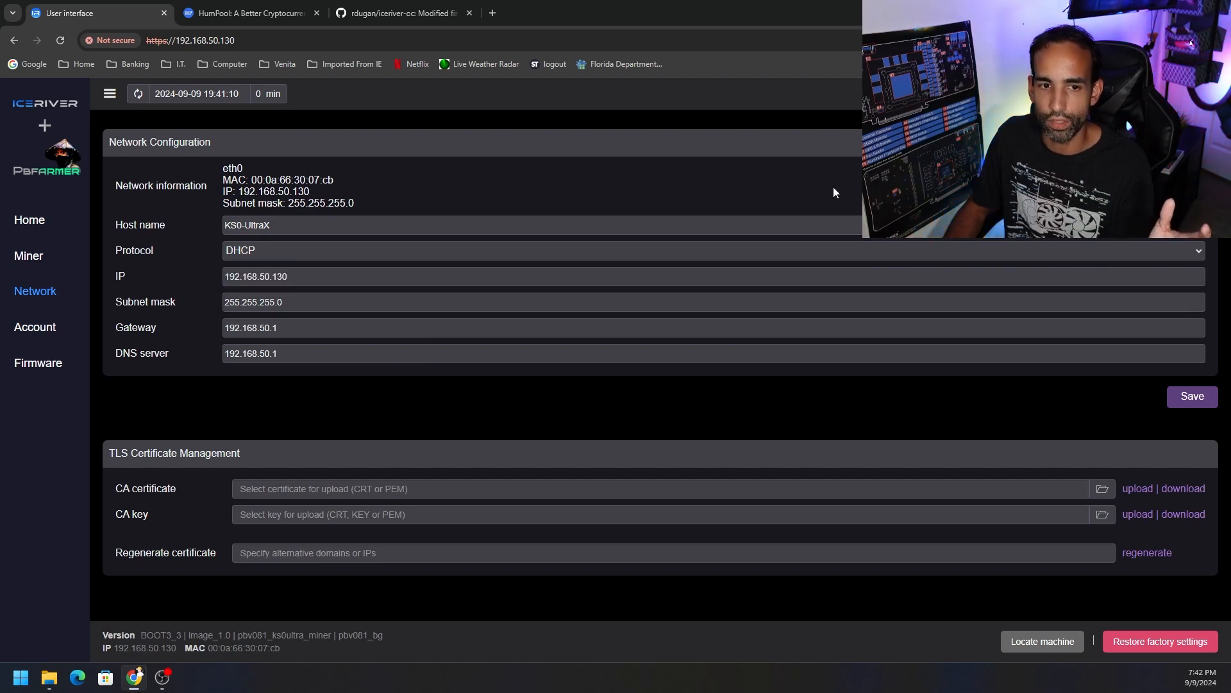
mouse_move(278, 512)
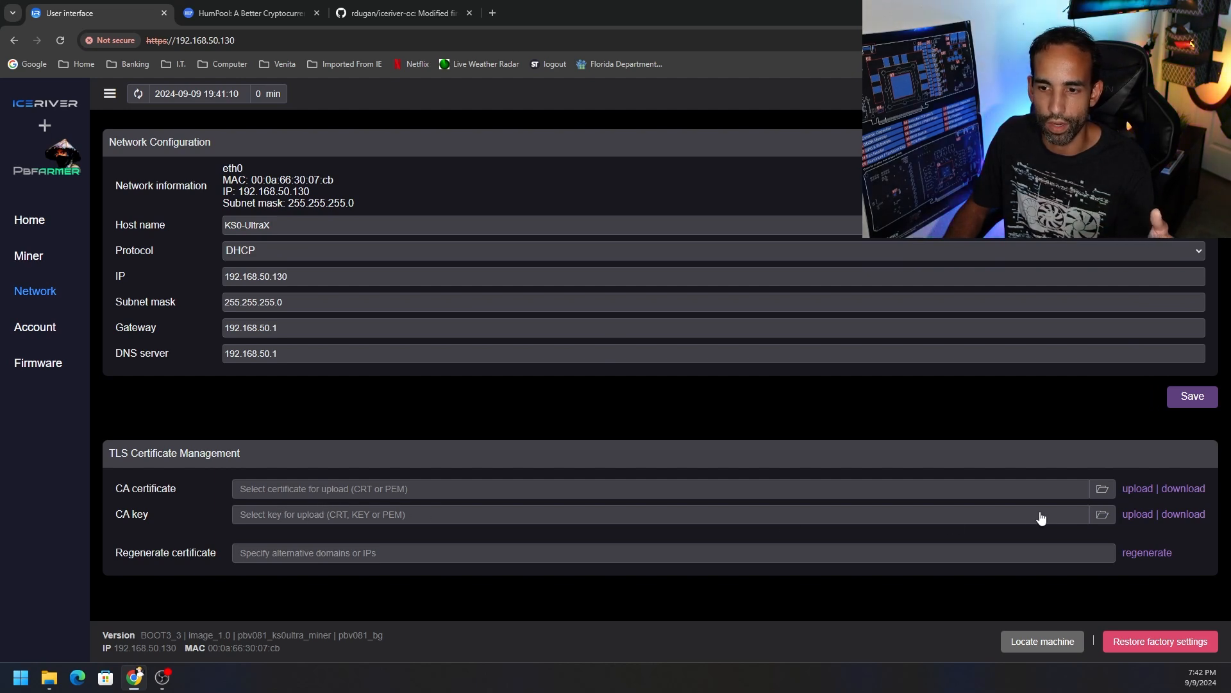
mouse_move(767, 540)
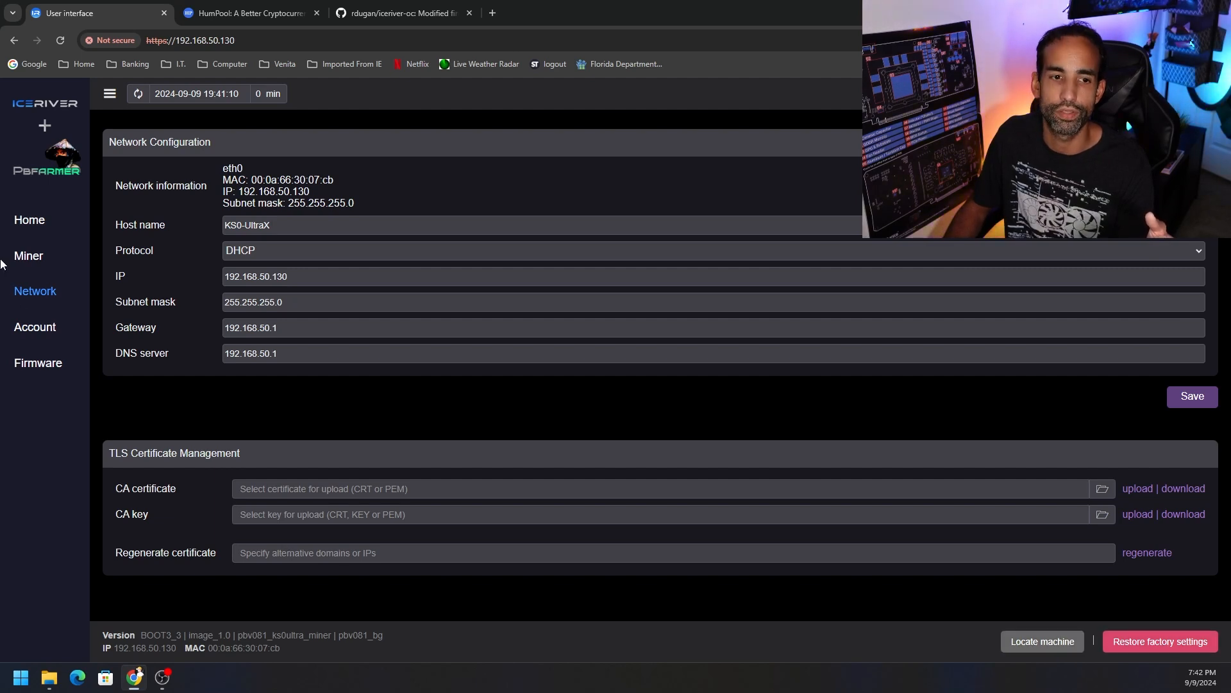
mouse_move(28, 257)
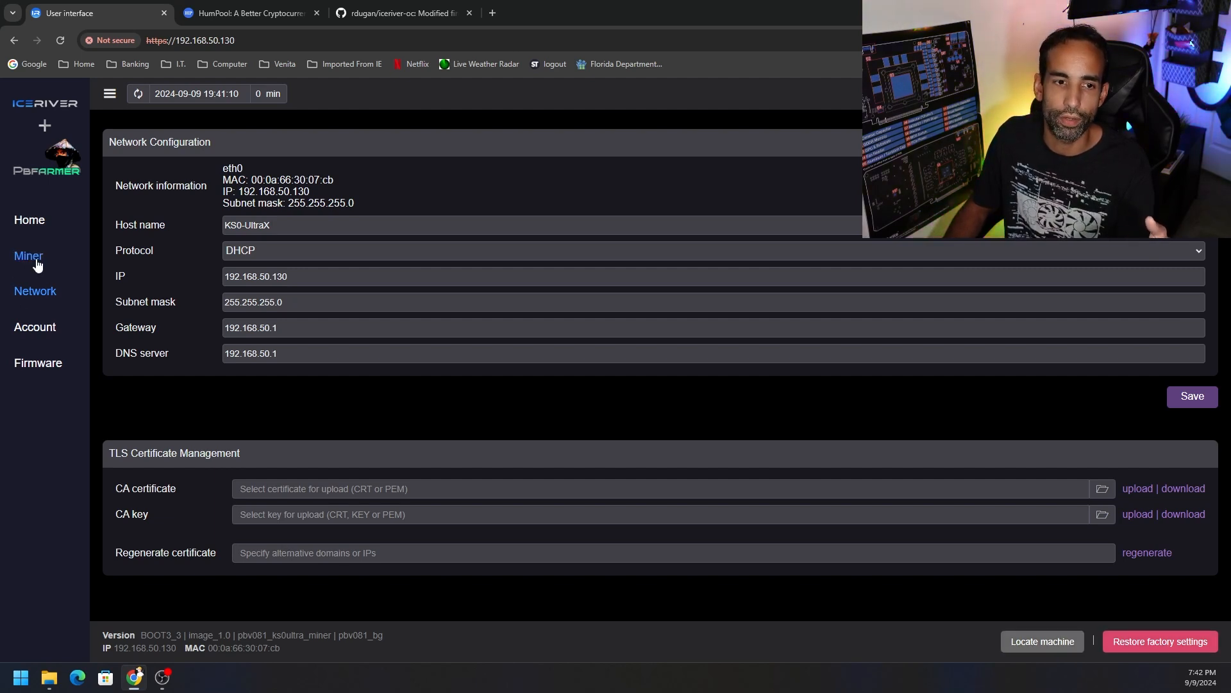
left_click(27, 256)
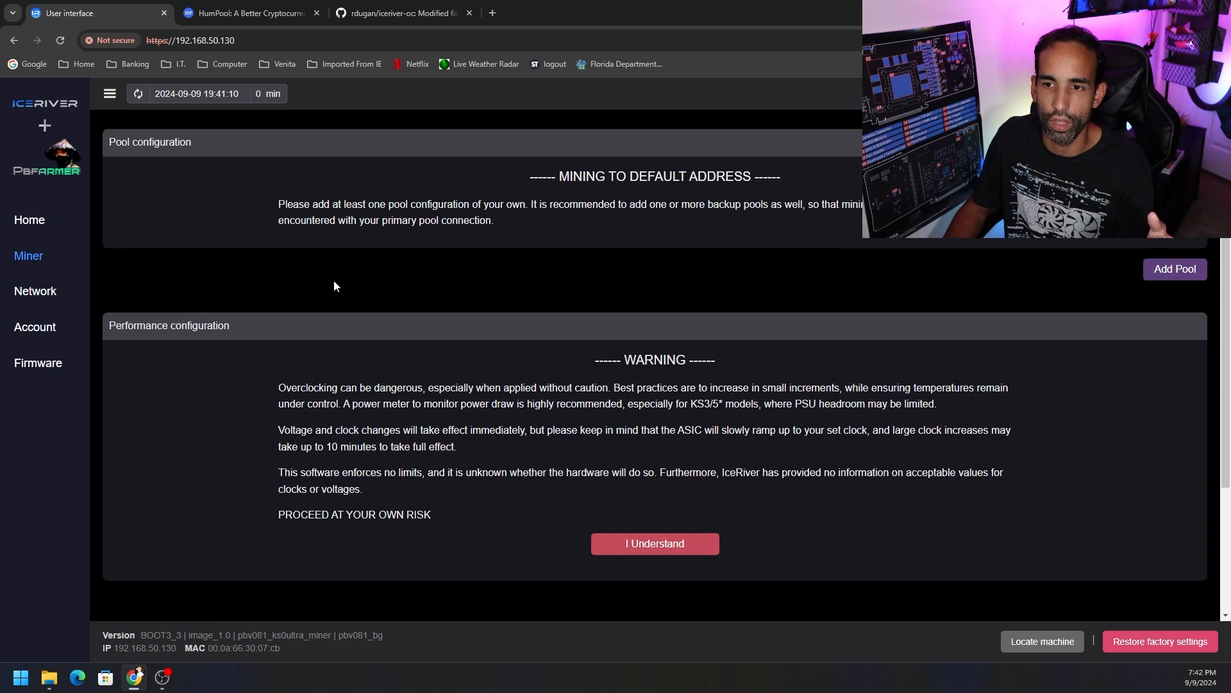
mouse_move(813, 309)
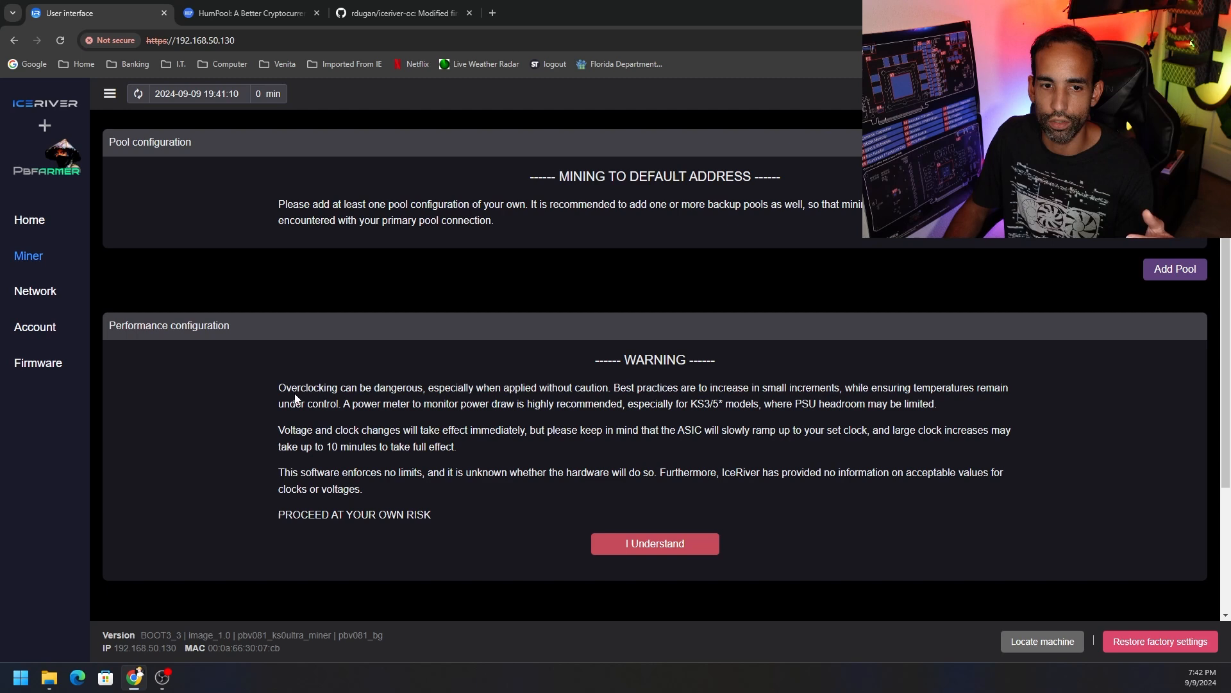
left_click_drag(279, 387, 428, 387)
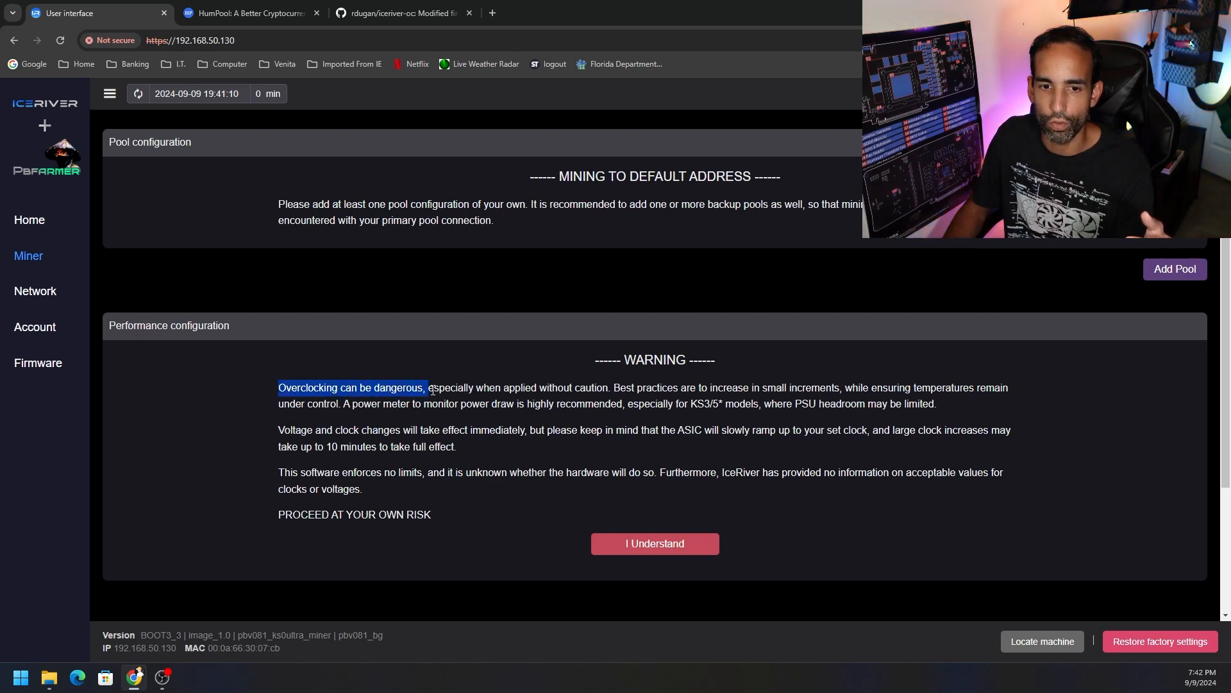
left_click_drag(425, 387, 530, 387)
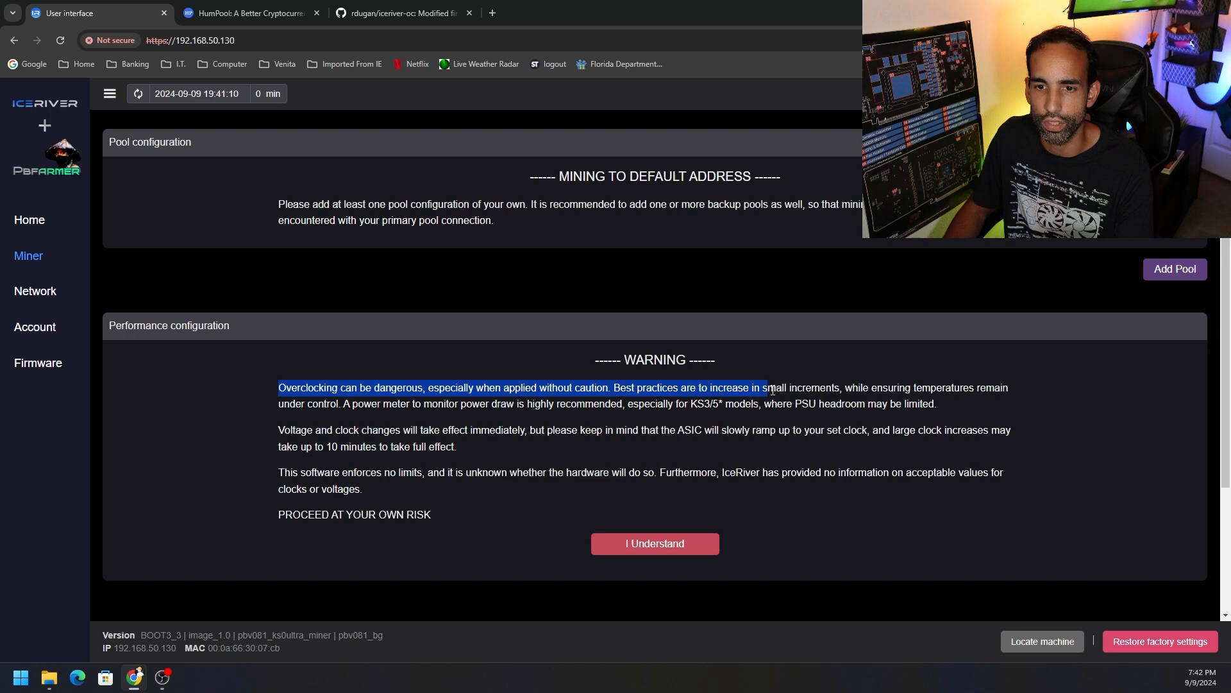
left_click_drag(769, 387, 998, 387)
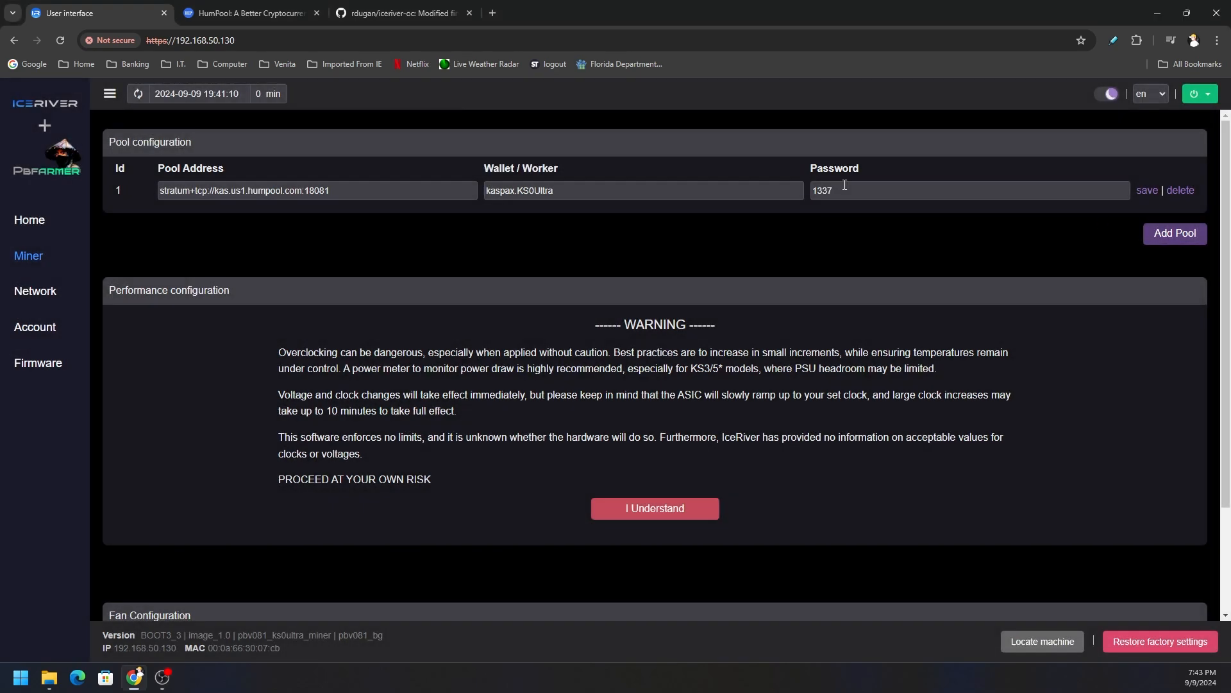
left_click(1175, 233)
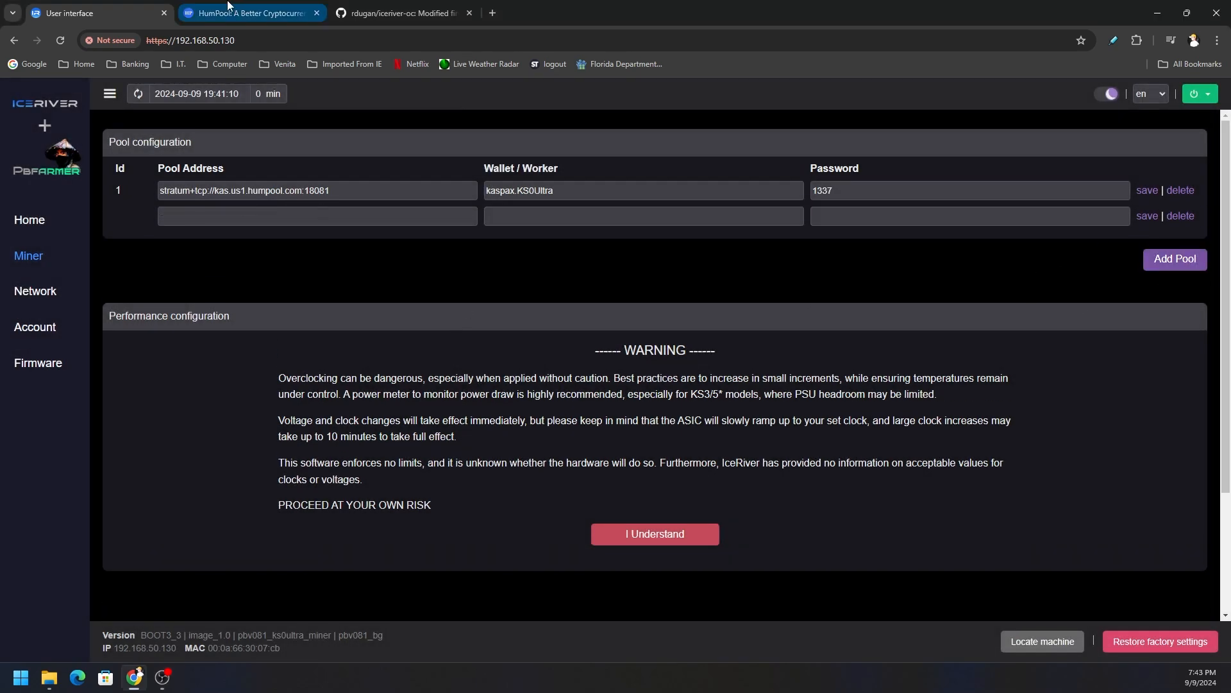
left_click(251, 13)
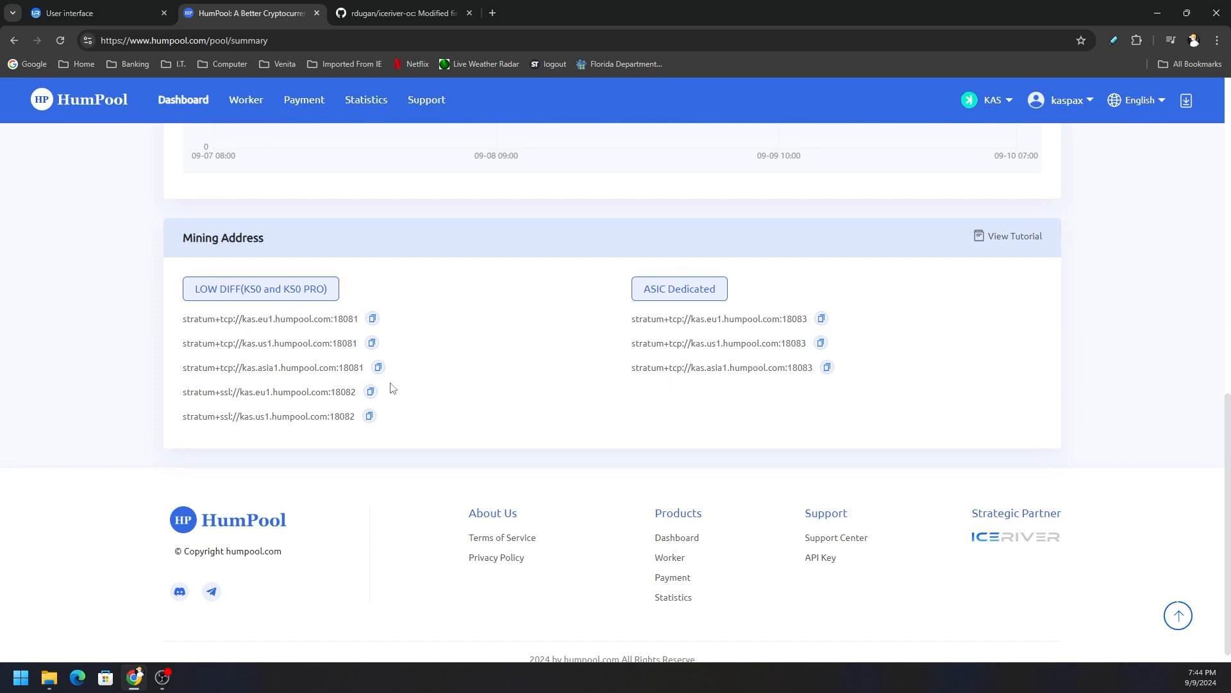
left_click(377, 366)
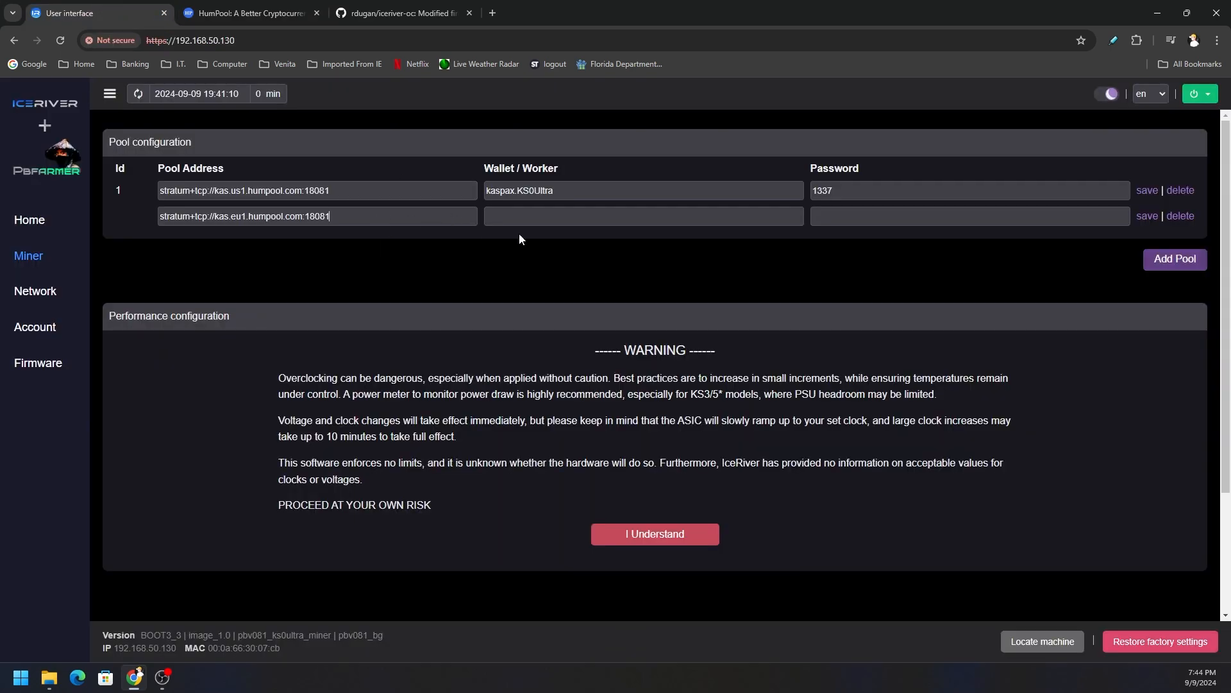
double_click(518, 190)
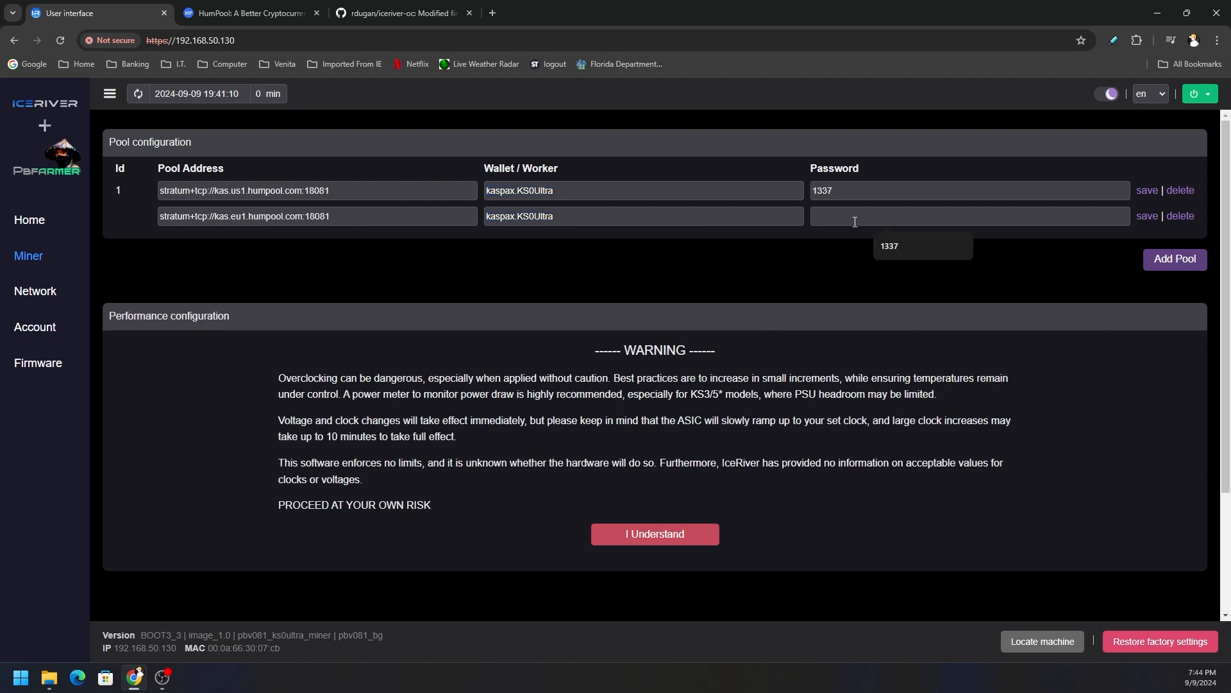
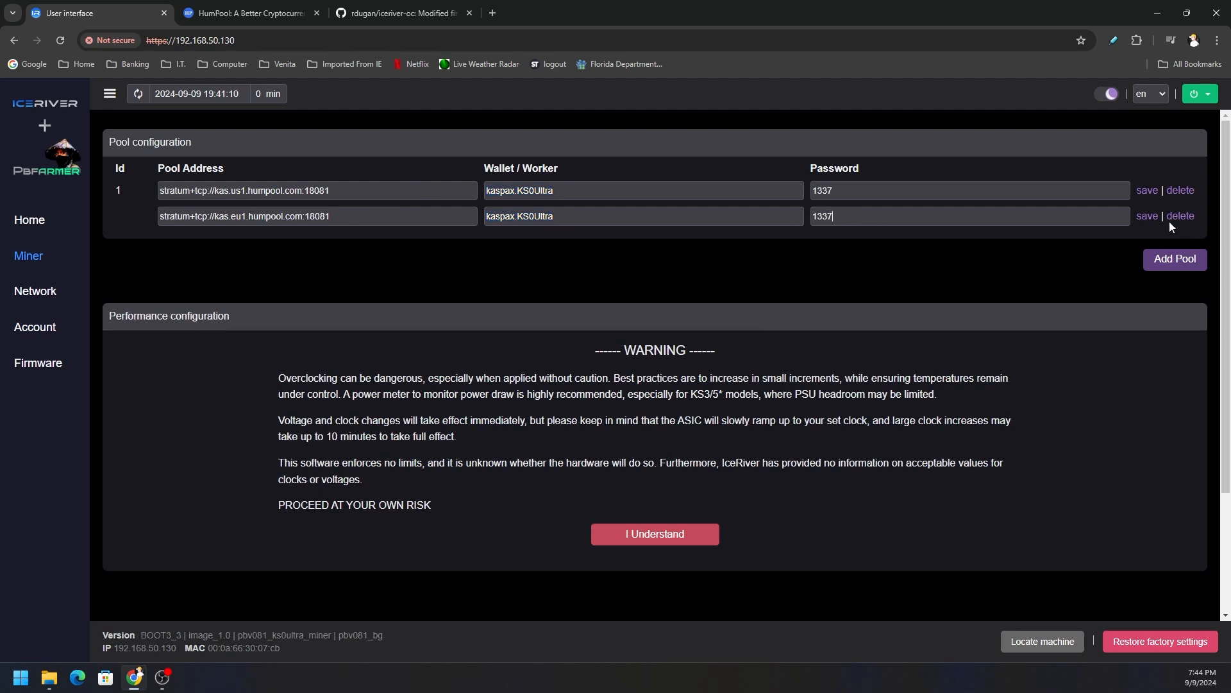
Save the EU pool as pool 2 and accept the overclocking warning to unlock tuning
left_click(1145, 216)
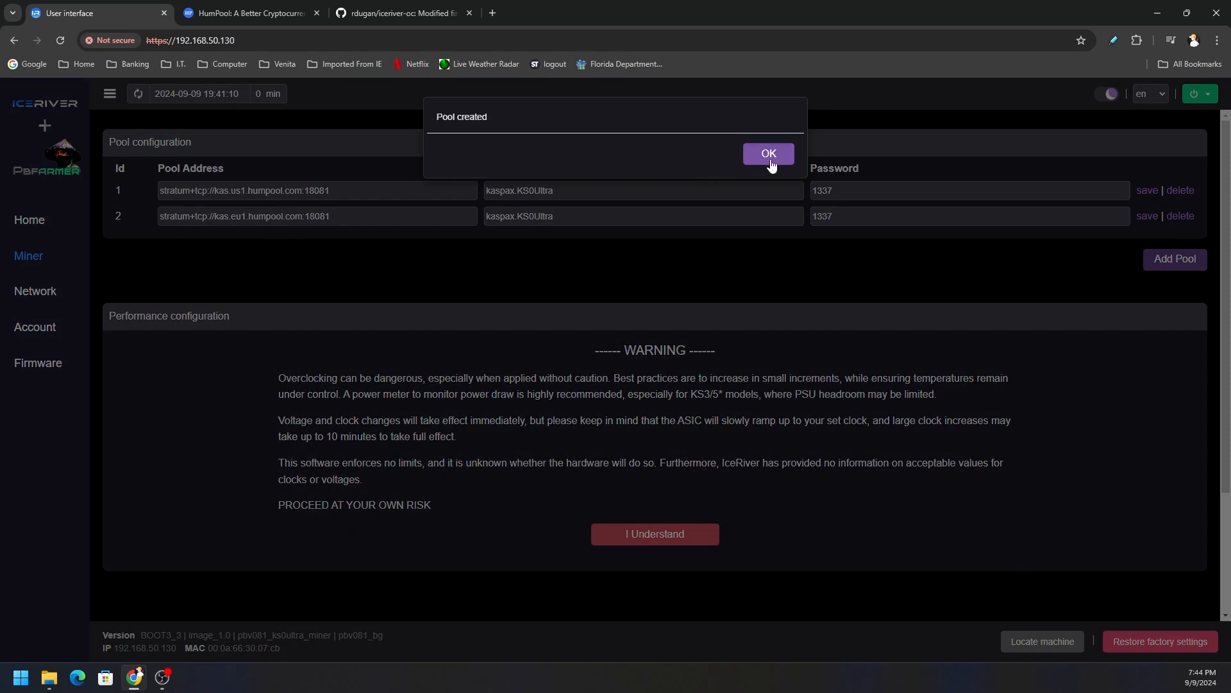
left_click(768, 153)
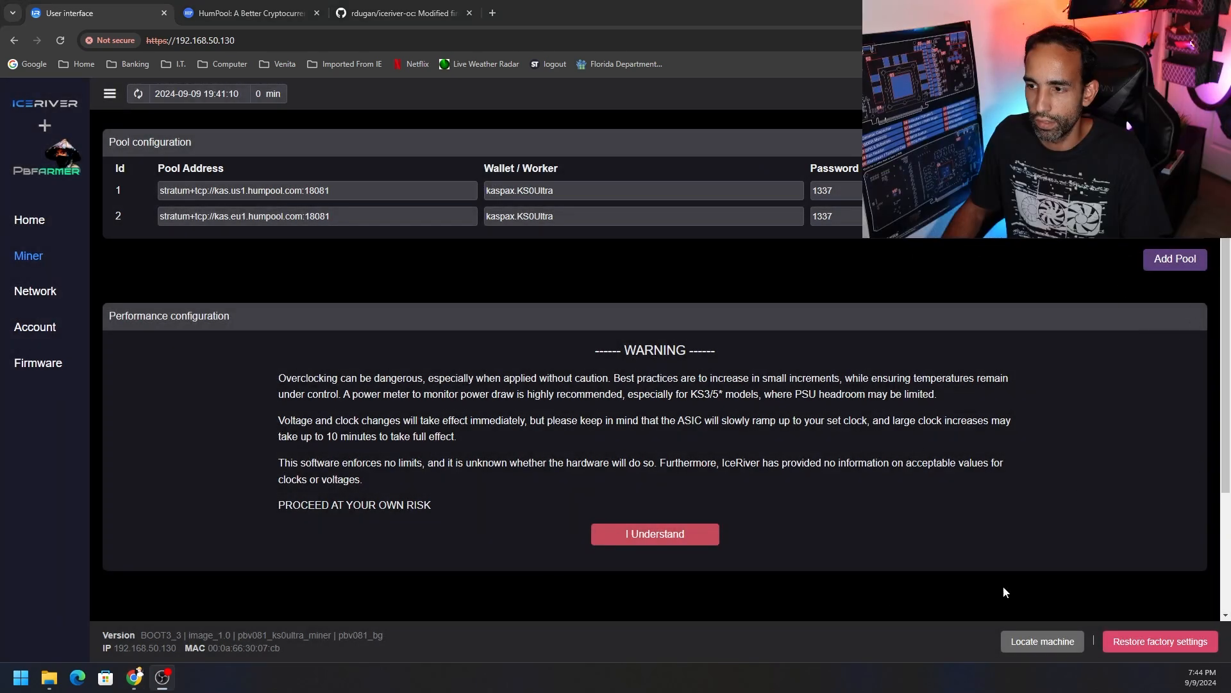
left_click(654, 533)
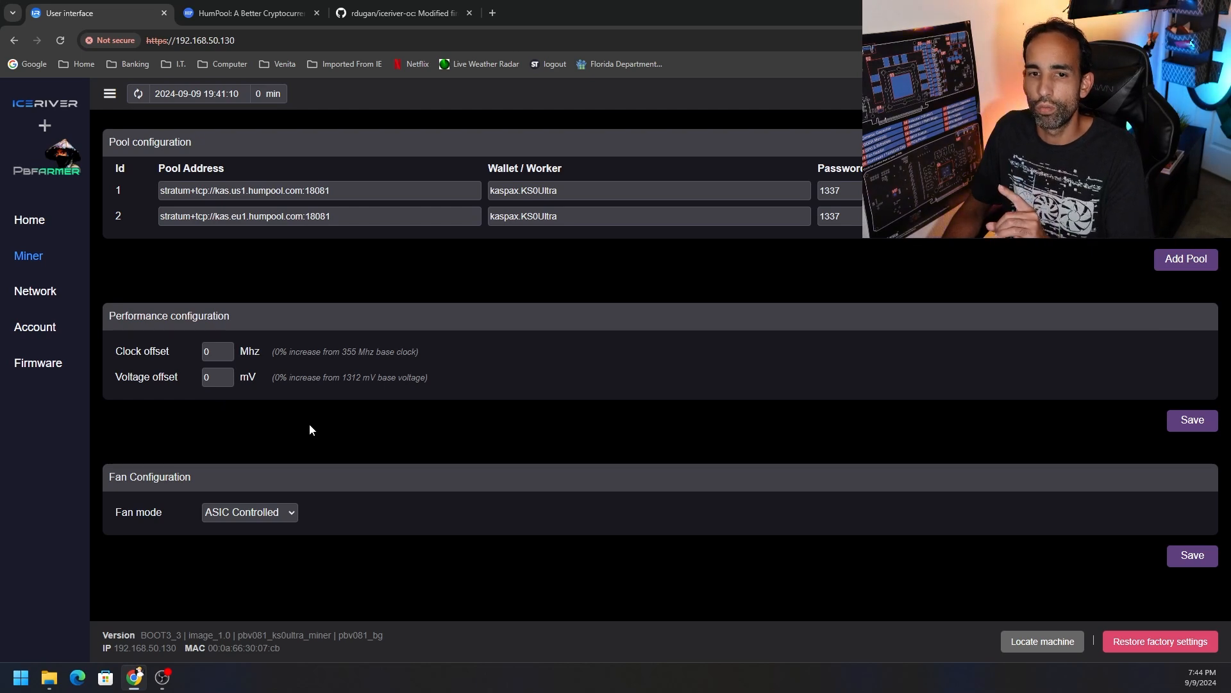
mouse_move(555, 495)
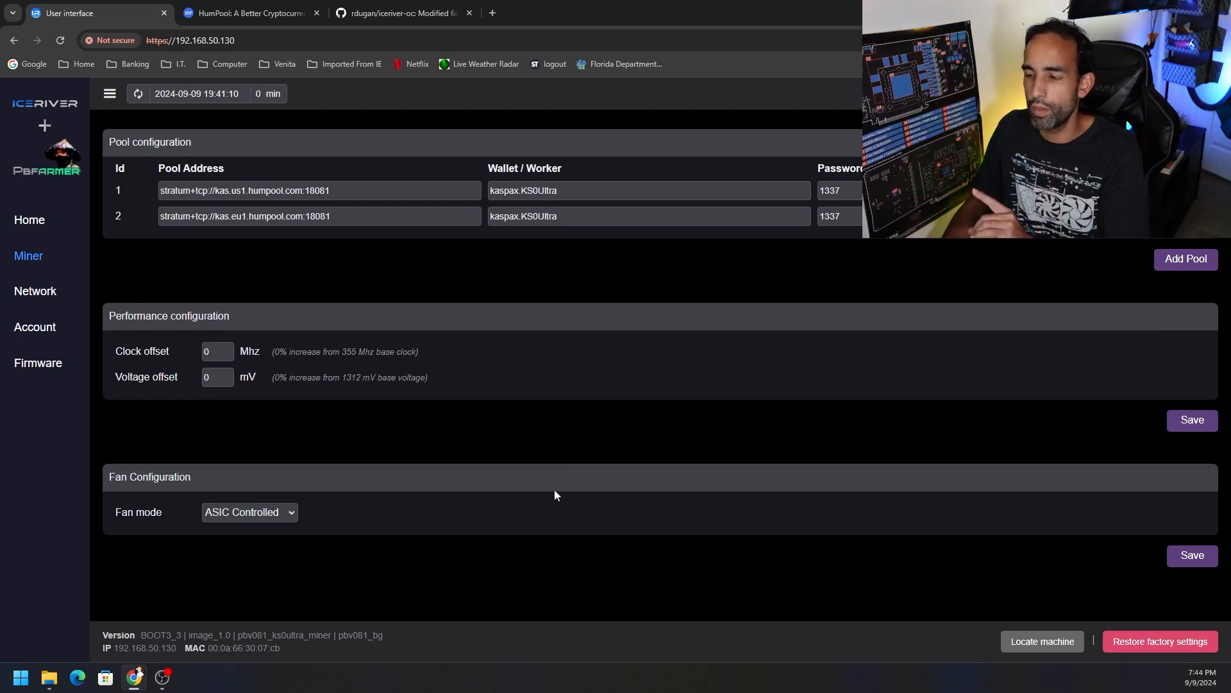
left_click(190, 677)
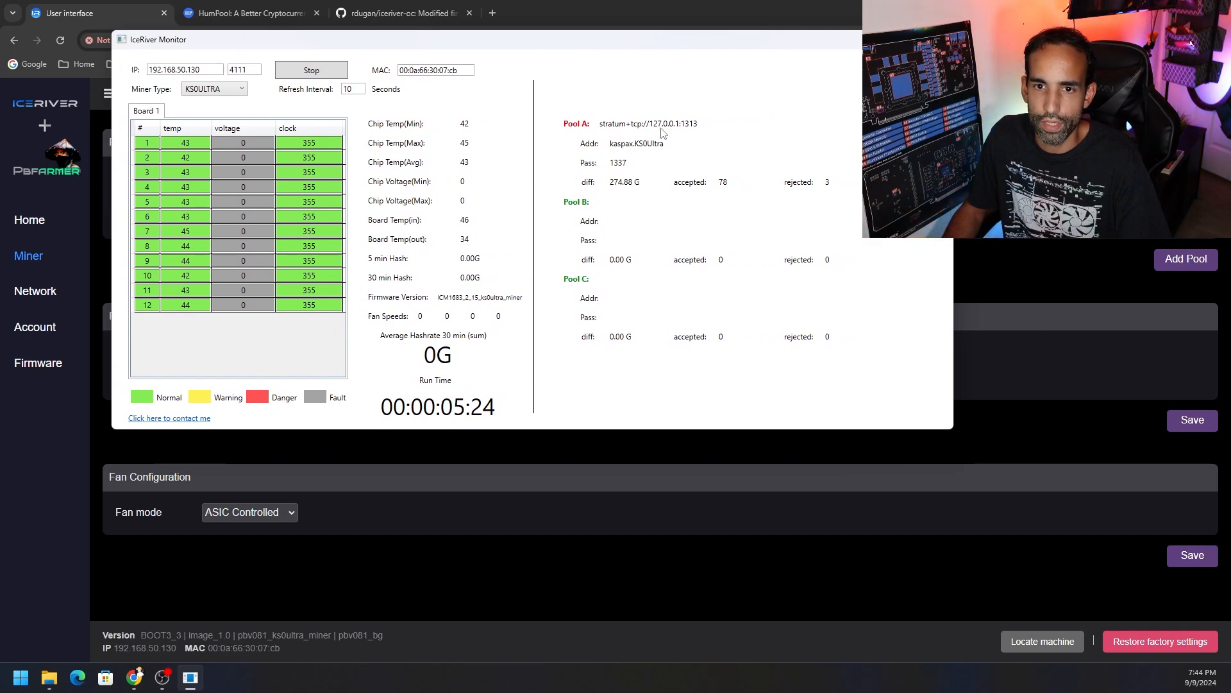
mouse_move(623, 375)
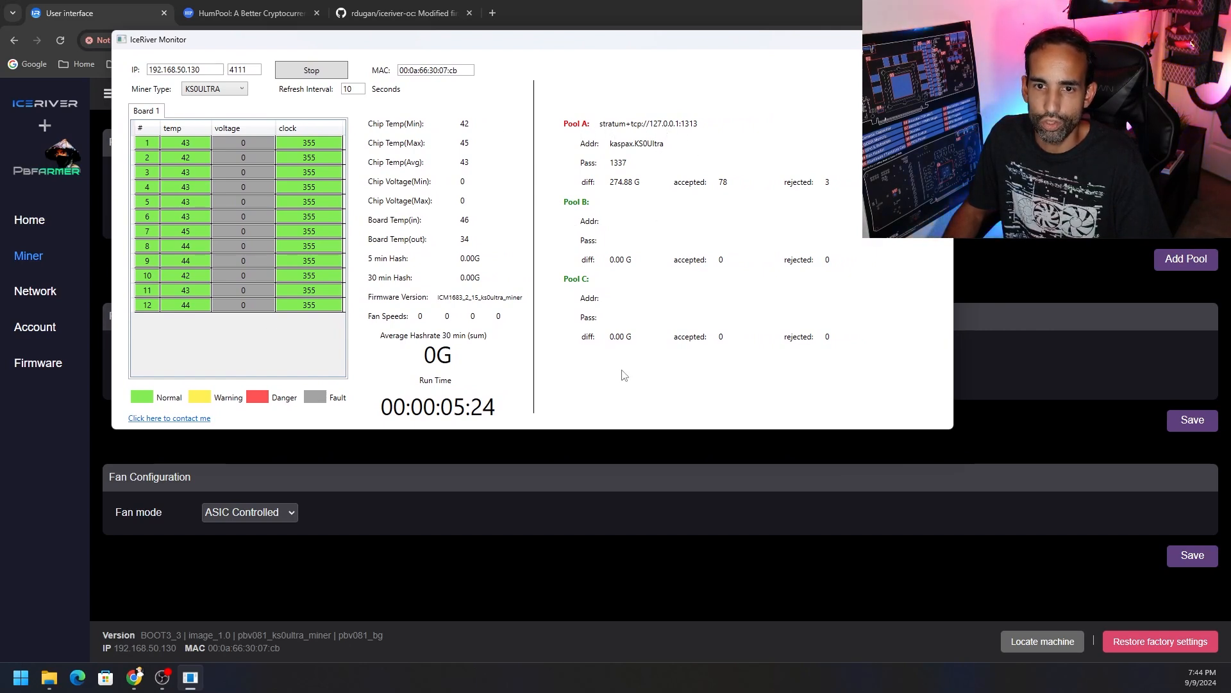
mouse_move(751, 264)
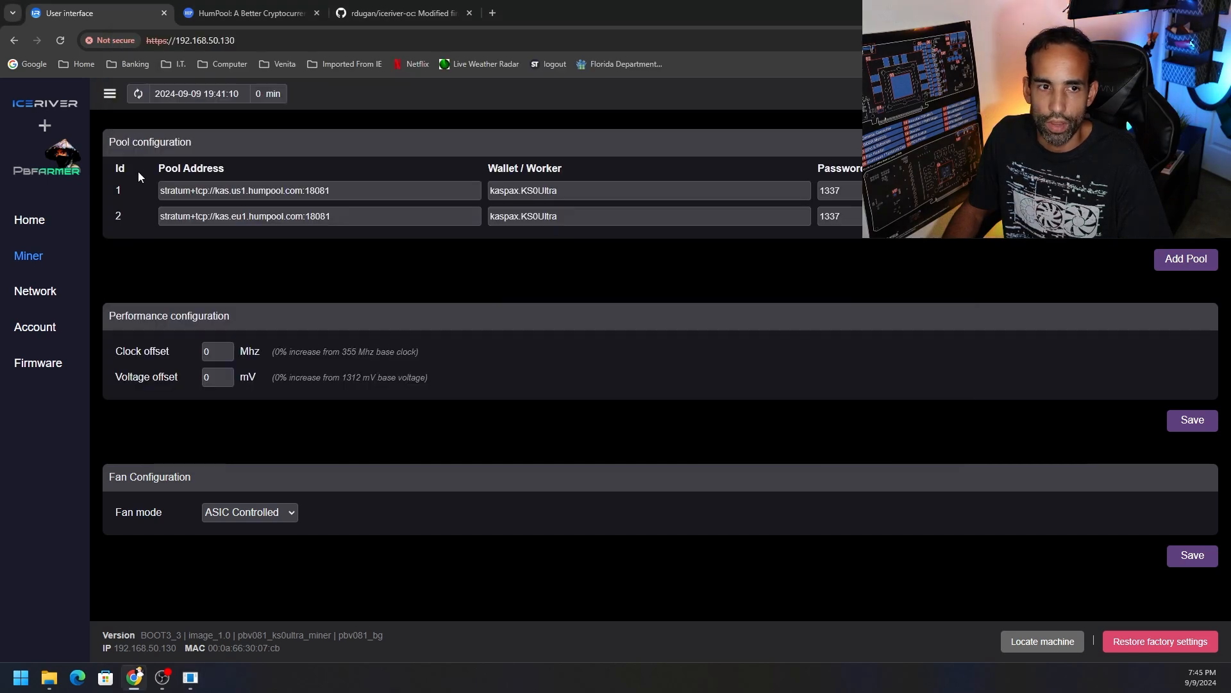
left_click(30, 219)
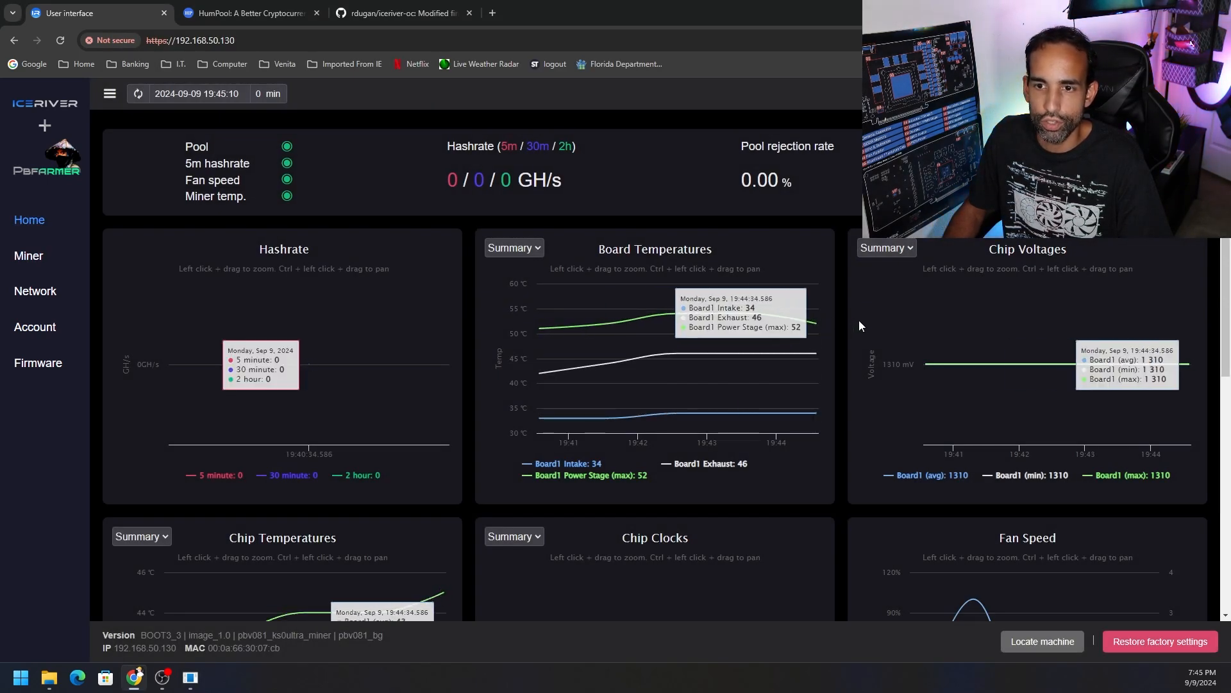
mouse_move(848, 341)
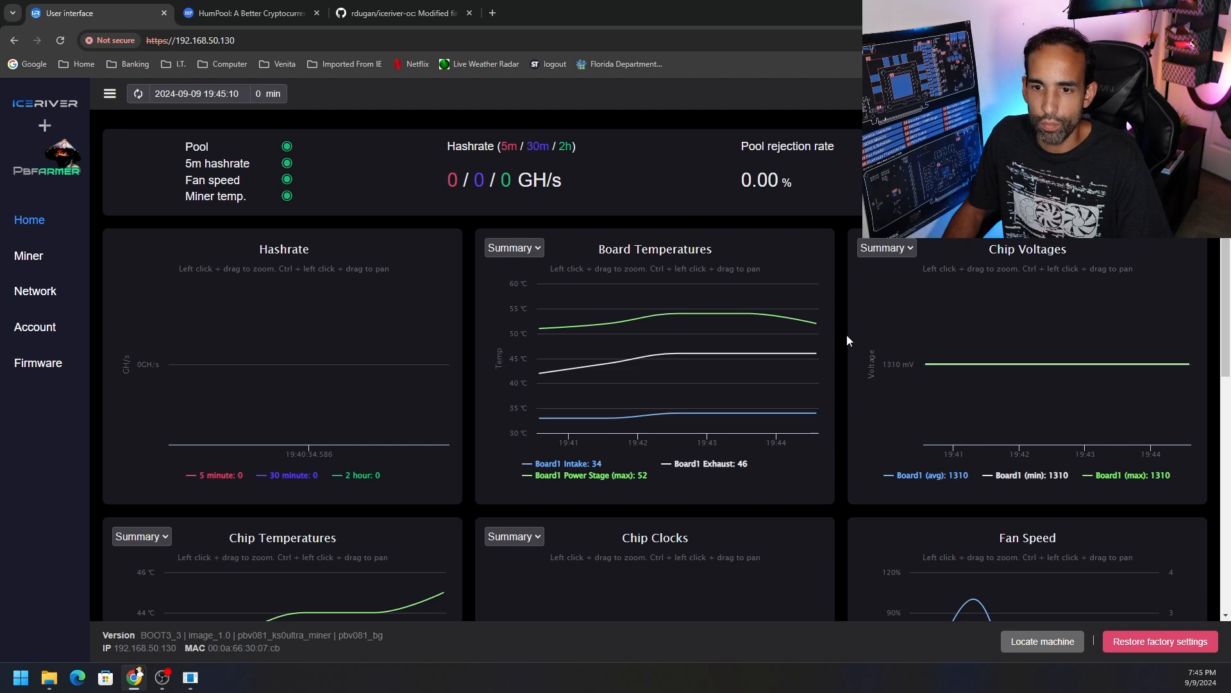
mouse_move(991, 363)
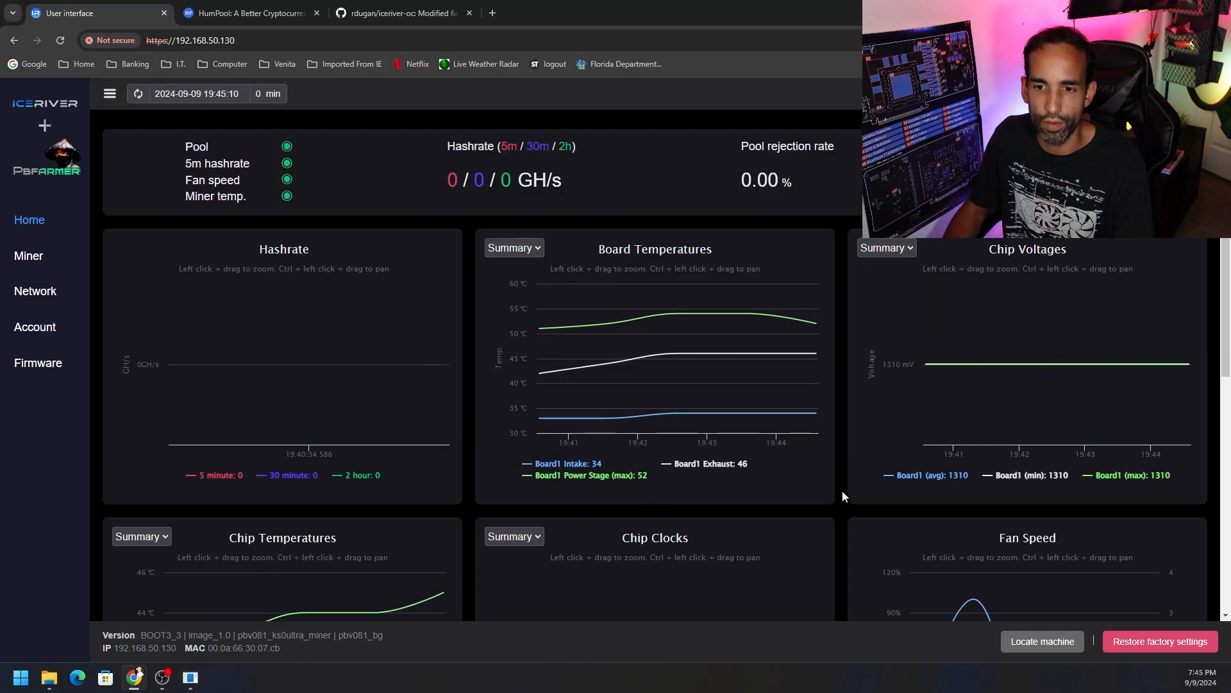
scroll("down", 3)
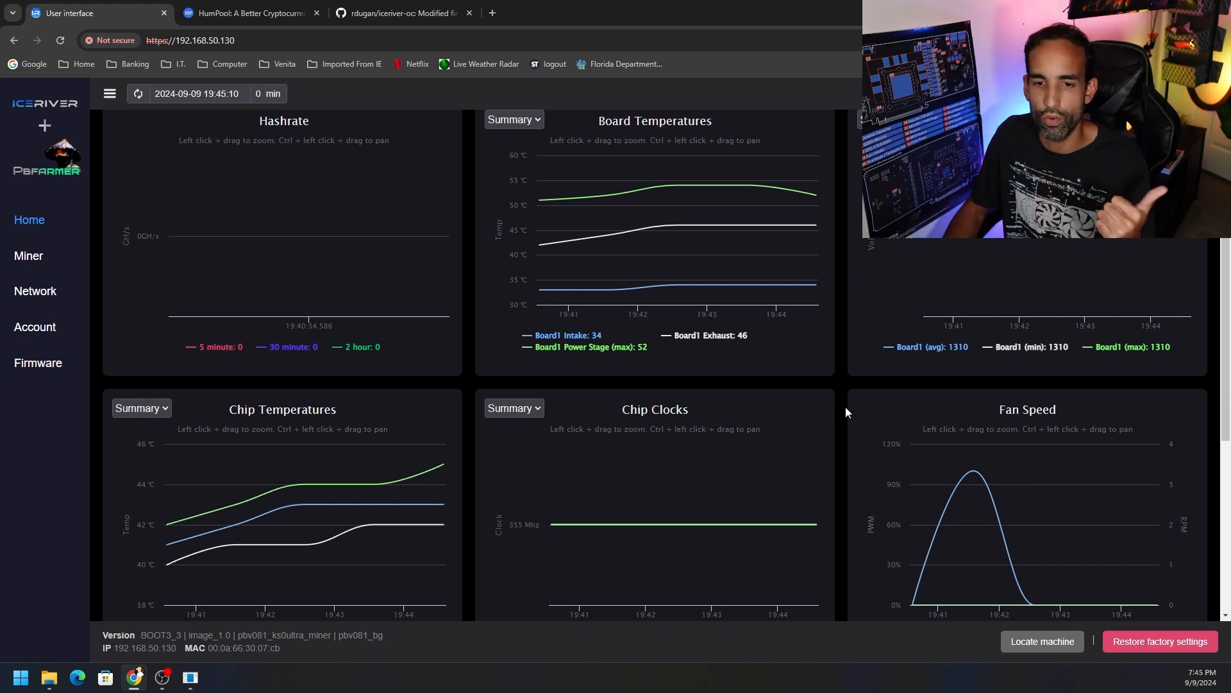
mouse_move(868, 425)
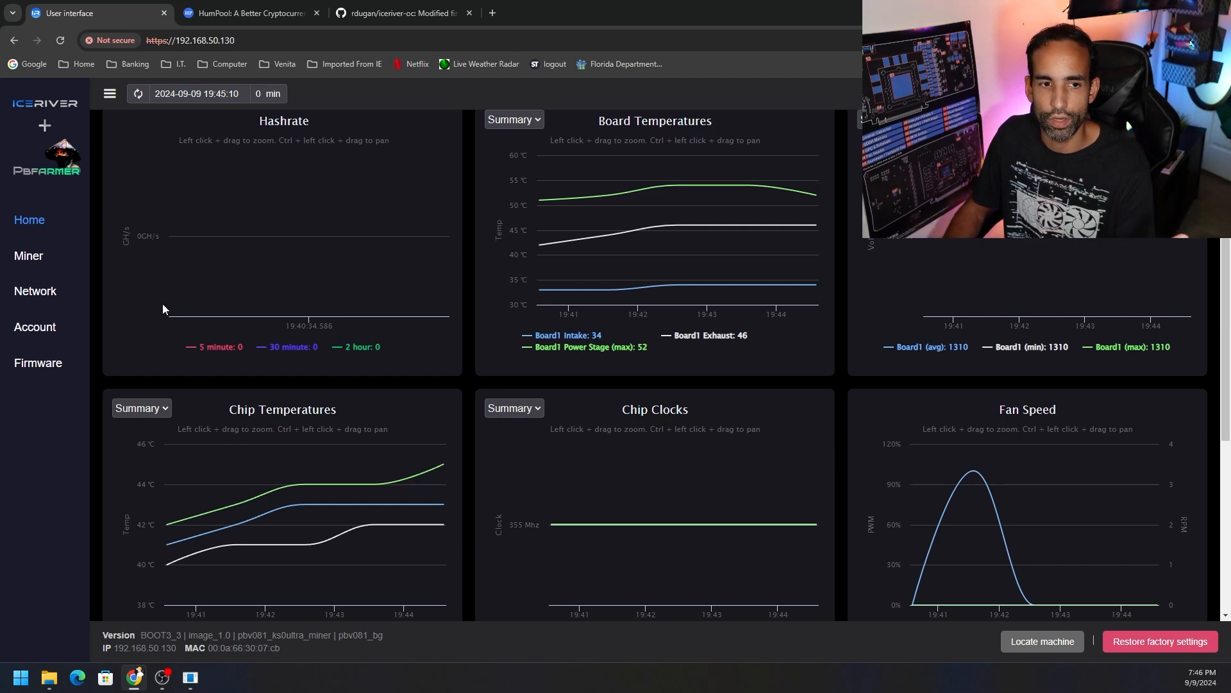
Switch the fan to Fixed Speed at 50% on the Miner page and save the configuration
left_click(28, 255)
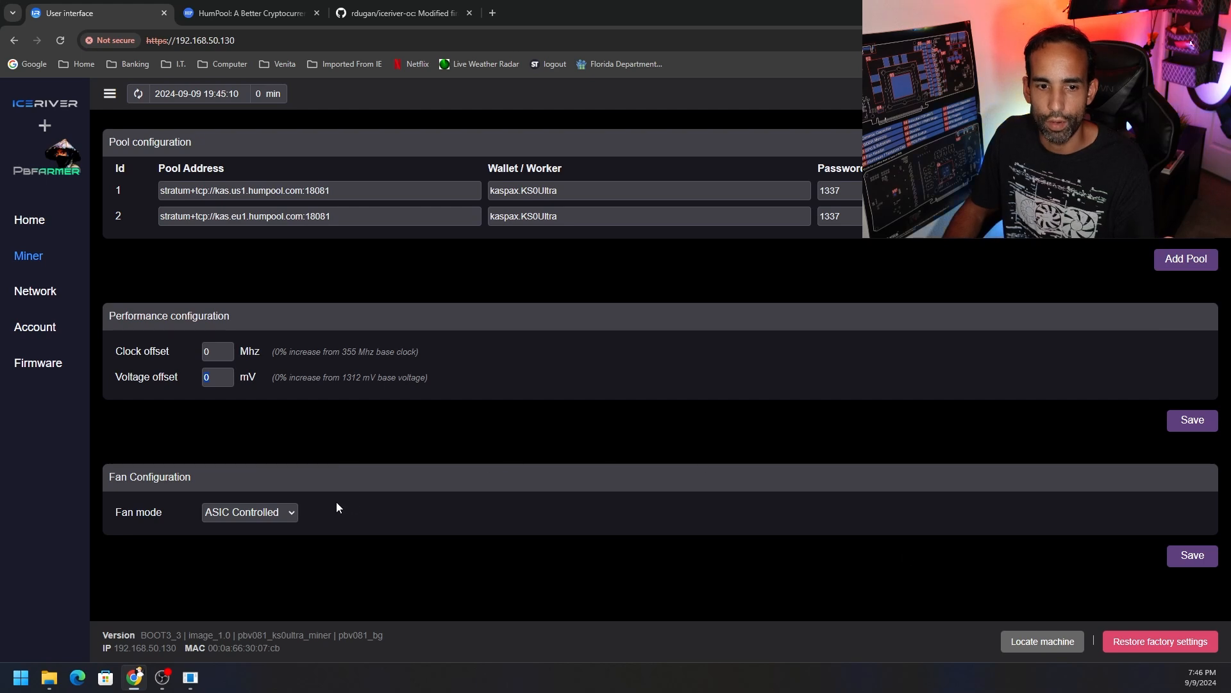
left_click(248, 512)
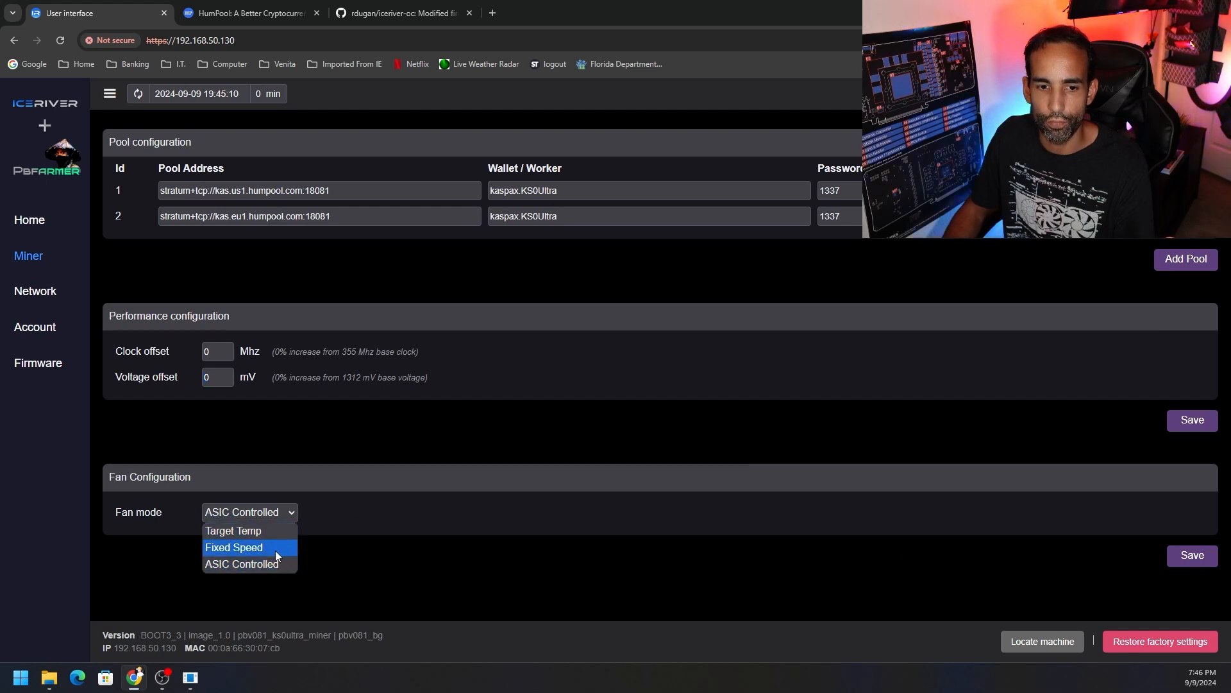
left_click(233, 547)
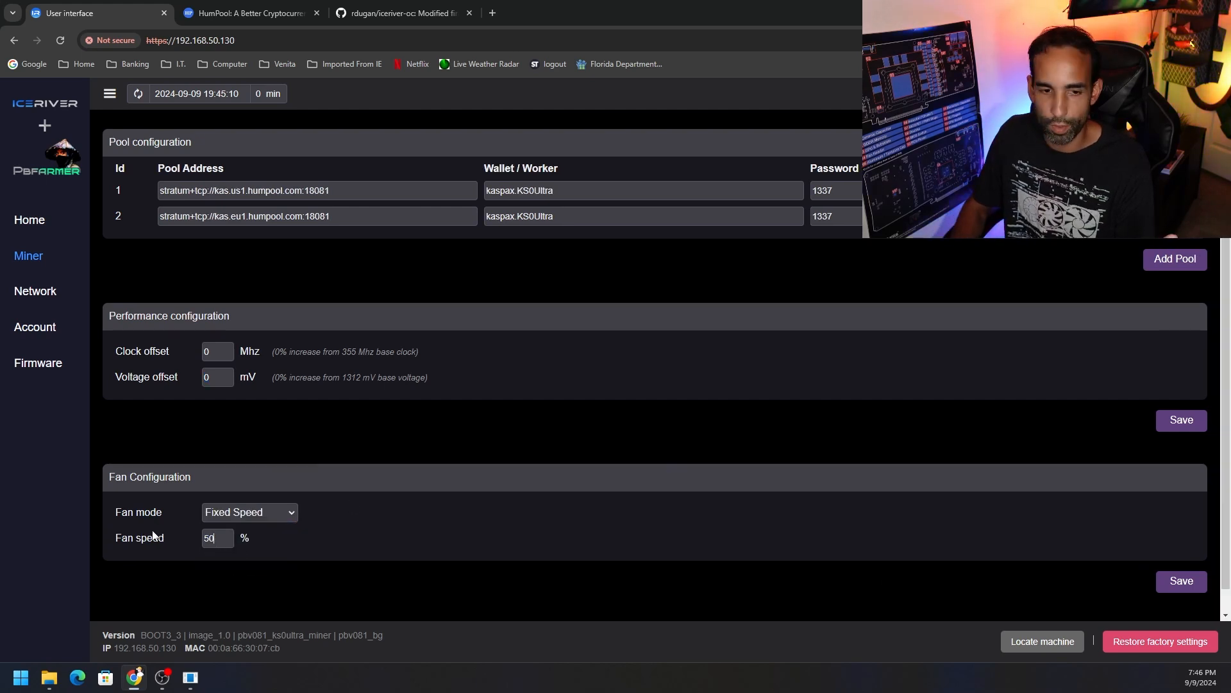
left_click(1180, 580)
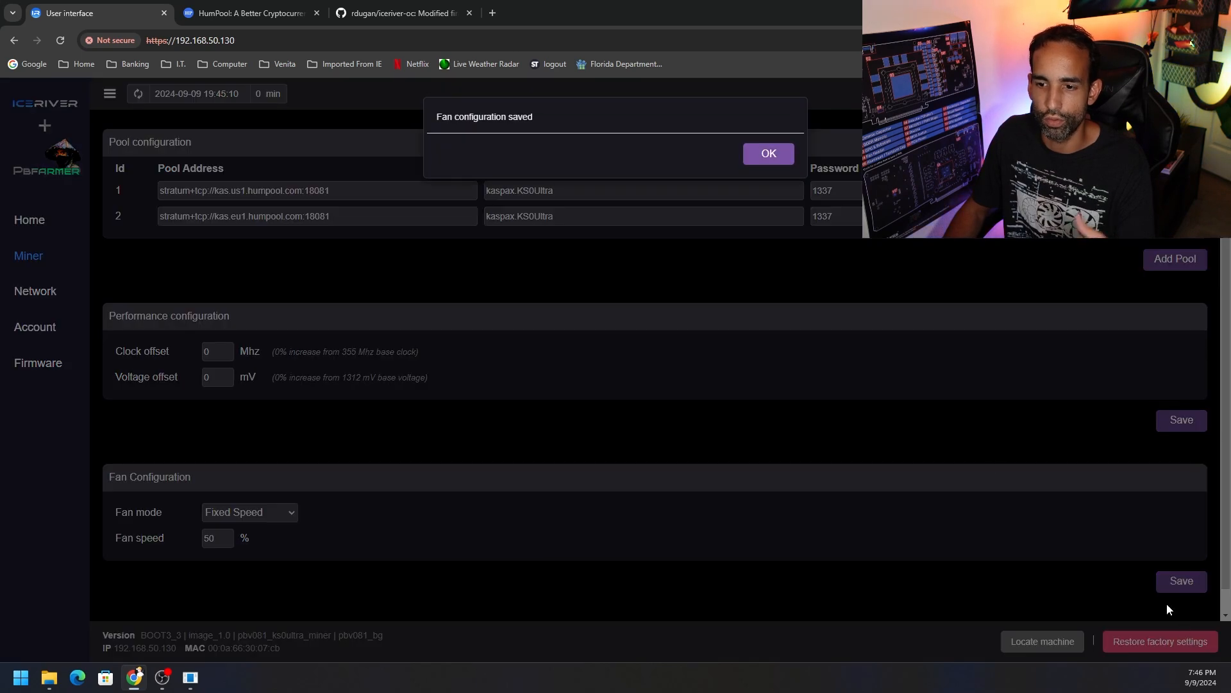
left_click(767, 153)
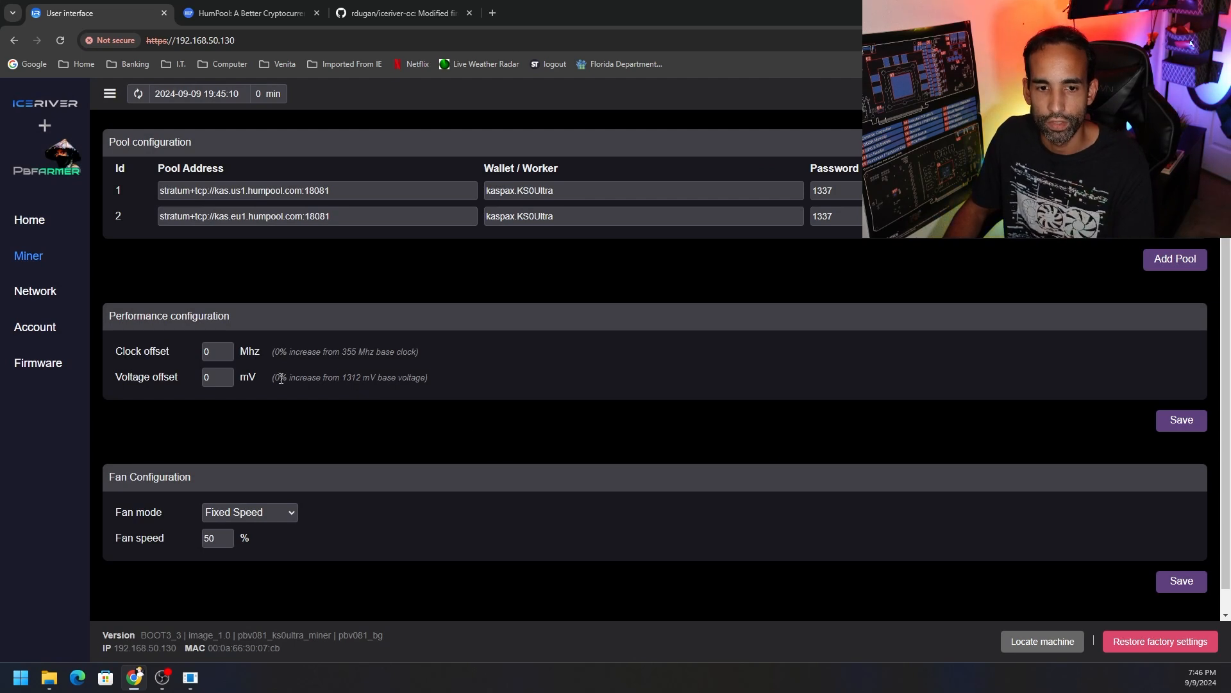
left_click_drag(272, 377, 361, 377)
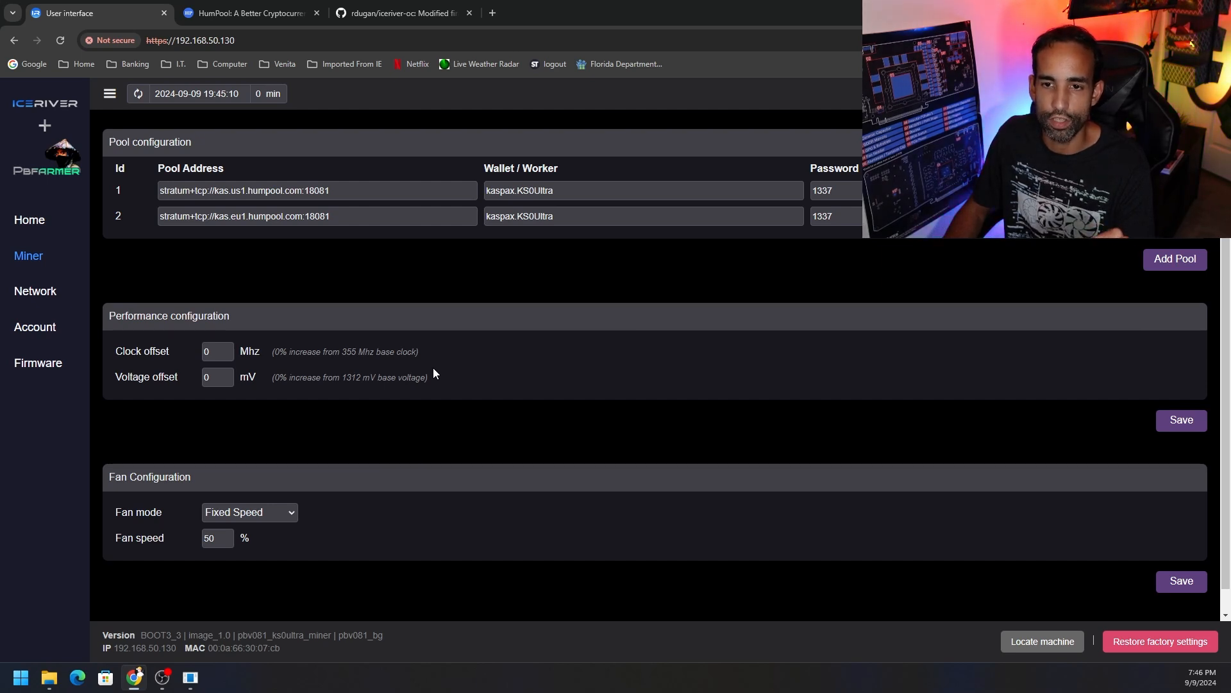
Look over the iceriver-oc README table of contents, then move to the overclocking video
left_click(400, 13)
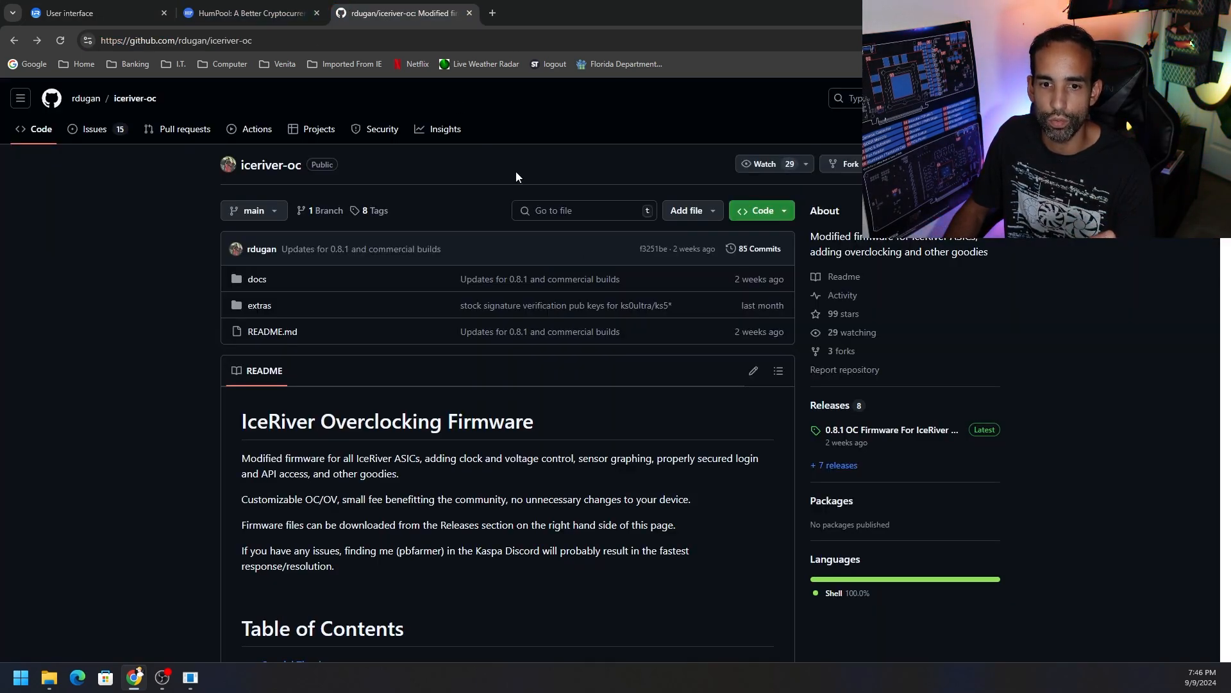
scroll("down", 3)
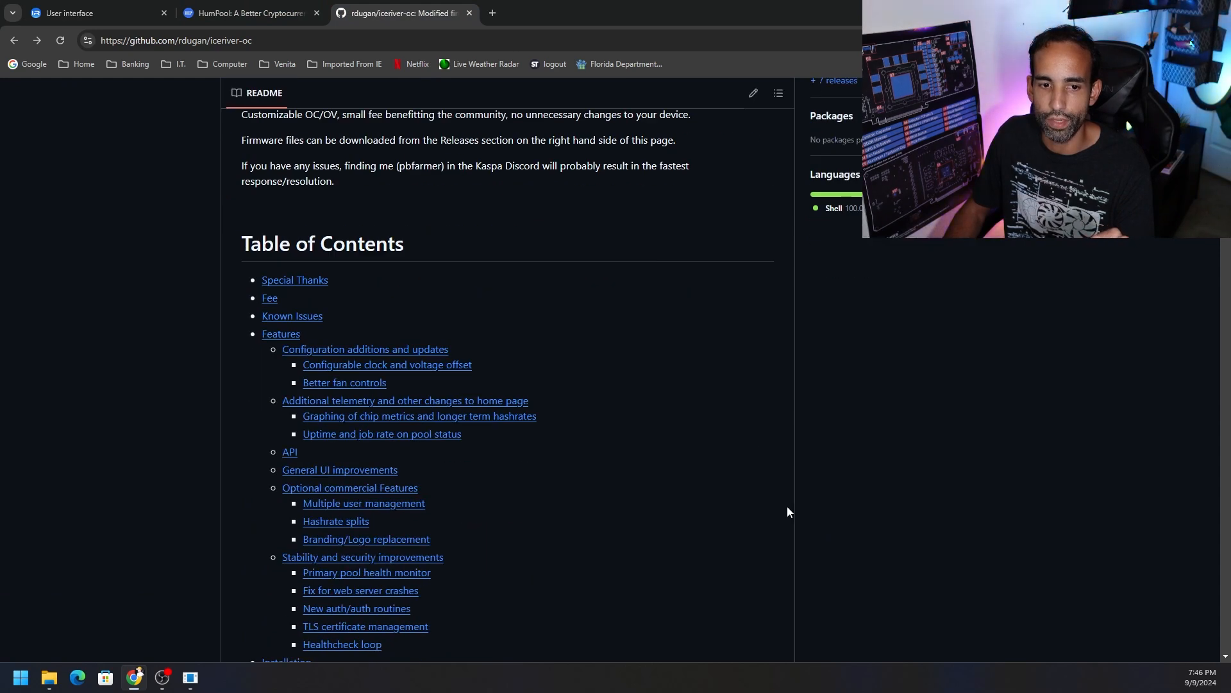
scroll("down", 3)
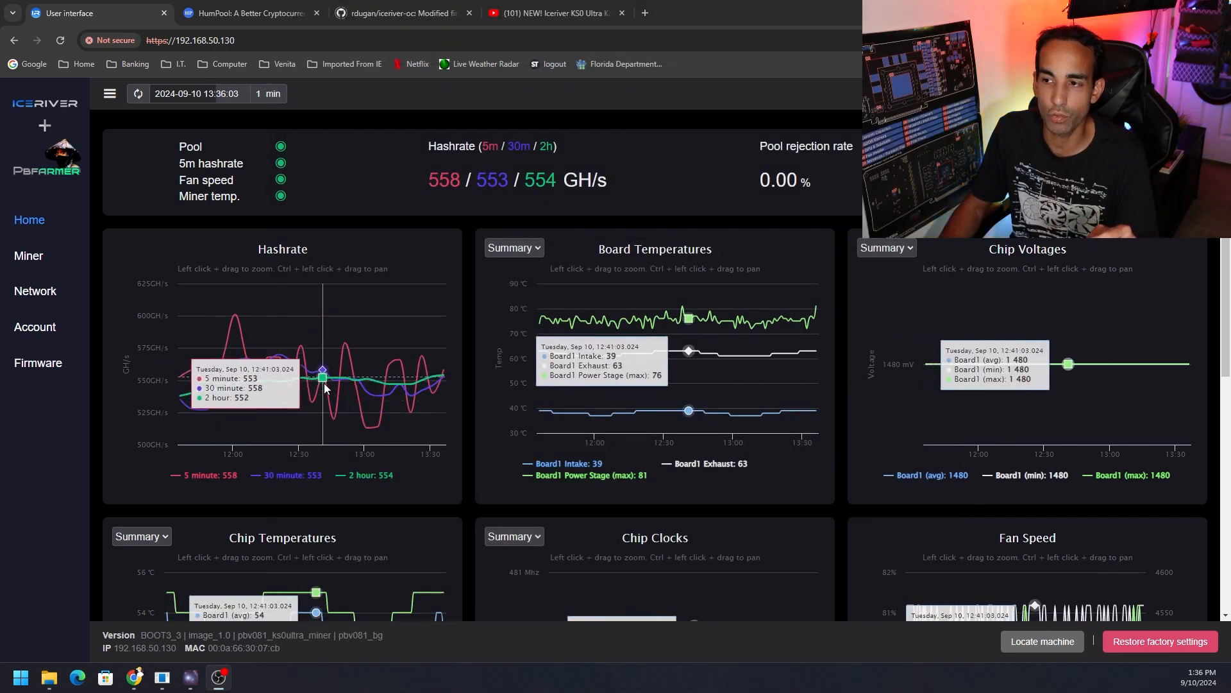
mouse_move(291, 382)
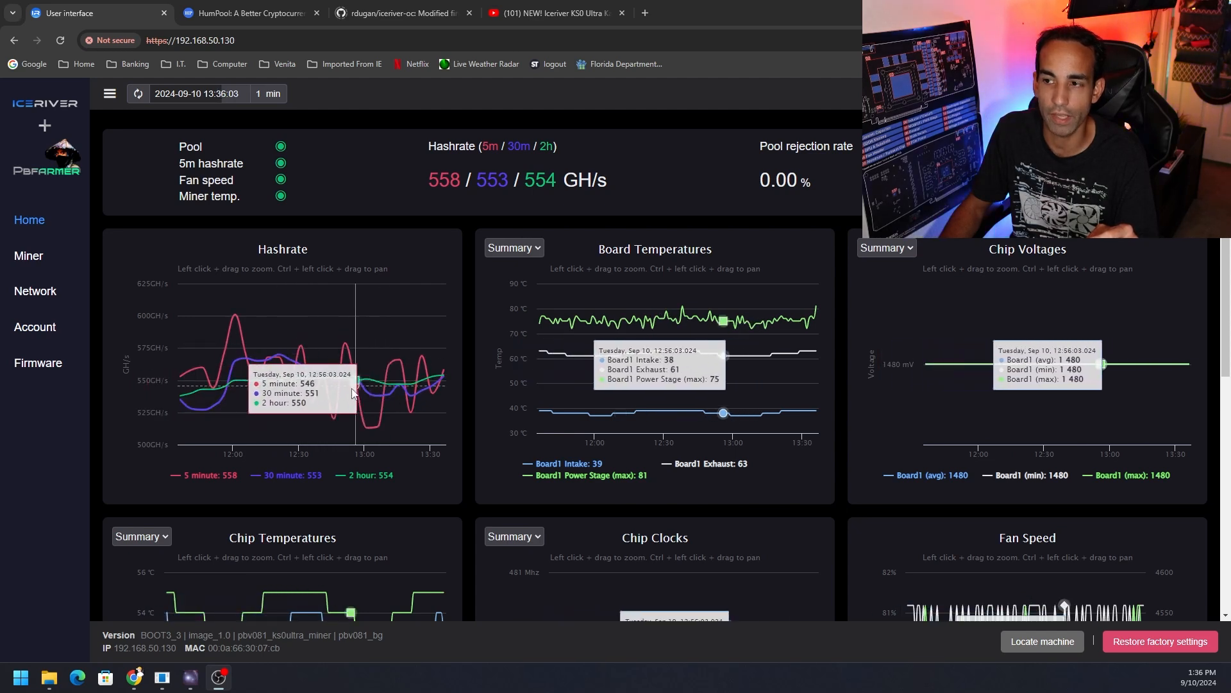
left_click(554, 13)
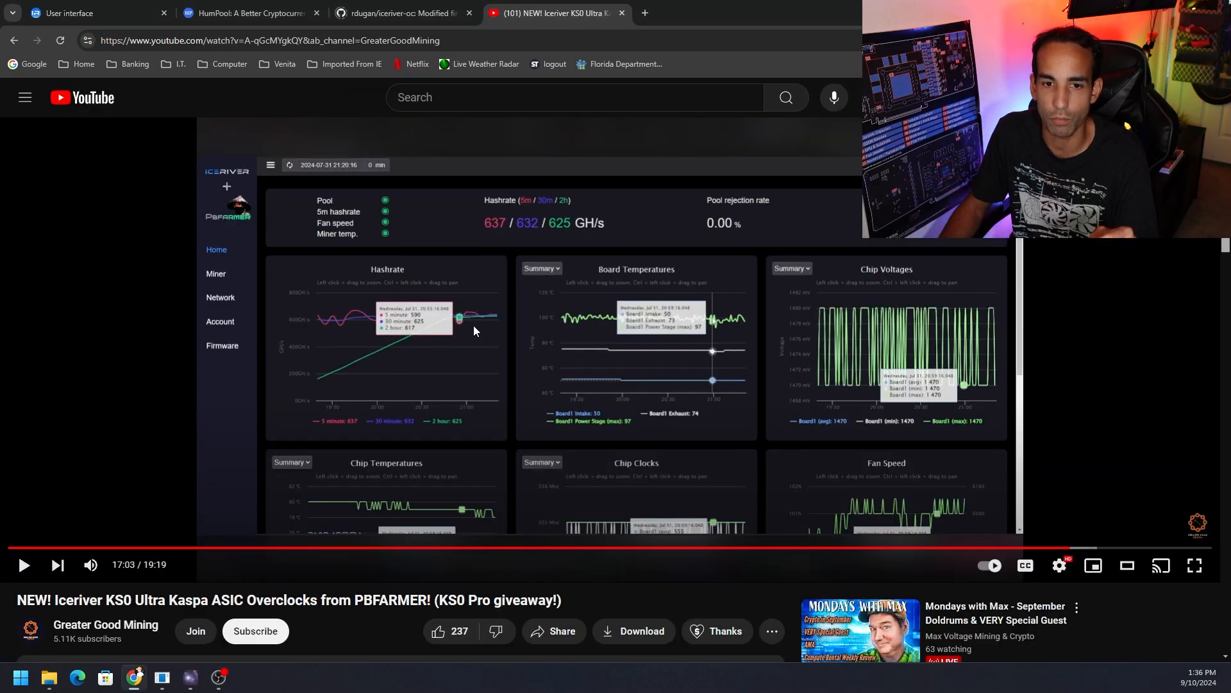
mouse_move(491, 334)
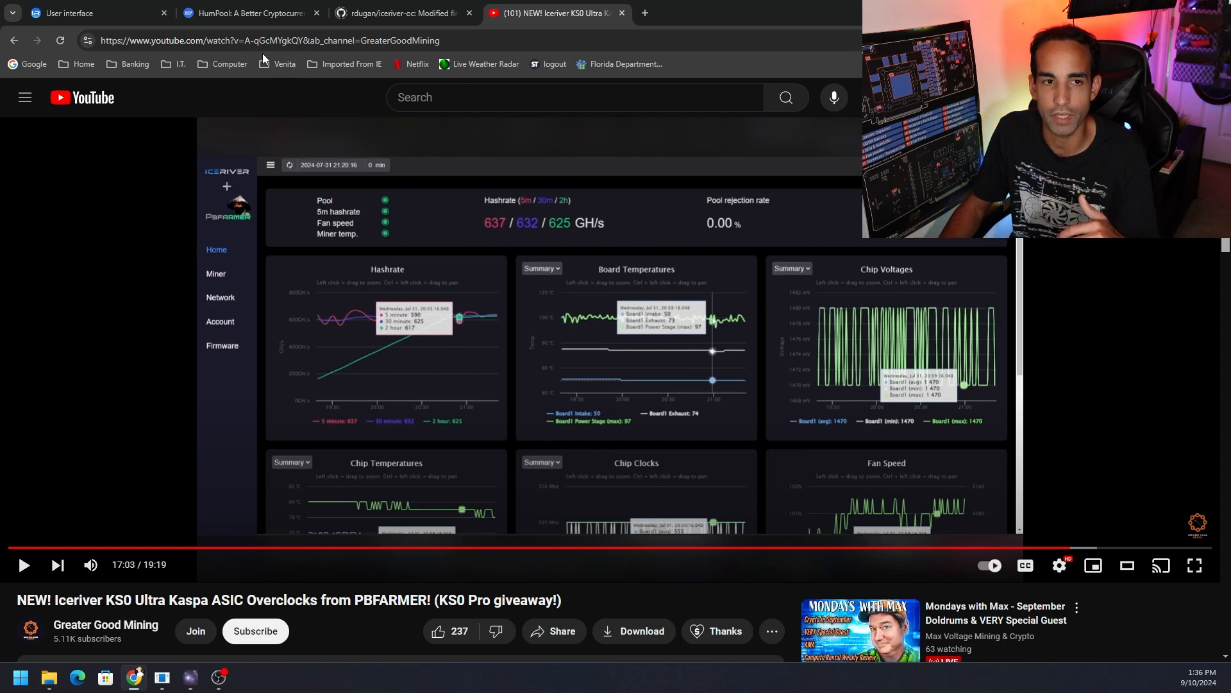
Return from the overclock video to the miner's own home dashboard
left_click(93, 12)
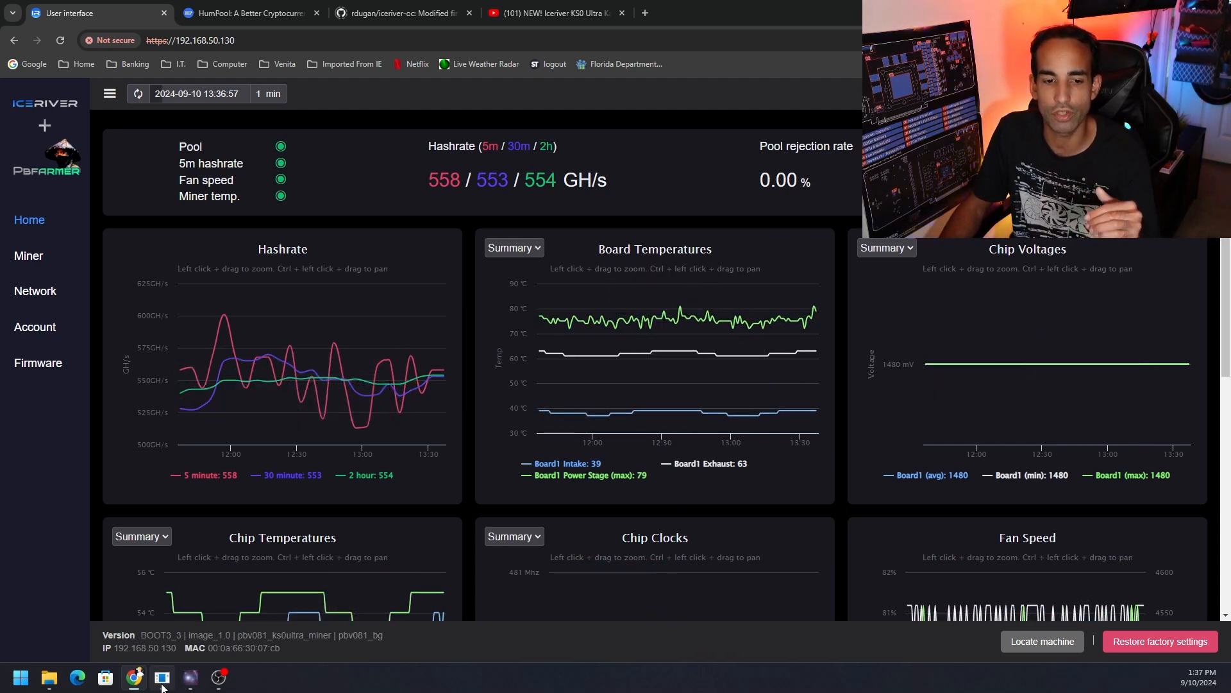
Review the hashrate and temperature history charts on the Home page
left_click(161, 678)
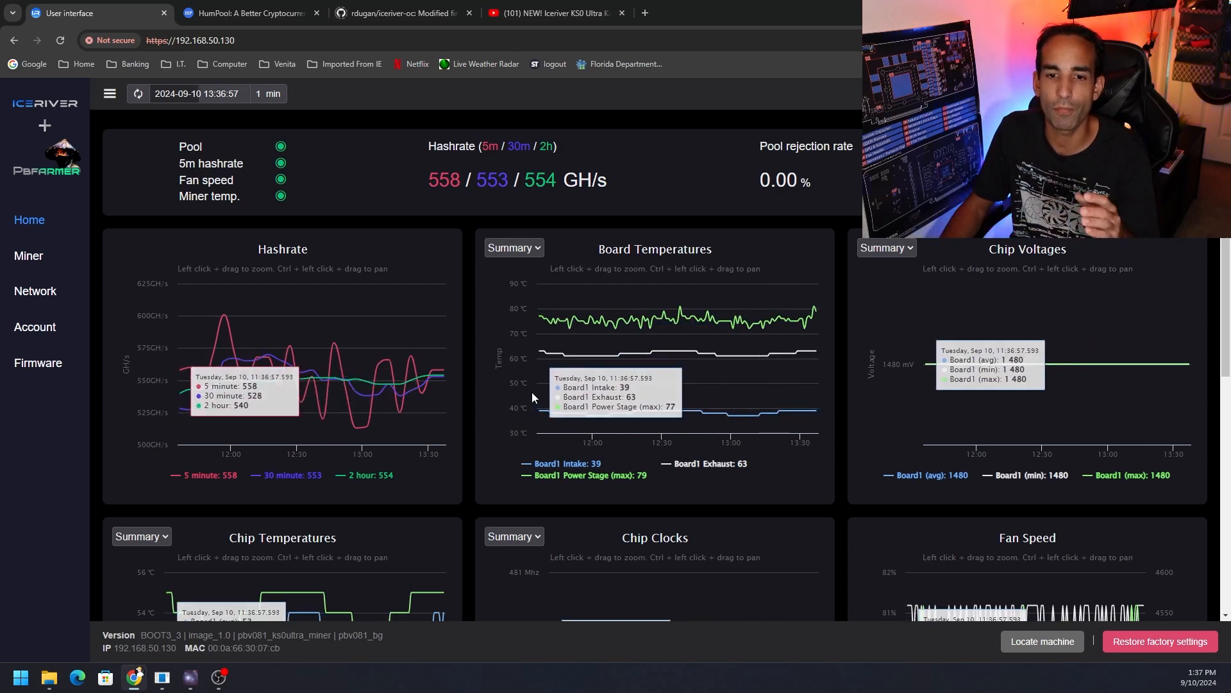
scroll("down", 3)
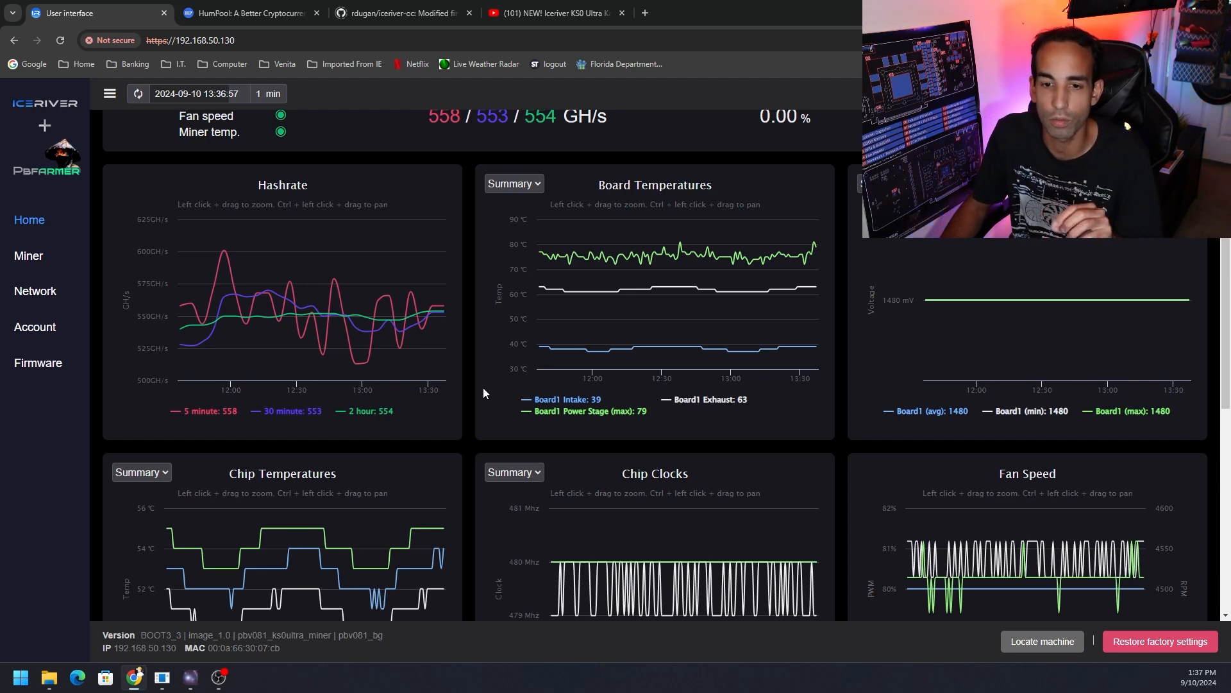
scroll("down", 3)
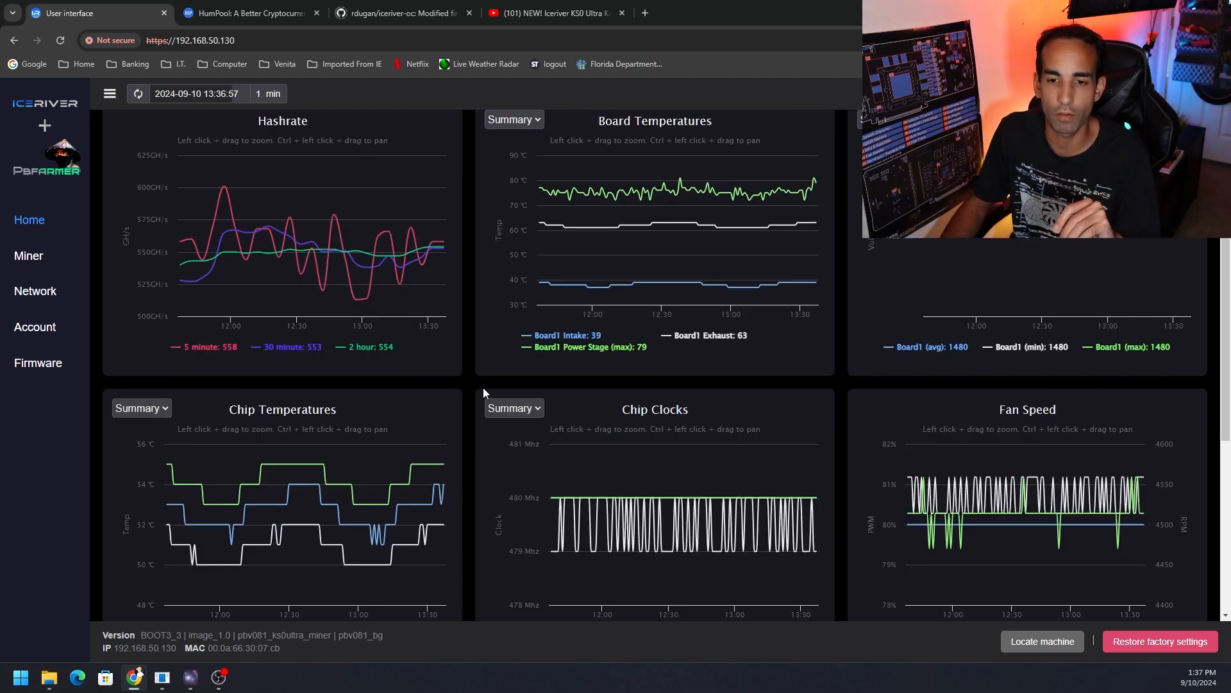
mouse_move(485, 387)
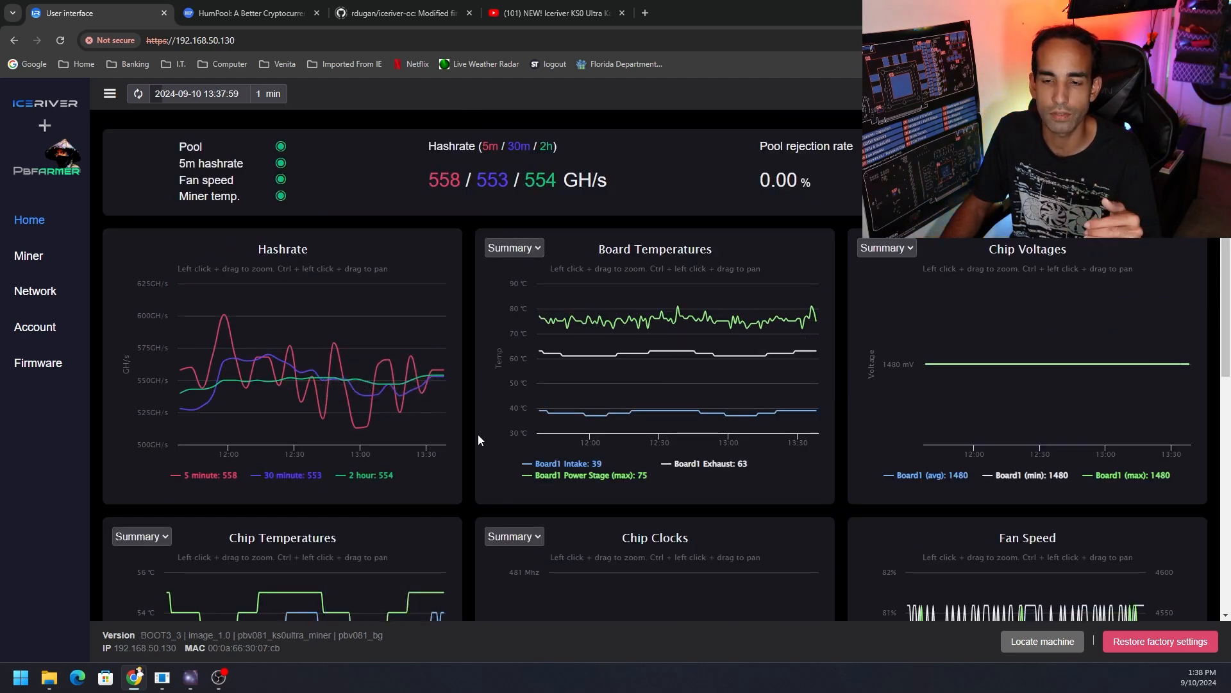
scroll("down", 3)
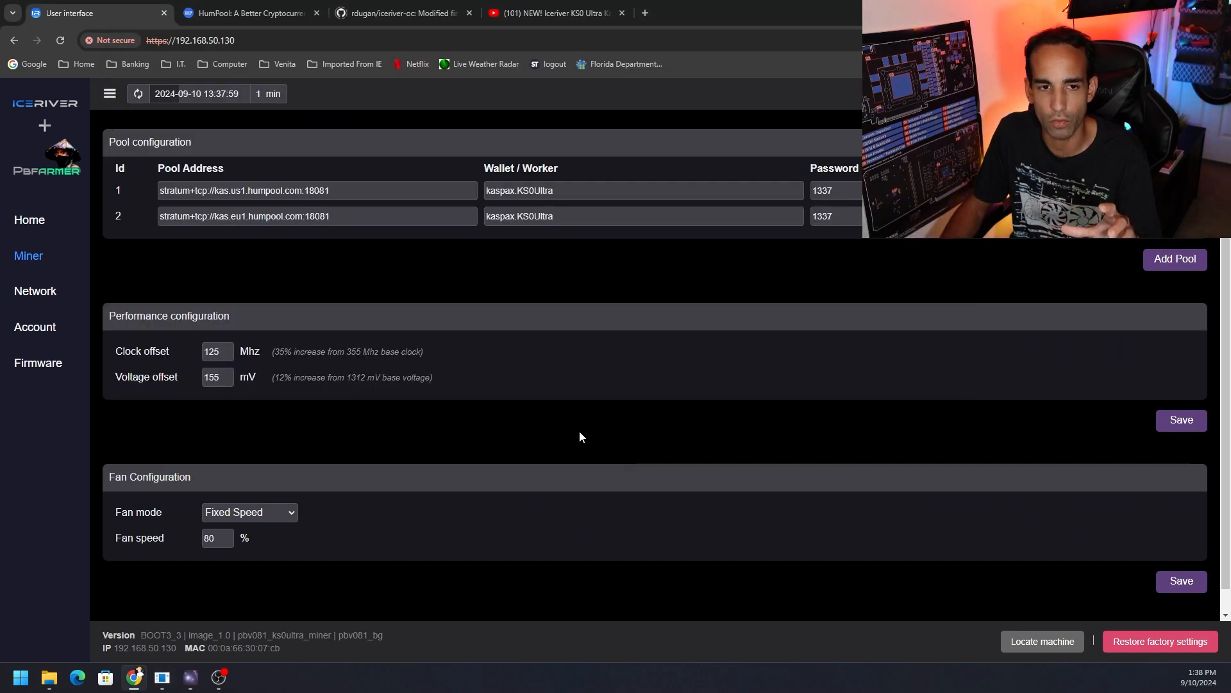
left_click(216, 352)
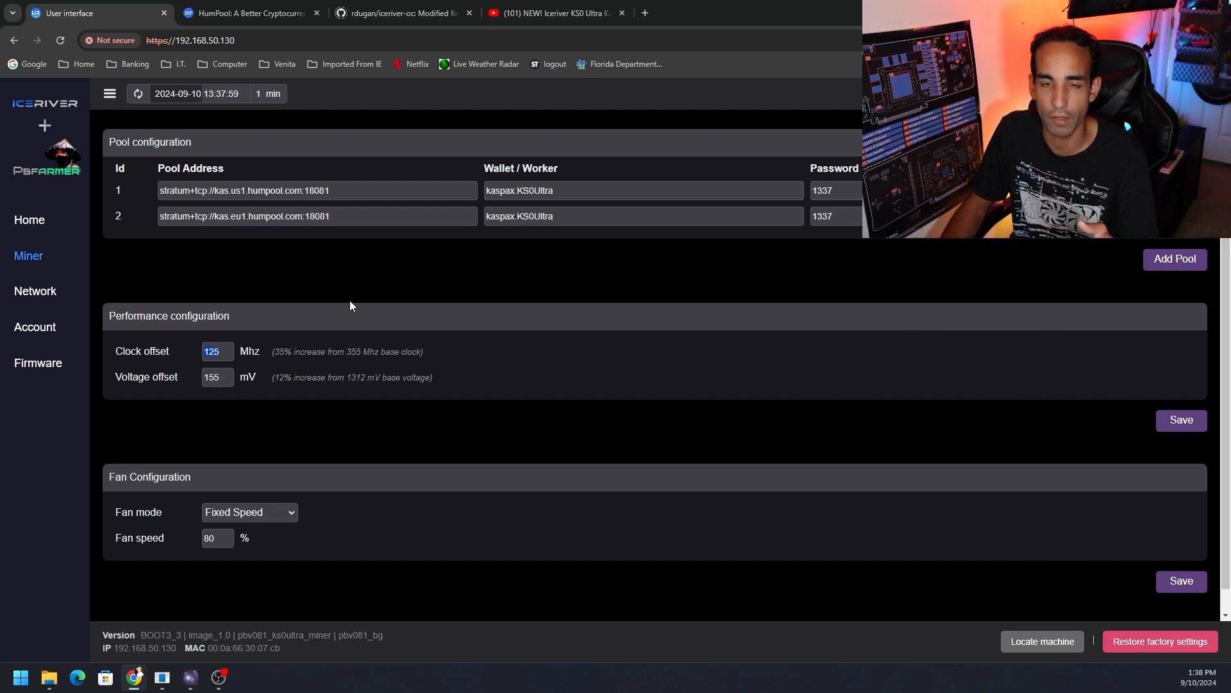
left_click(550, 13)
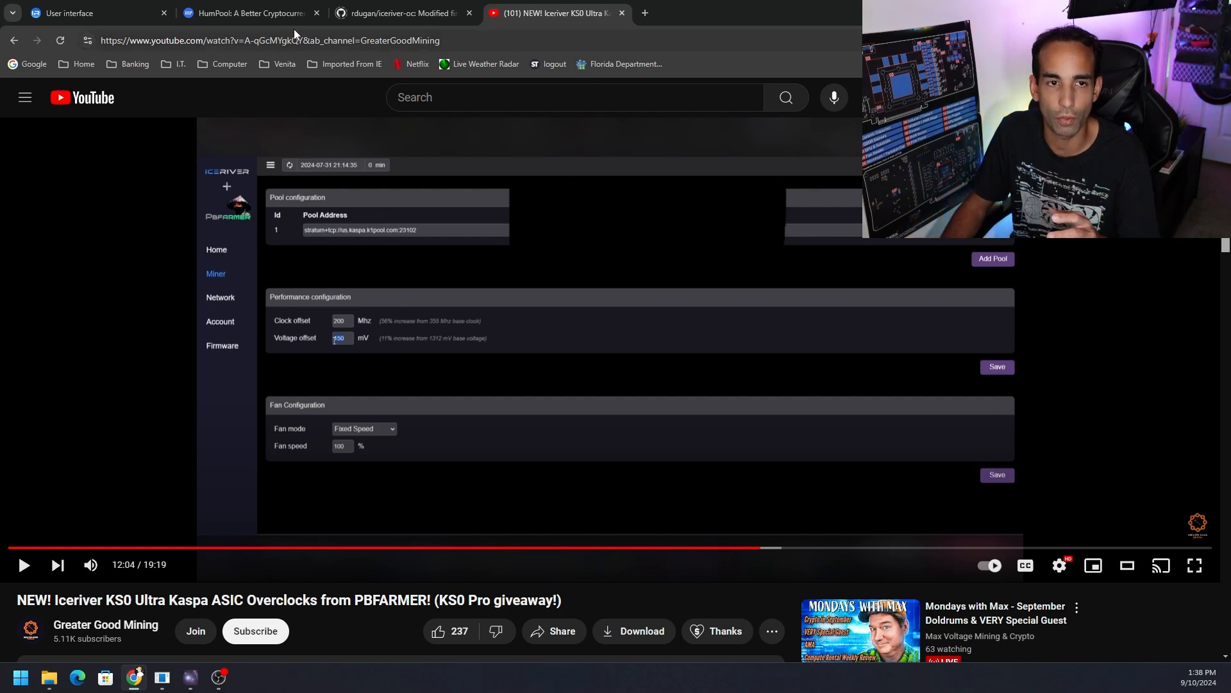
left_click(93, 12)
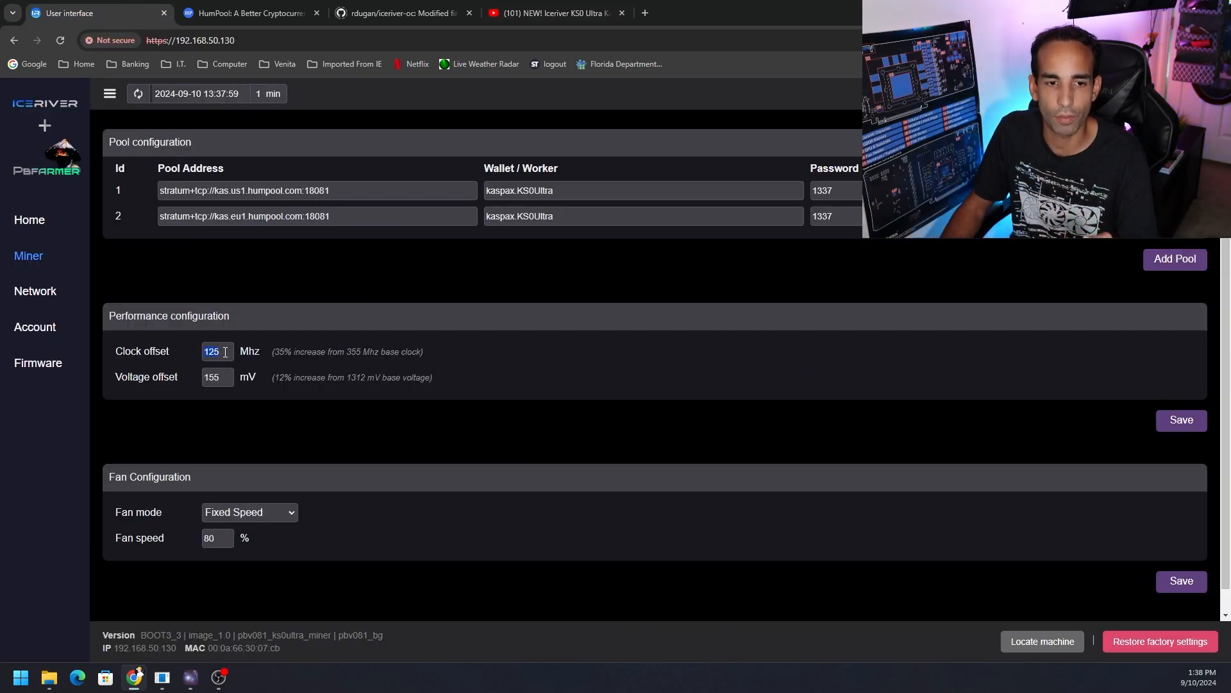